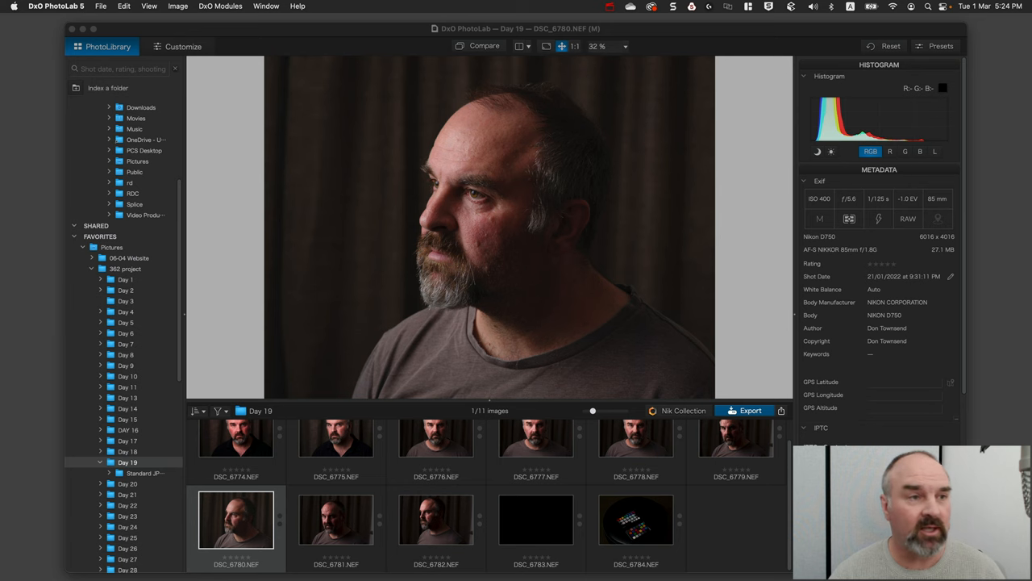
{"action": "mouse_move", "coordinate": [92, 33]}
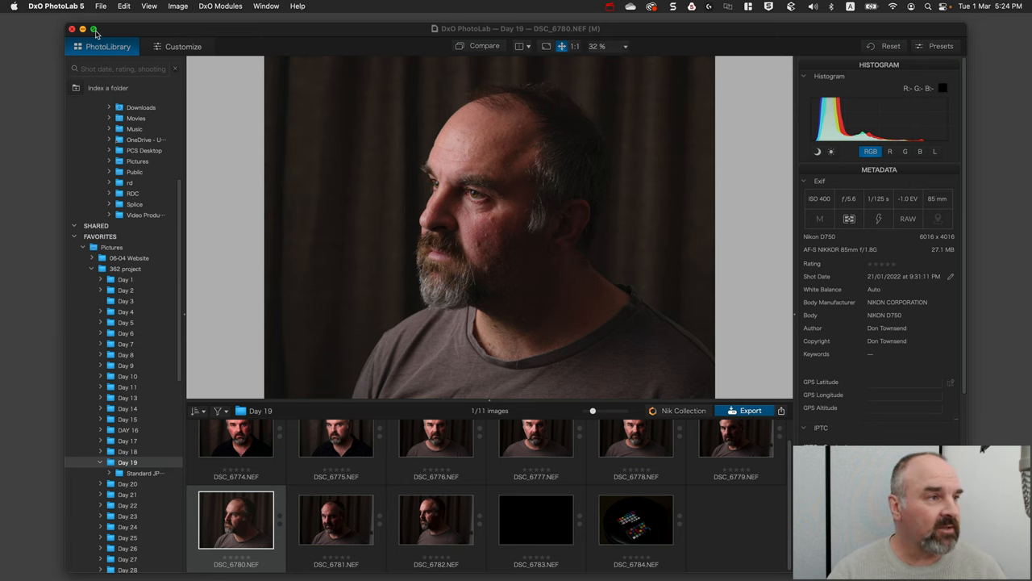
Maximise the PhotoLab window to full screen and scroll the folder tree toward Projects
{"action": "left_click", "coordinate": [94, 31]}
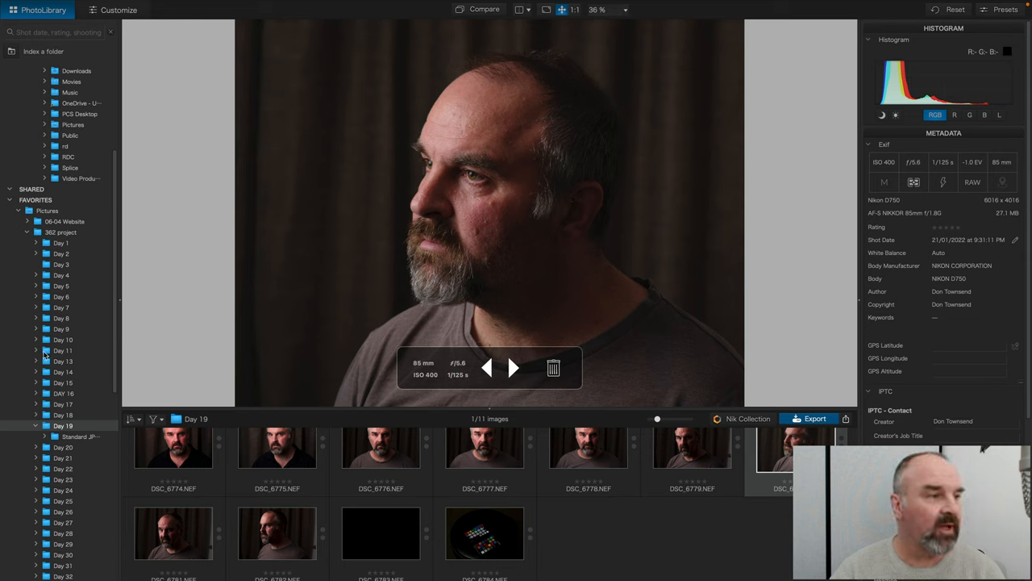
{"action": "scroll", "scroll_direction": "down", "scroll_amount": 3}
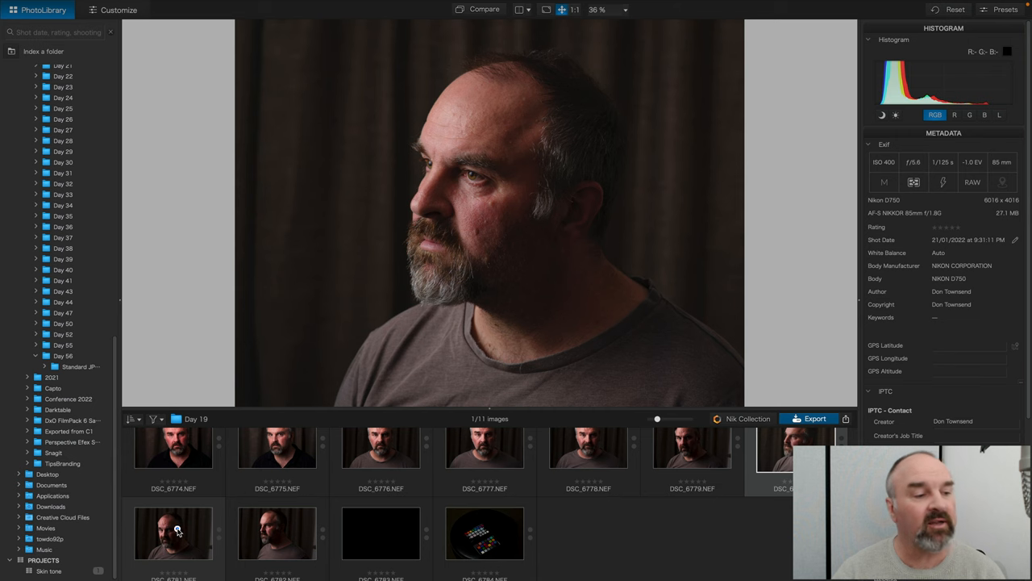
Select DSC_6780 and DSC_6784 and add both to the Skin tone project
{"action": "right_click", "coordinate": [178, 531]}
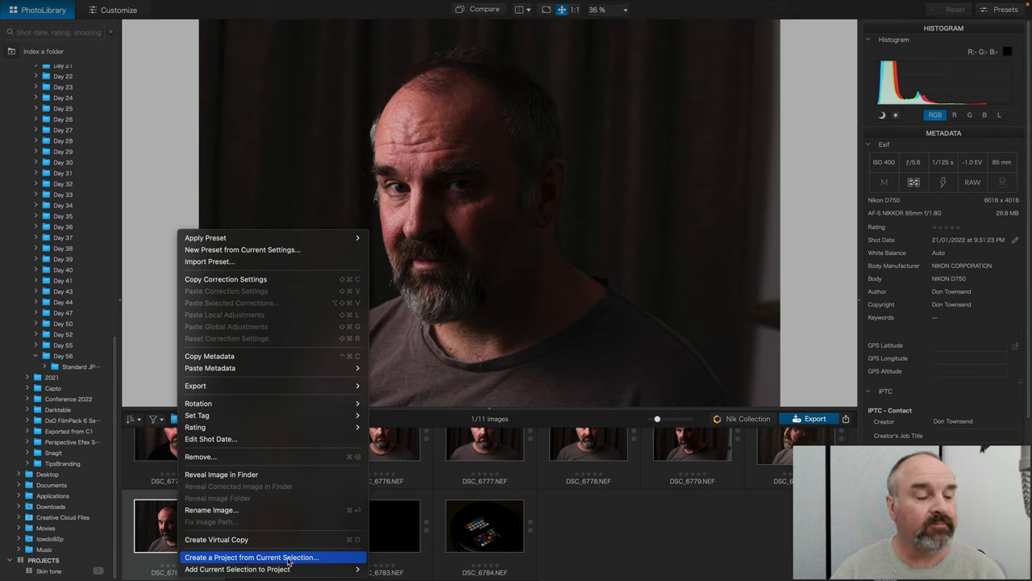
{"action": "mouse_move", "coordinate": [234, 569]}
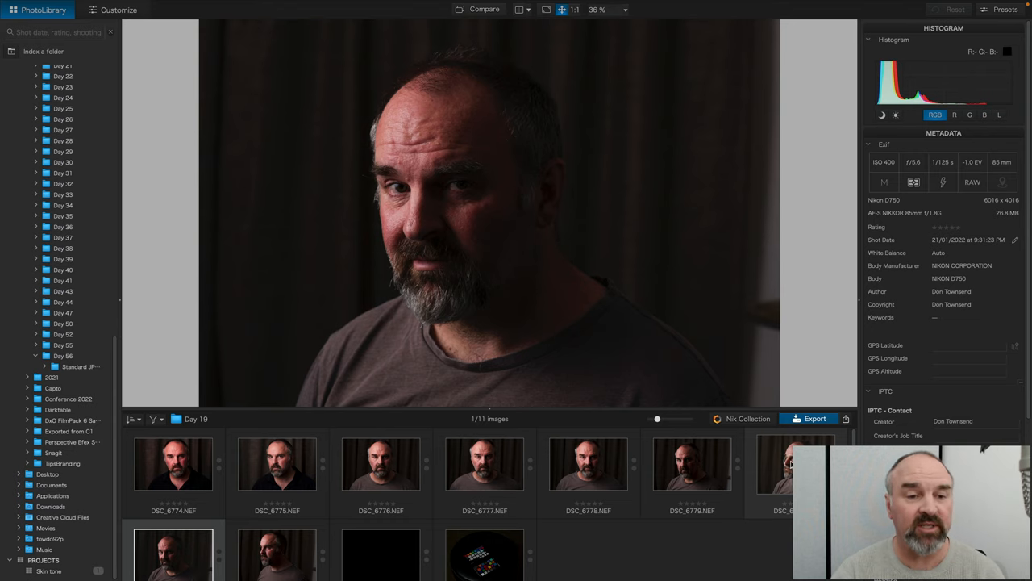
{"action": "left_click", "coordinate": [778, 462]}
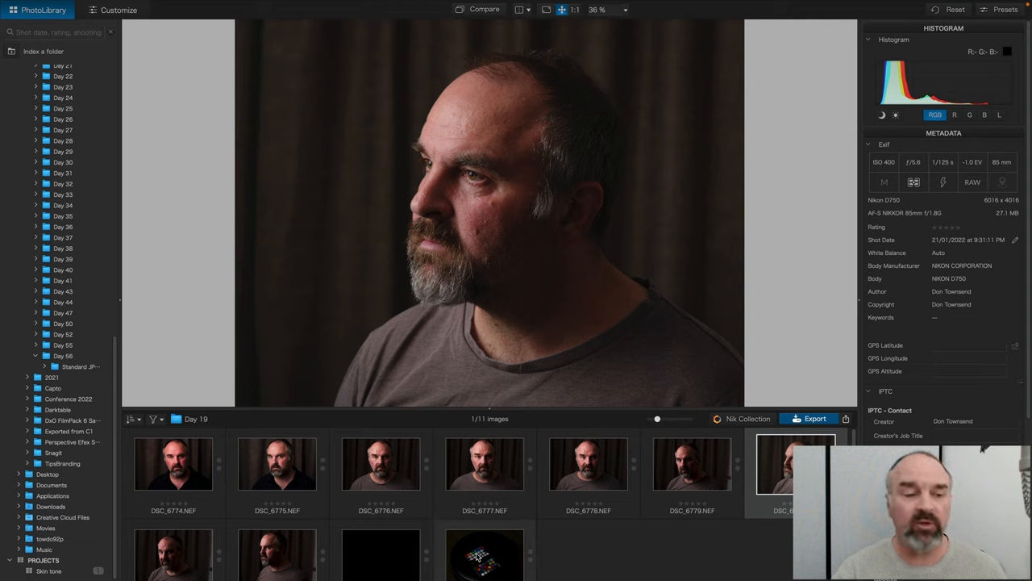
{"action": "left_click", "coordinate": [478, 567]}
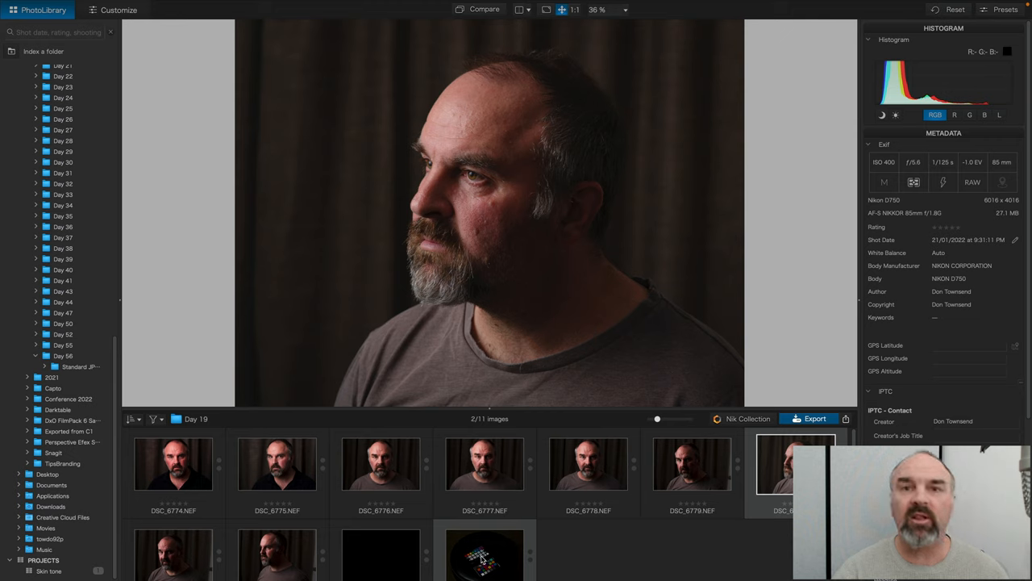
{"action": "right_click", "coordinate": [483, 569]}
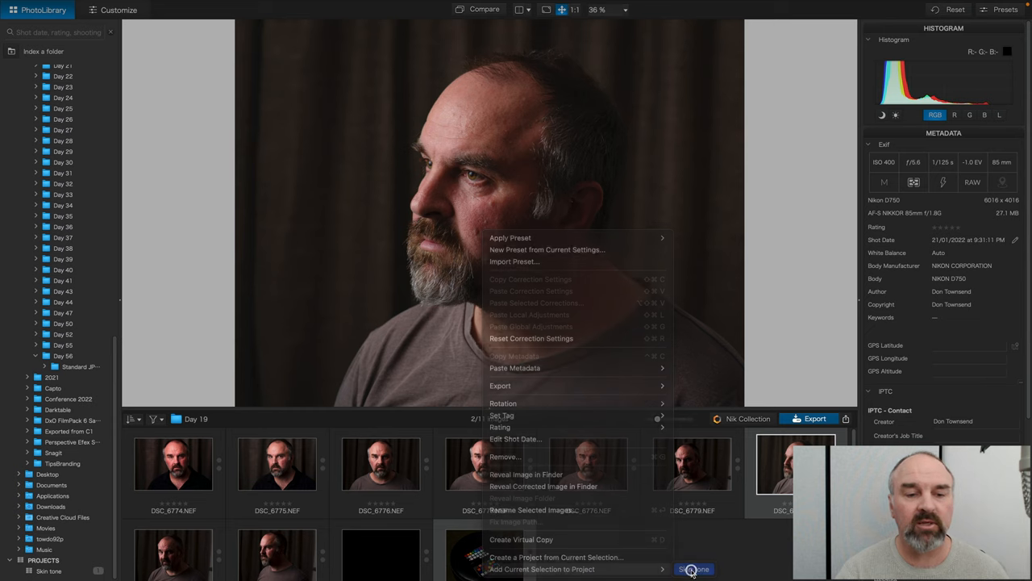
{"action": "left_click", "coordinate": [693, 569]}
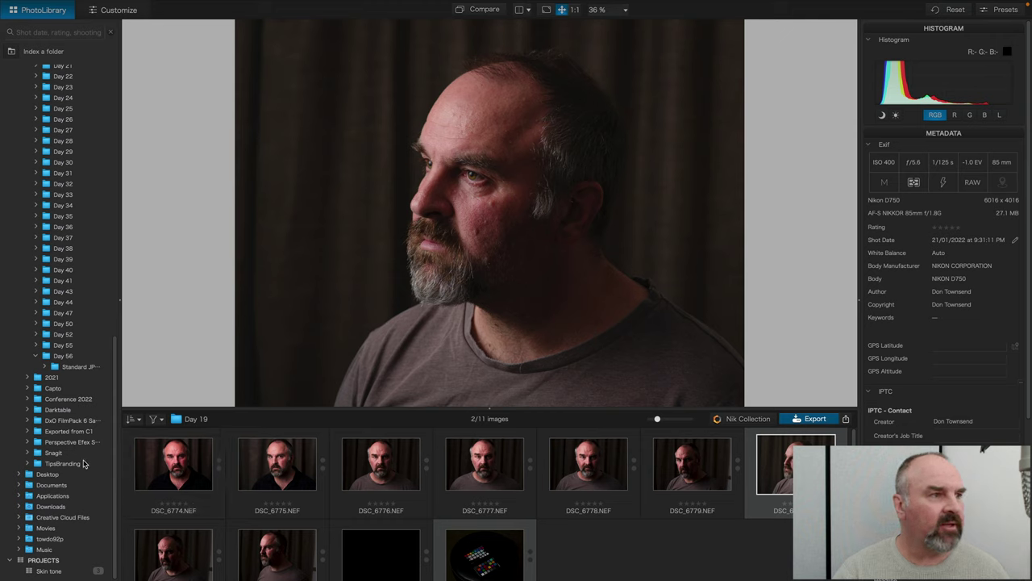
{"action": "mouse_move", "coordinate": [53, 355]}
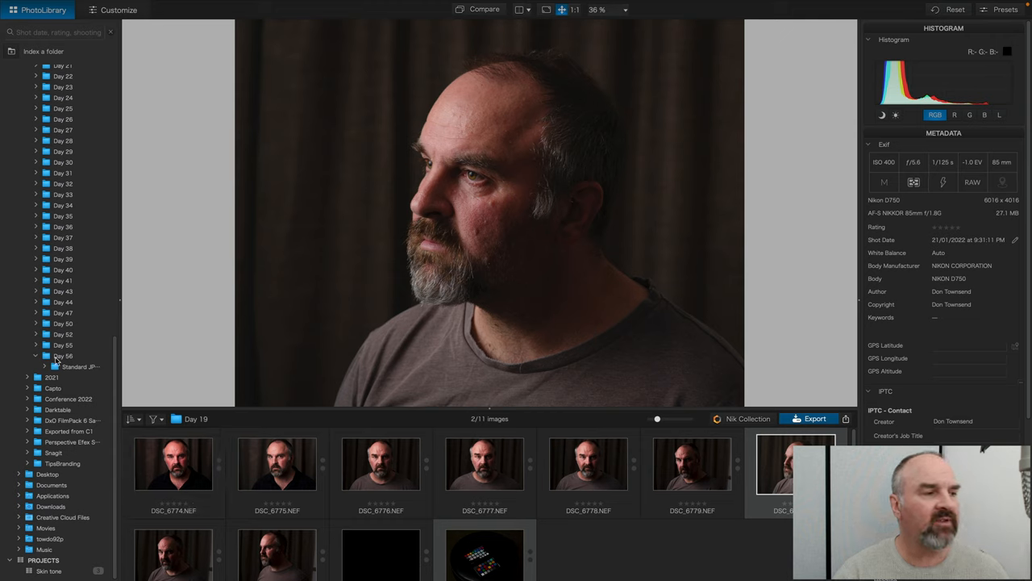
Open the Day 56 folder and select room portraits DSC_7206 and DSC_7207
{"action": "left_click", "coordinate": [60, 356]}
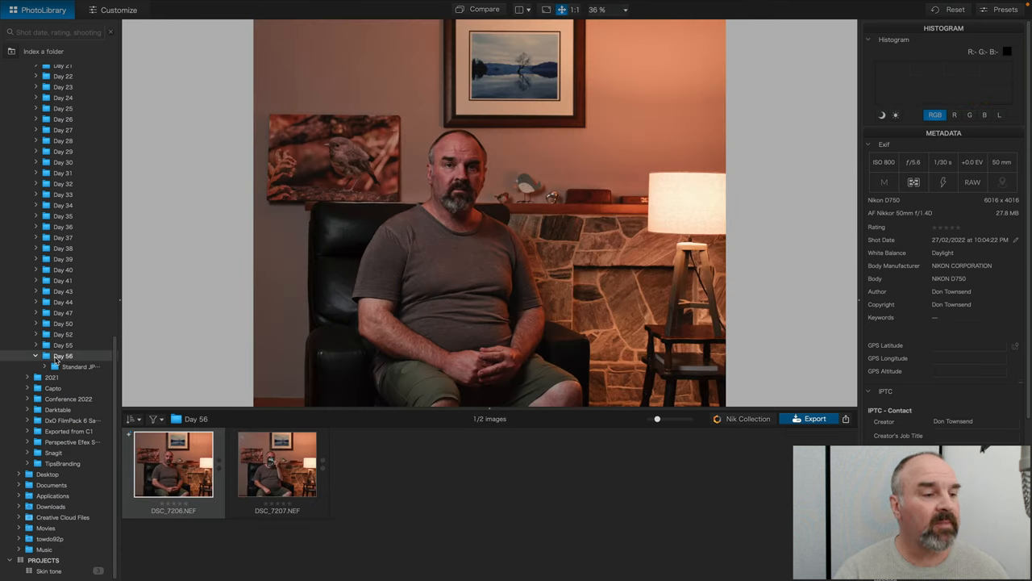
{"action": "left_click", "coordinate": [170, 462]}
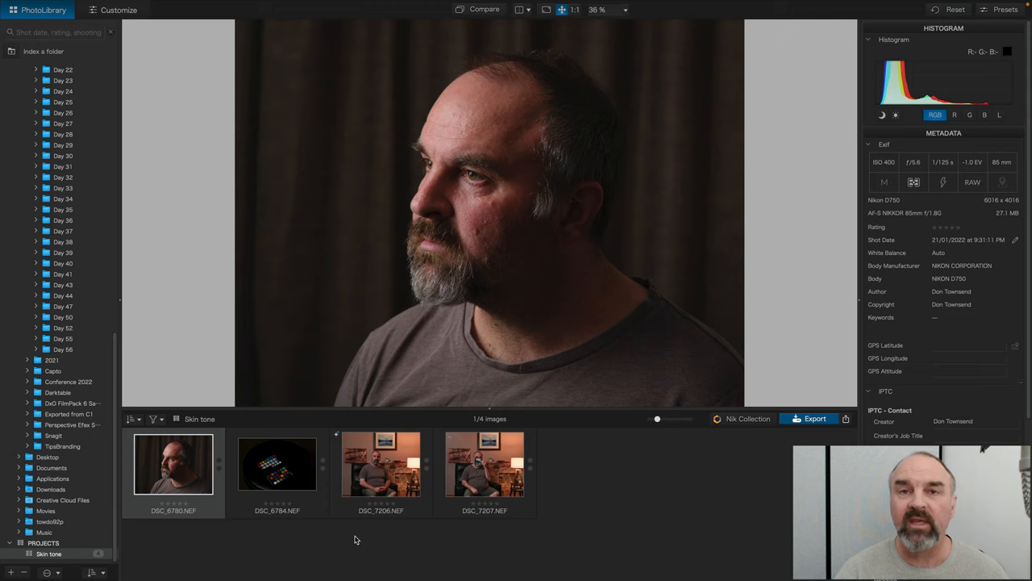
{"action": "mouse_move", "coordinate": [374, 543]}
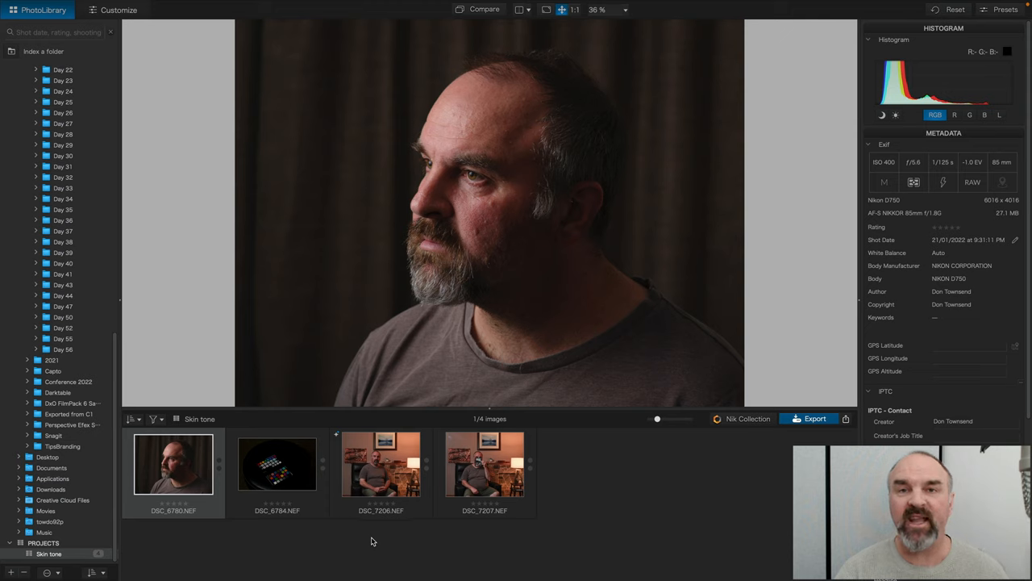
{"action": "mouse_move", "coordinate": [368, 545]}
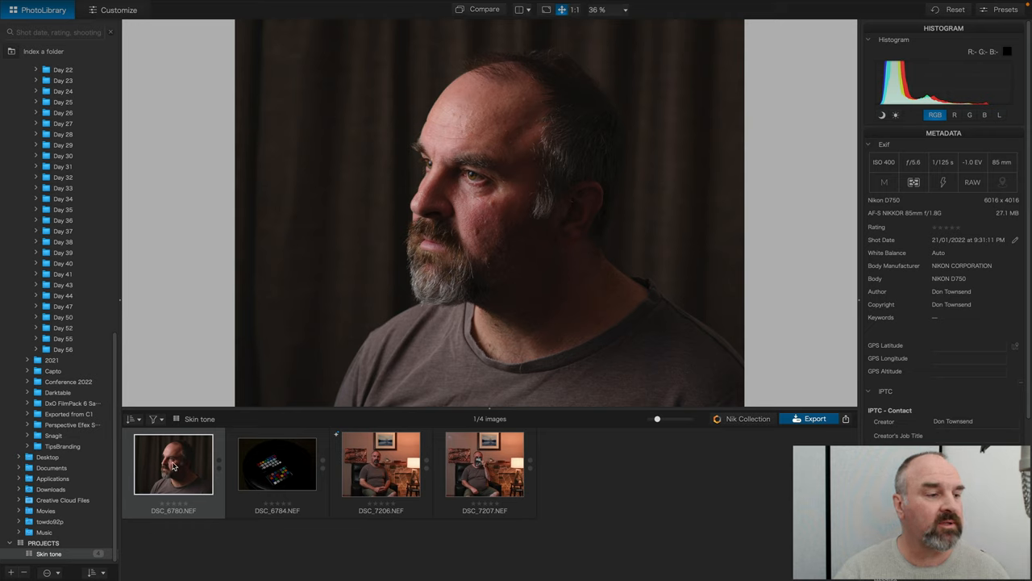
Create a virtual copy of DSC_6780 from its thumbnail's context menu
{"action": "right_click", "coordinate": [173, 465]}
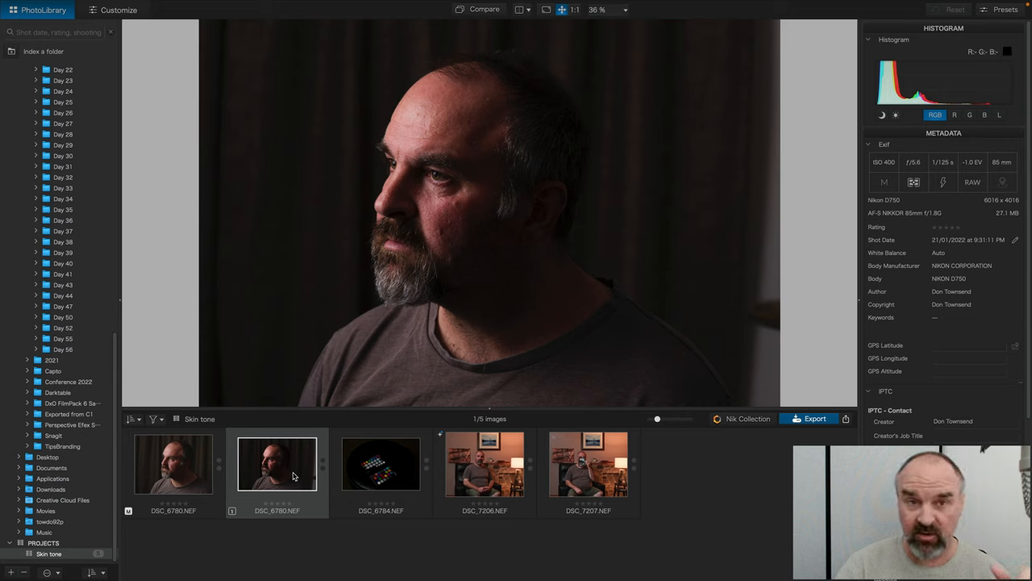
{"action": "mouse_move", "coordinate": [299, 481]}
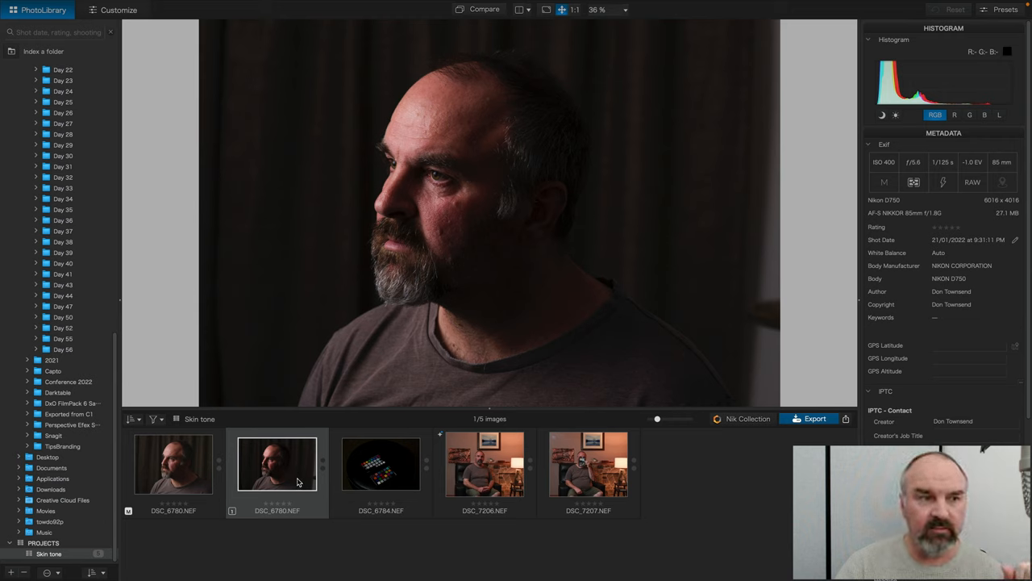
{"action": "mouse_move", "coordinate": [367, 402]}
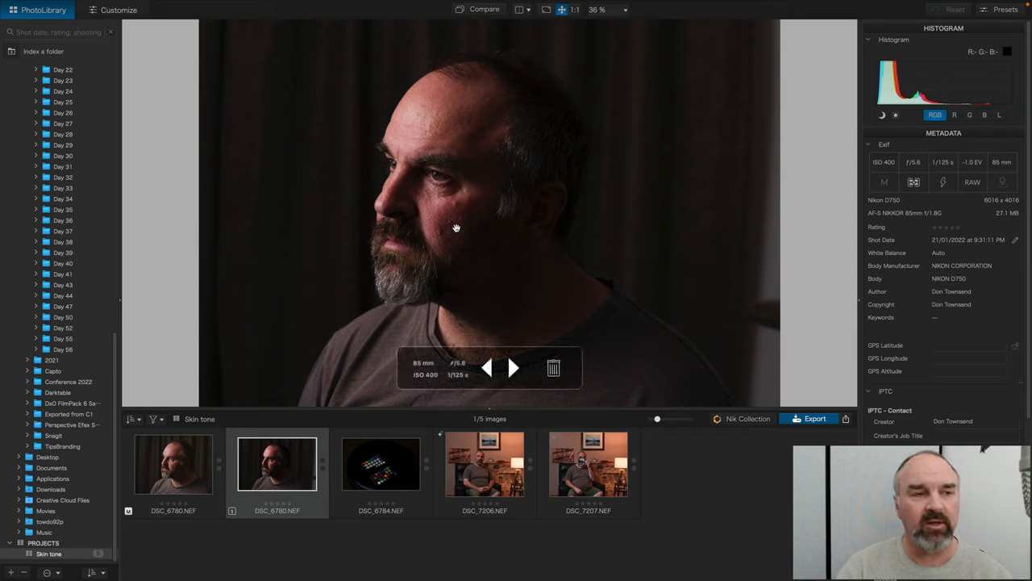
{"action": "mouse_move", "coordinate": [452, 221]}
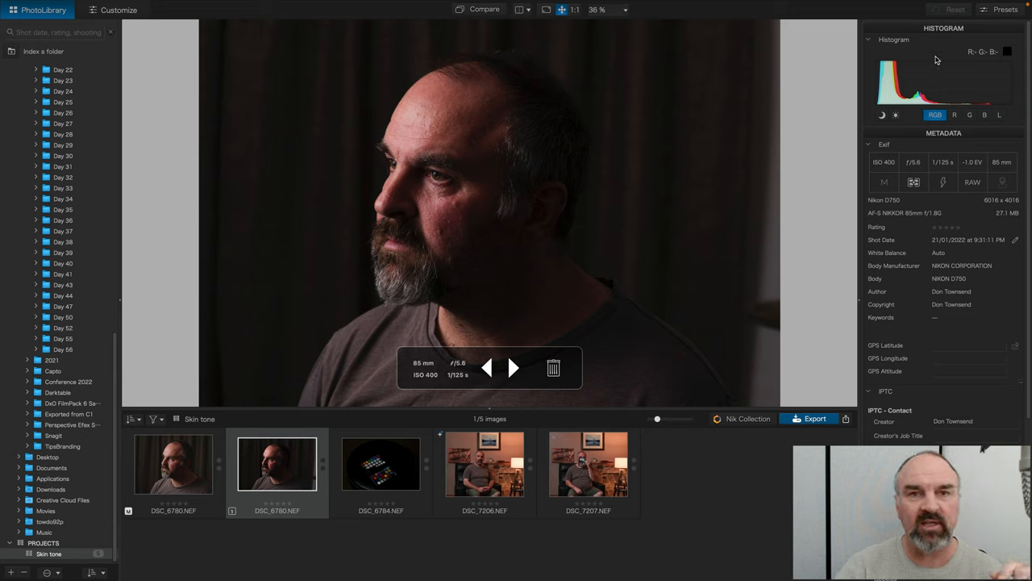
Apply default corrections to the DSC_6780 virtual copy so it previews brighter
{"action": "left_click", "coordinate": [1001, 9]}
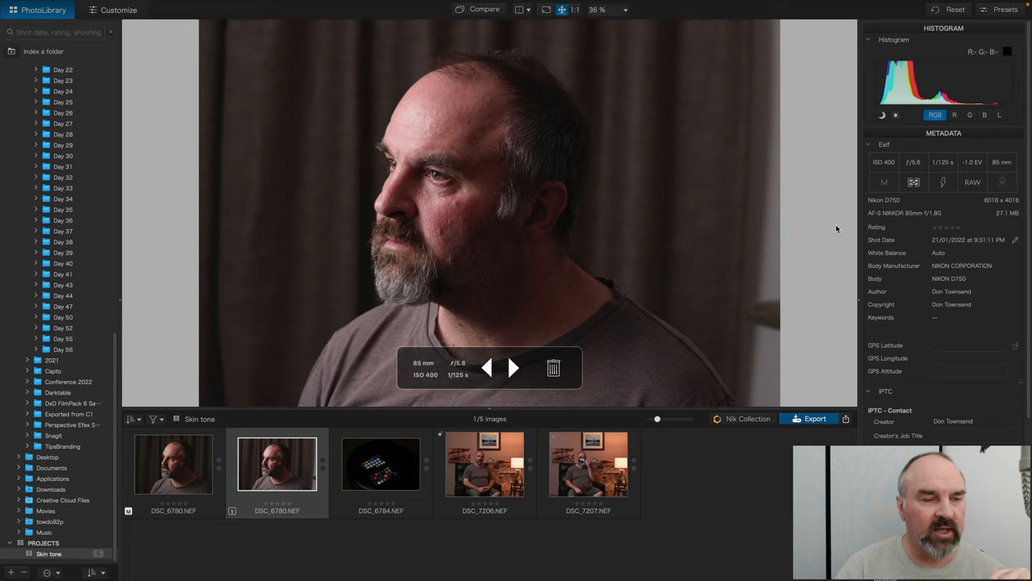
{"action": "mouse_move", "coordinate": [779, 223]}
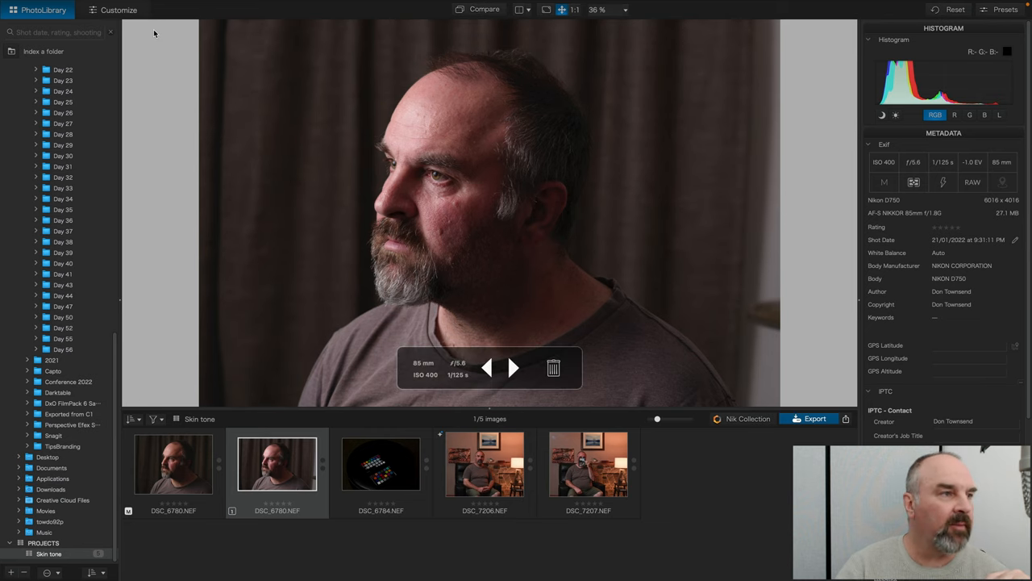
Open the virtual copy in Customize and review the Light, then Color palettes
{"action": "left_click", "coordinate": [118, 8]}
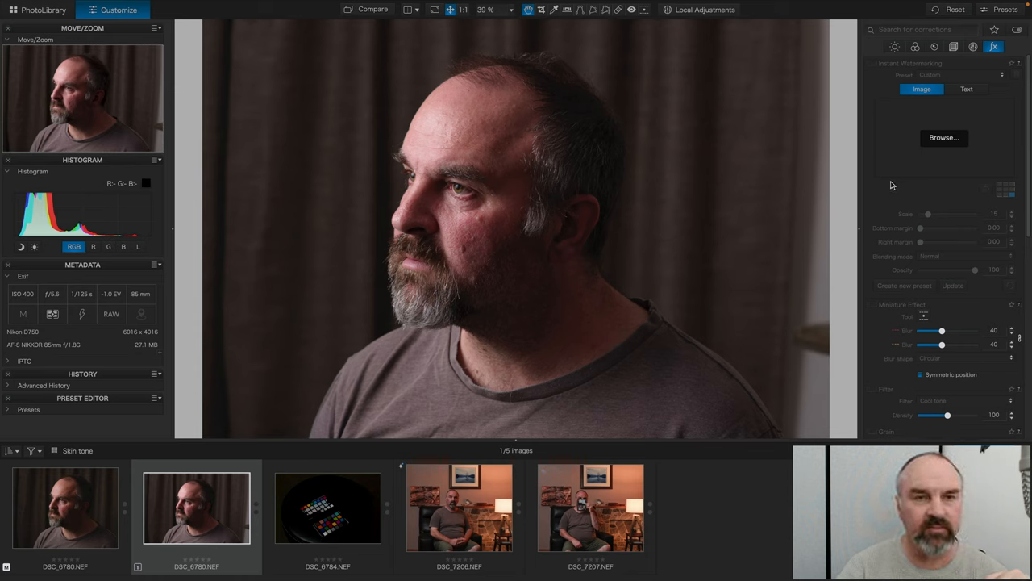
{"action": "left_click", "coordinate": [893, 47]}
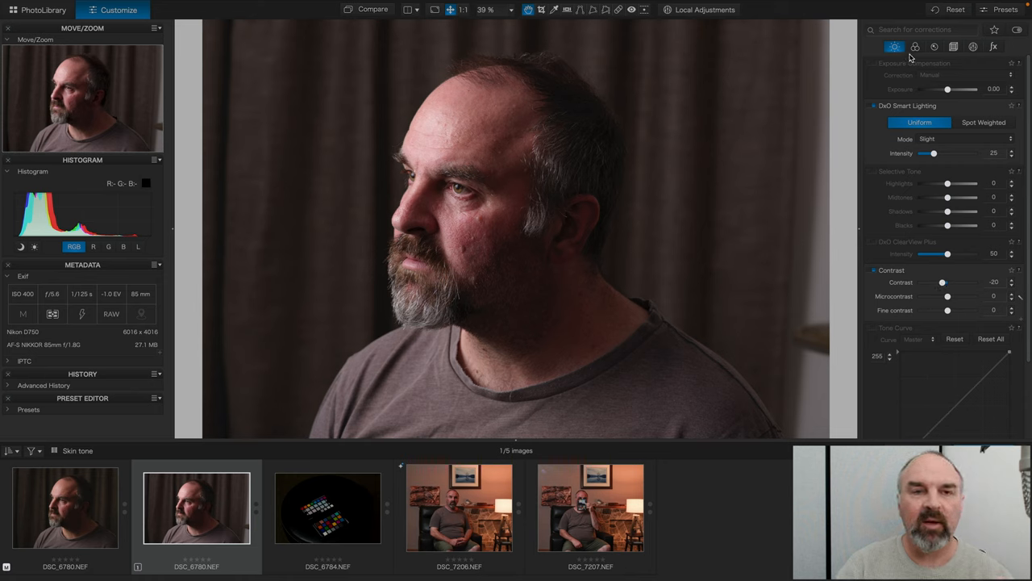
{"action": "left_click", "coordinate": [914, 47]}
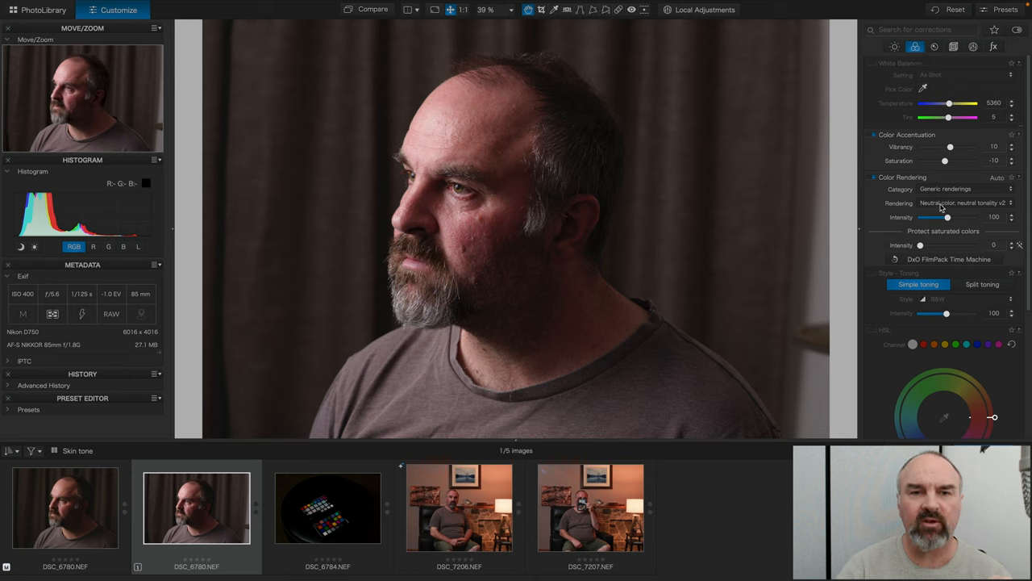
{"action": "mouse_move", "coordinate": [969, 207]}
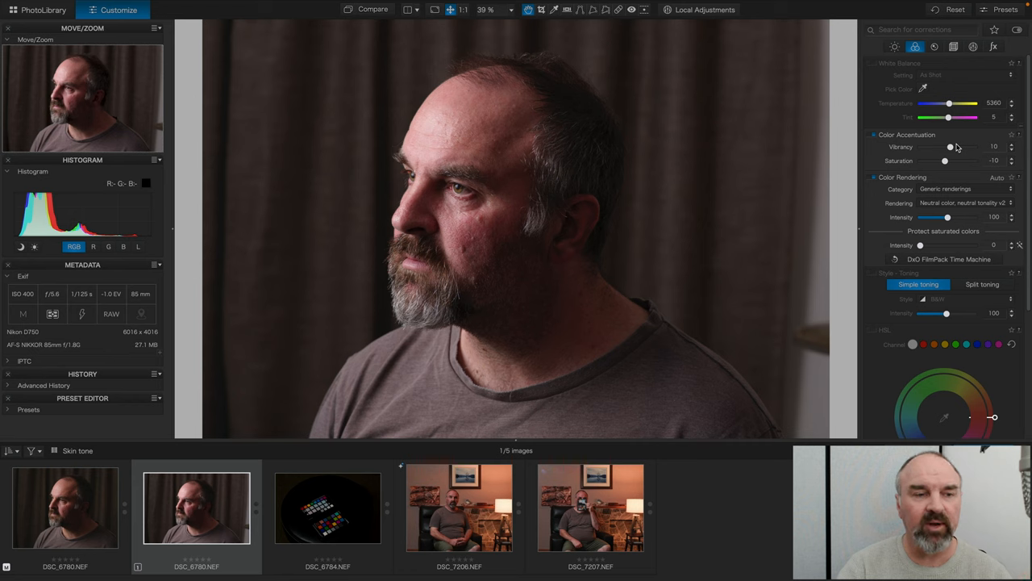
{"action": "mouse_move", "coordinate": [340, 552]}
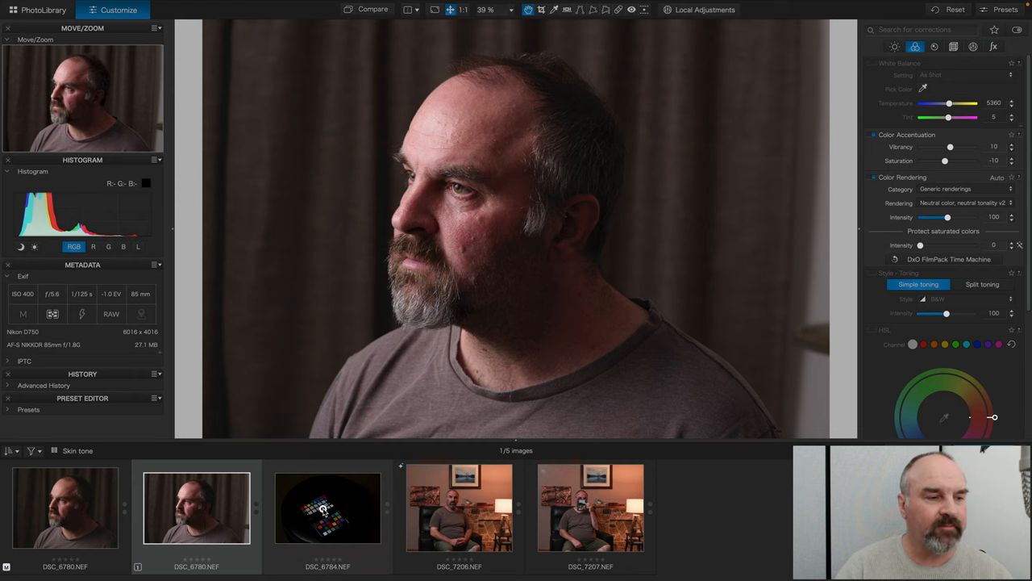
Open DSC_6784 and sample grey chart patches for white balance 5371, tint −4
{"action": "left_click", "coordinate": [323, 520]}
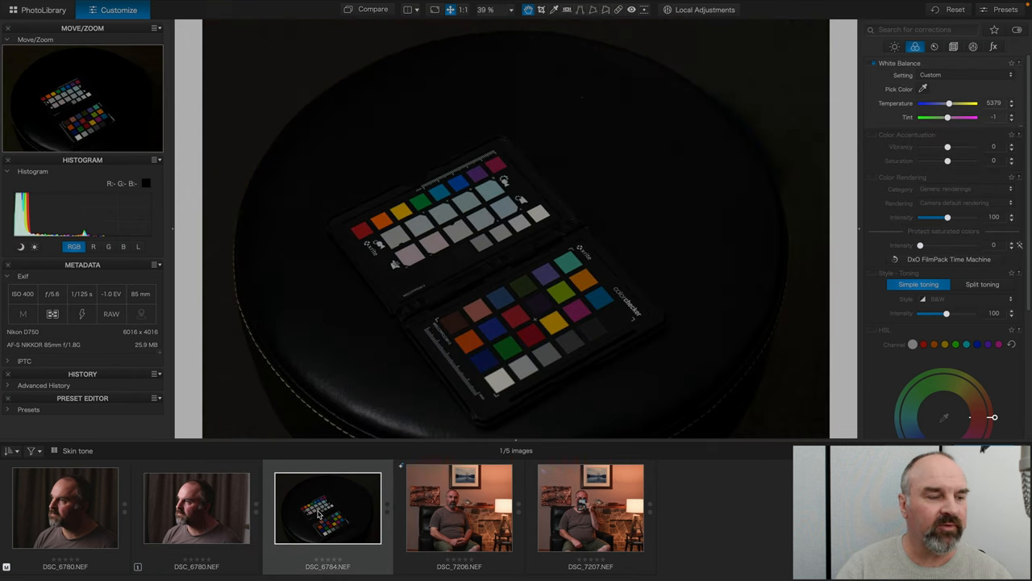
{"action": "mouse_move", "coordinate": [518, 307]}
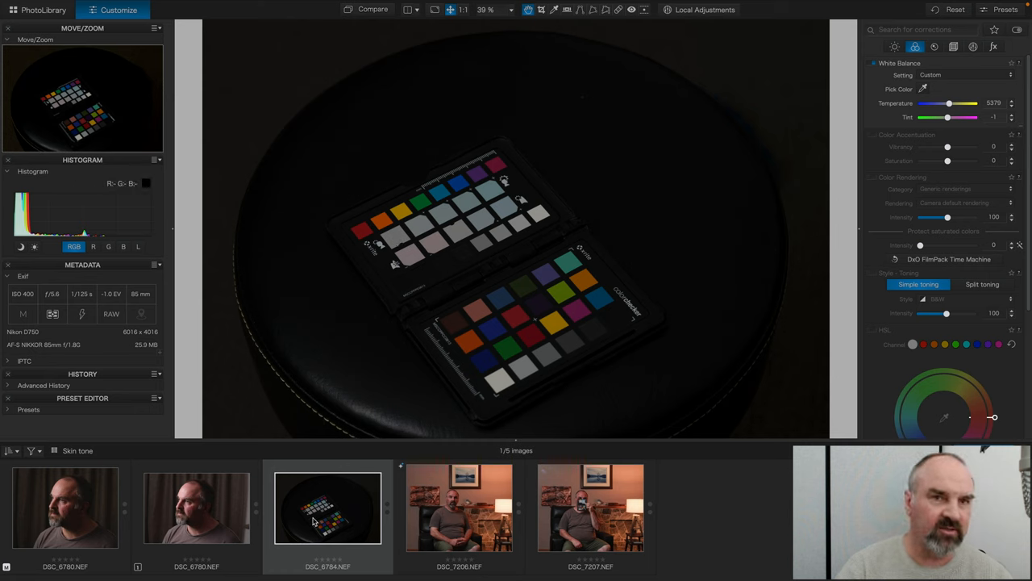
{"action": "mouse_move", "coordinate": [734, 304]}
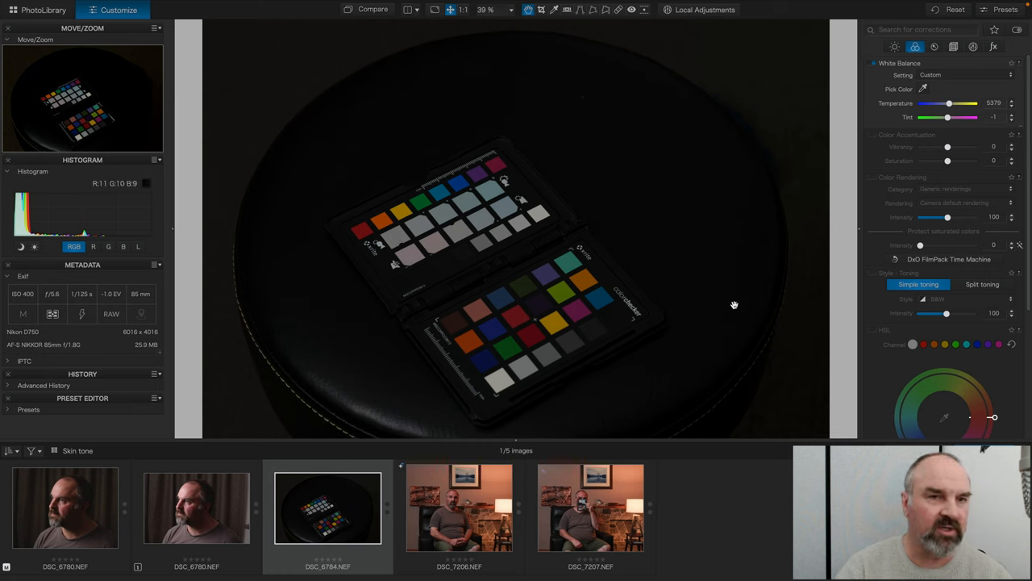
{"action": "left_click", "coordinate": [929, 88]}
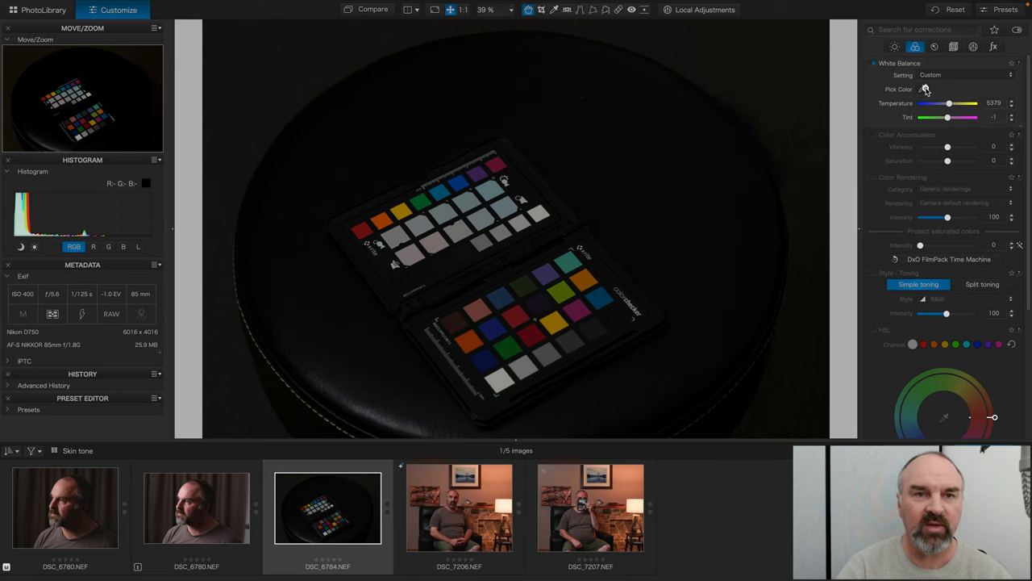
{"action": "left_click", "coordinate": [924, 89]}
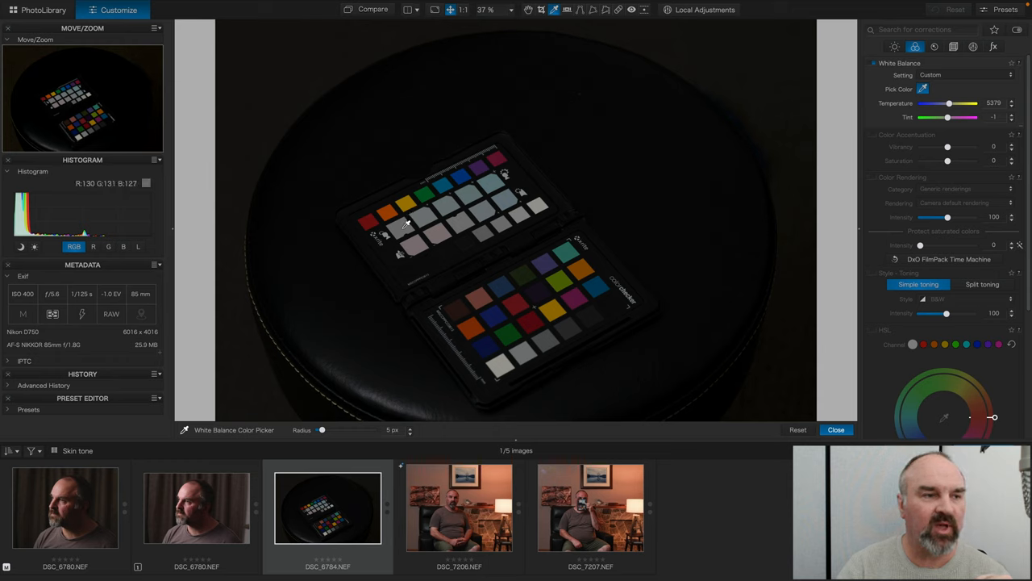
{"action": "left_click", "coordinate": [405, 224]}
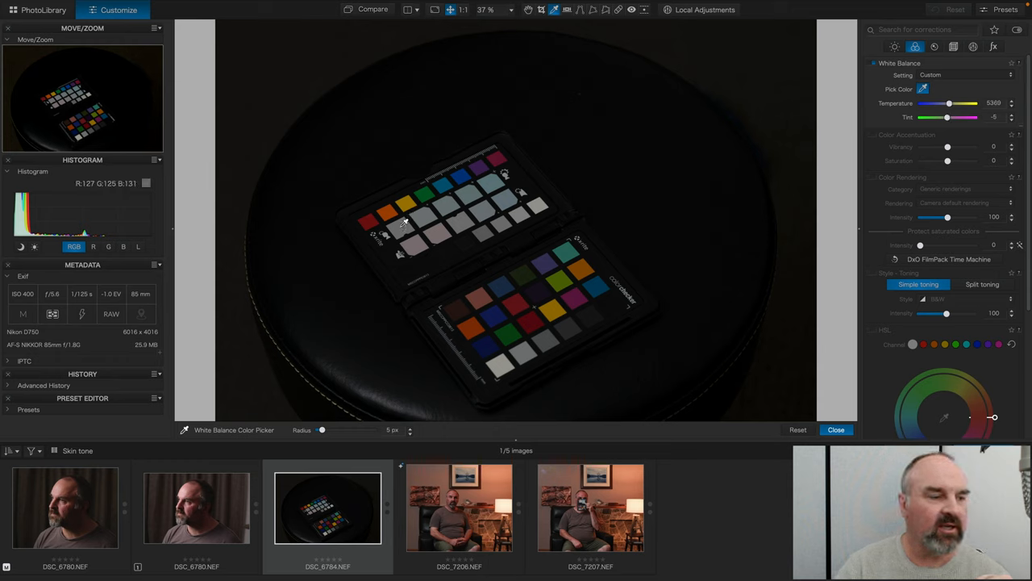
{"action": "left_click", "coordinate": [403, 224]}
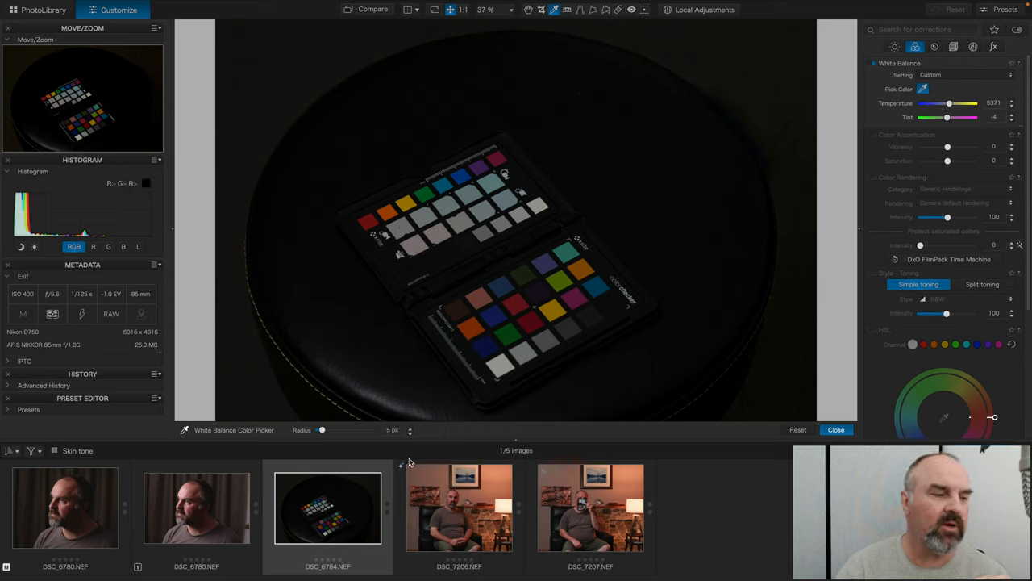
Switch to DSC_6780 at white balance 5360/−4 and show its Light palette corrections
{"action": "left_click", "coordinate": [194, 517]}
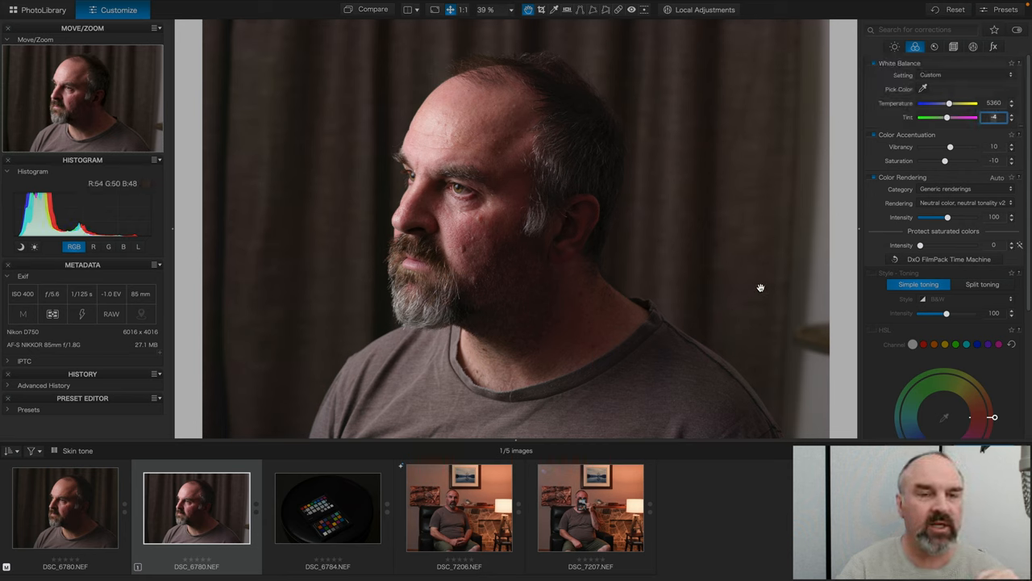
{"action": "mouse_move", "coordinate": [878, 226]}
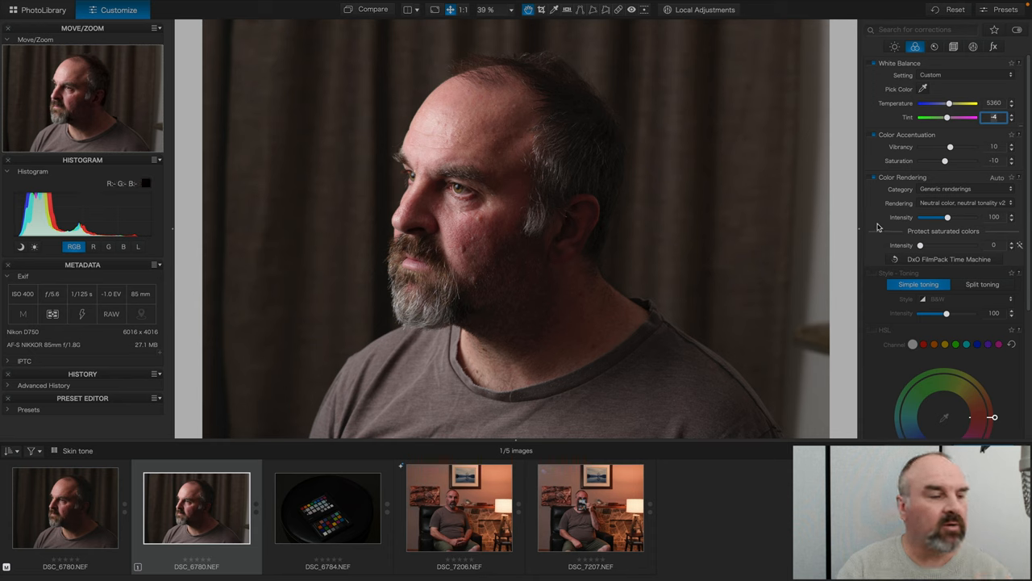
{"action": "mouse_move", "coordinate": [870, 230]}
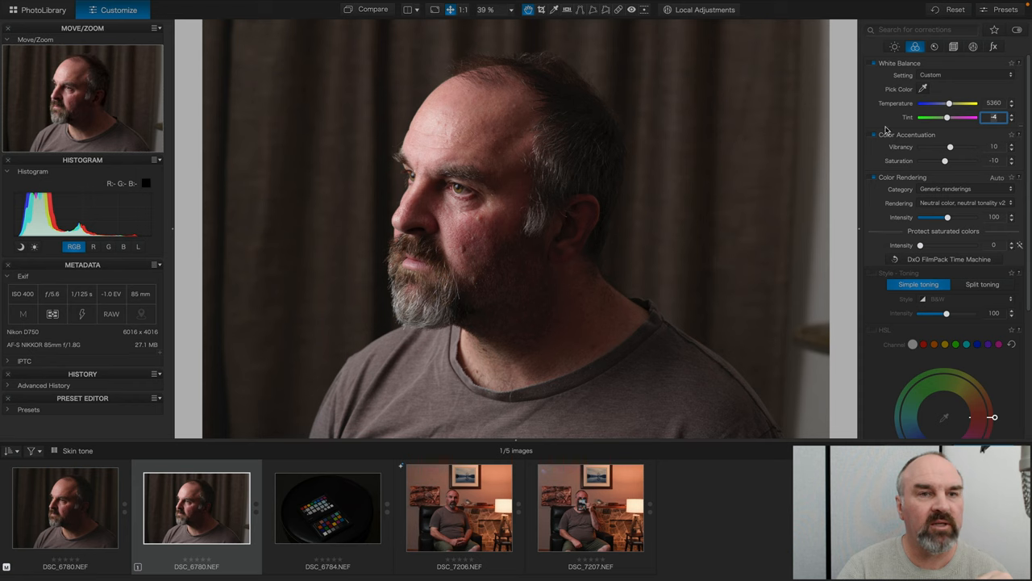
{"action": "left_click", "coordinate": [892, 46]}
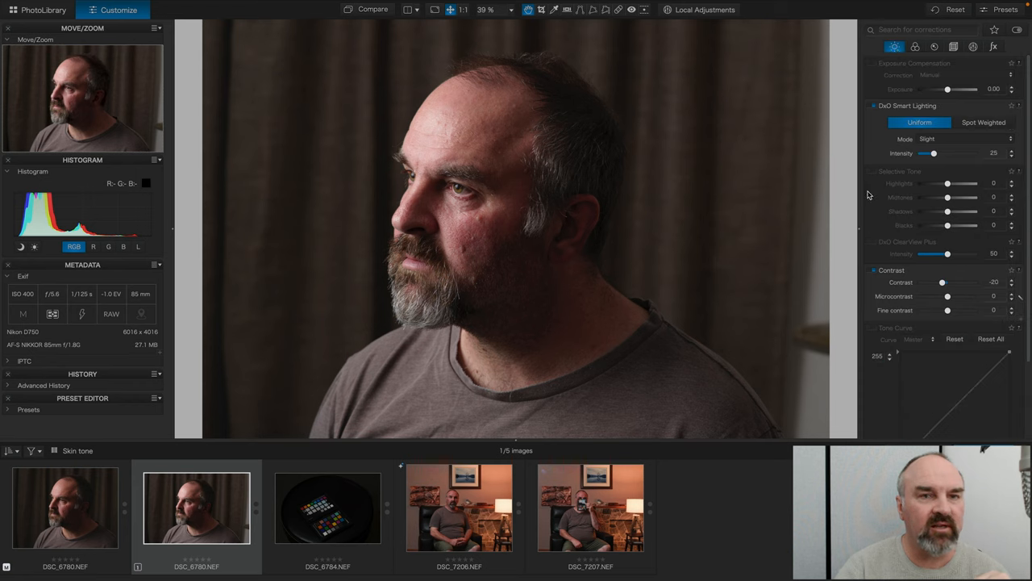
{"action": "mouse_move", "coordinate": [877, 195]}
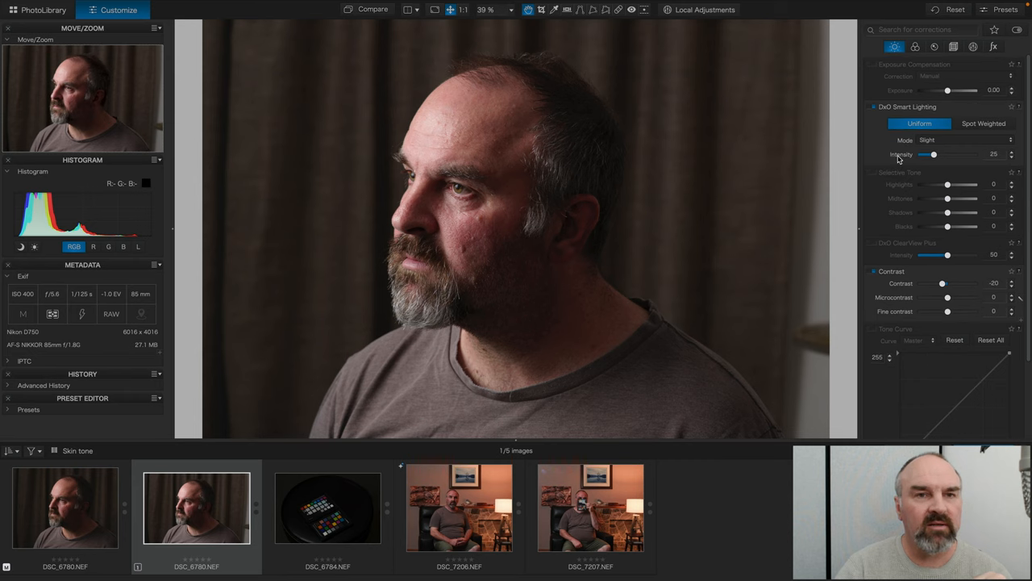
{"action": "left_click", "coordinate": [870, 105]}
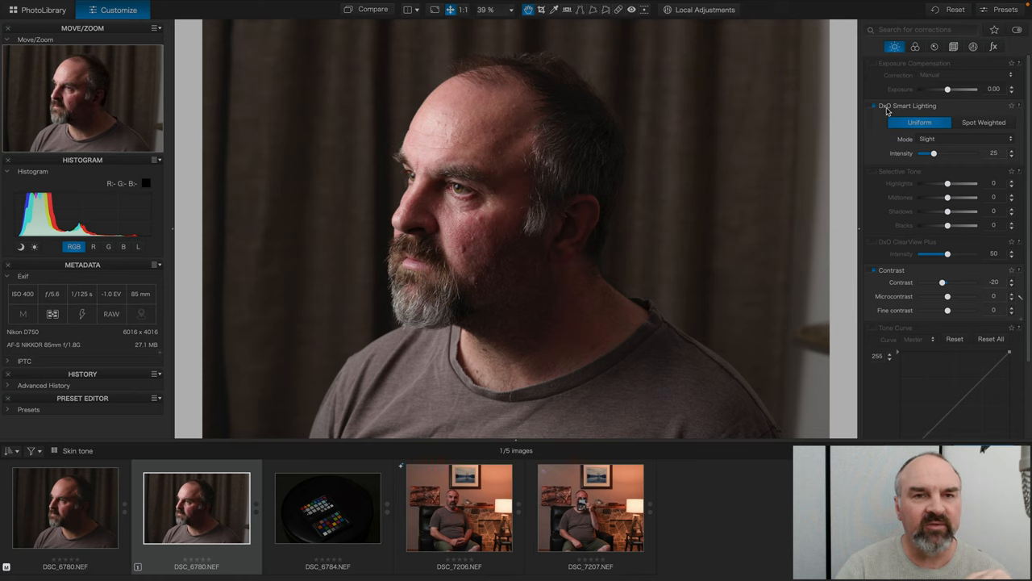
Set Smart Lighting to Spot Weighted and draw a priority box over the face
{"action": "left_click", "coordinate": [984, 122]}
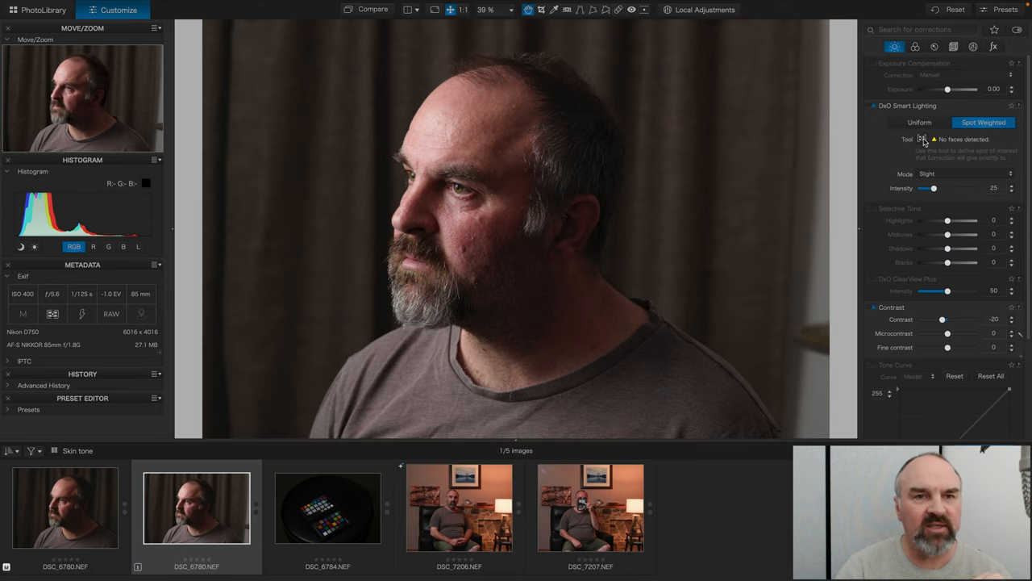
{"action": "left_click", "coordinate": [922, 139]}
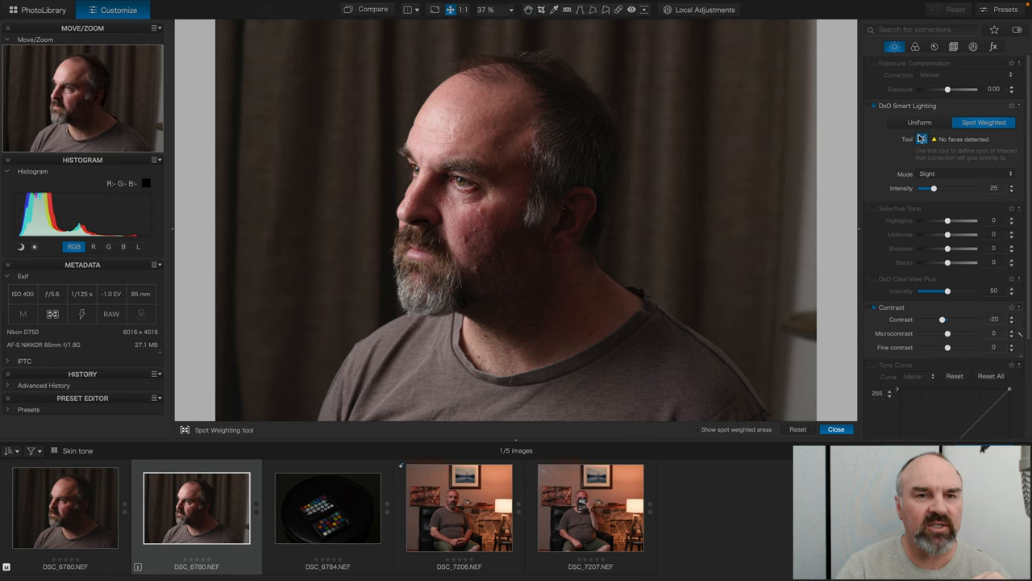
{"action": "left_click_drag", "start_coordinate": [429, 106], "coordinate": [513, 174]}
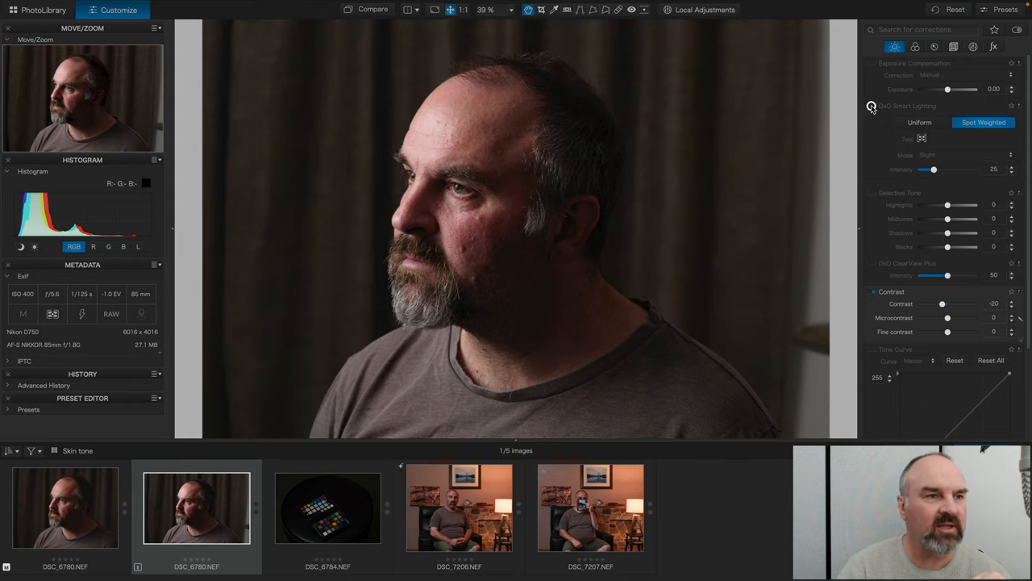
Turn off Smart Lighting and enable Exposure Compensation with Center-Weighted Average
{"action": "left_click", "coordinate": [869, 106]}
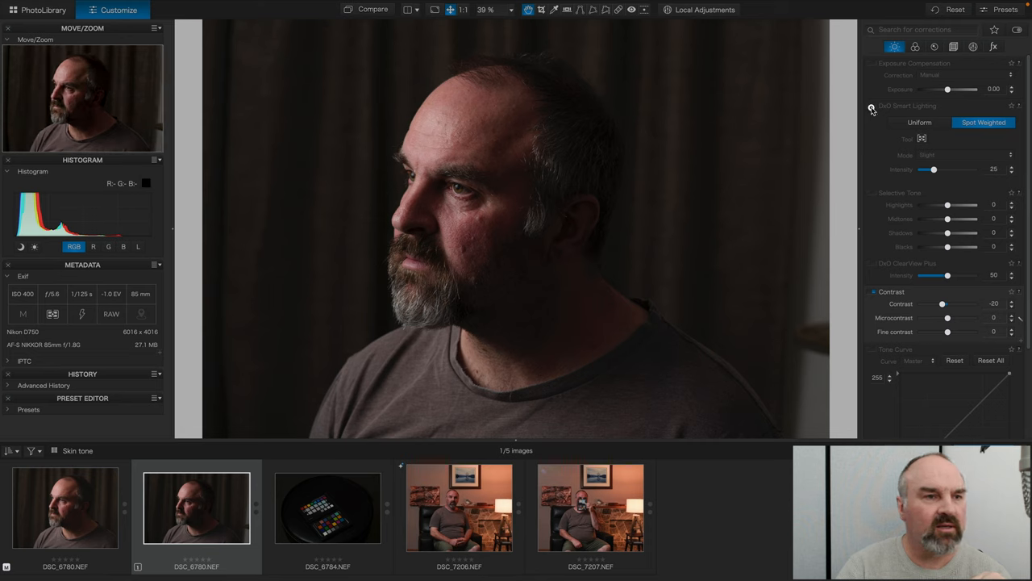
{"action": "left_click", "coordinate": [872, 106]}
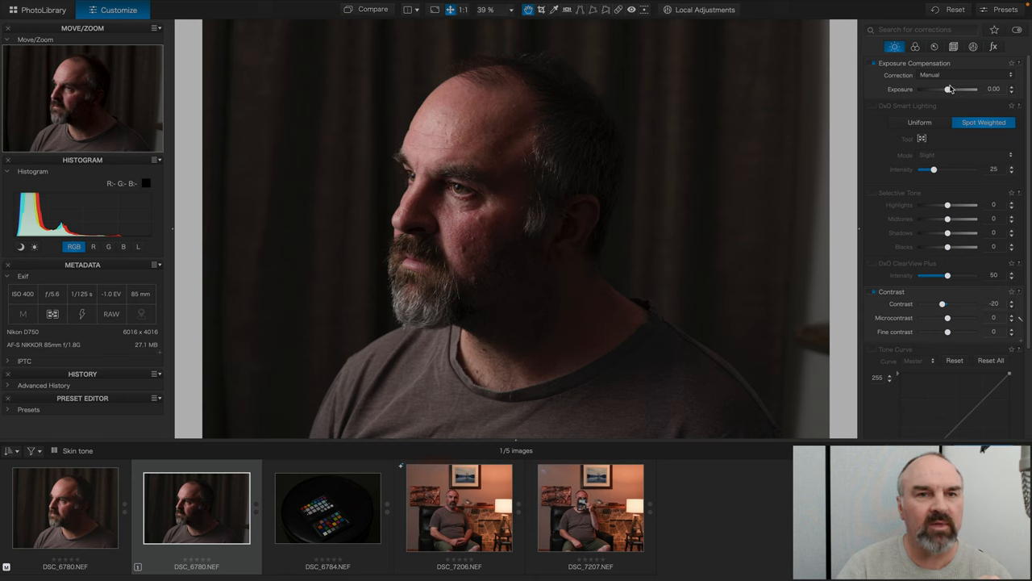
{"action": "left_click", "coordinate": [956, 77]}
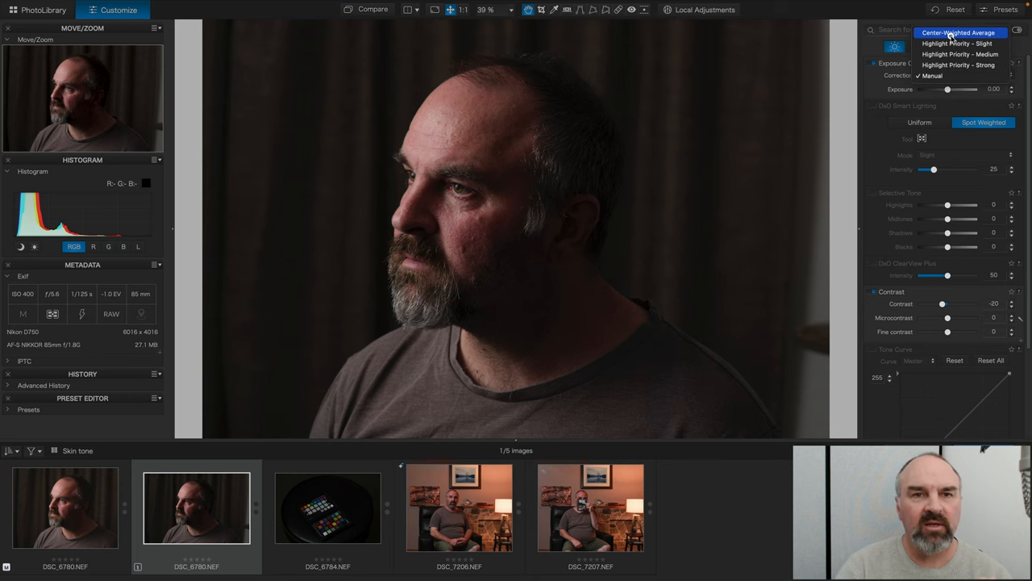
{"action": "left_click", "coordinate": [952, 32]}
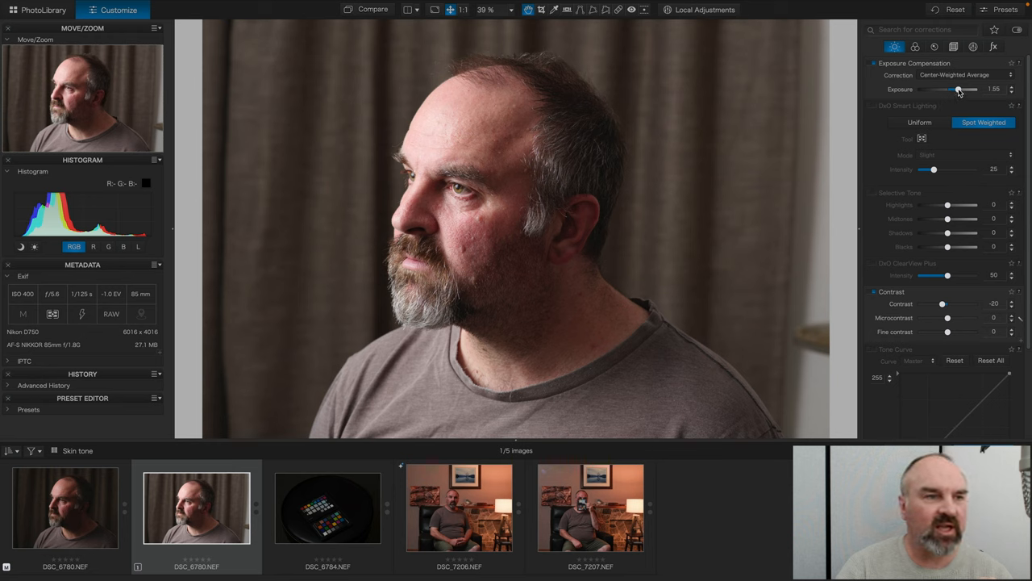
Lower the exposure compensation manually to +0.79
{"action": "left_click_drag", "start_coordinate": [959, 89], "coordinate": [955, 89]}
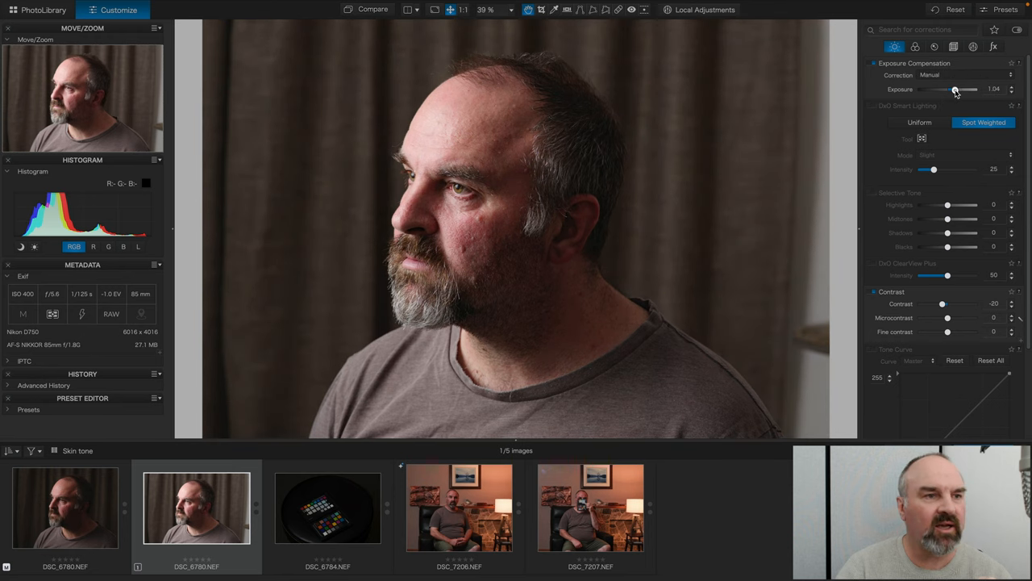
{"action": "left_click_drag", "start_coordinate": [957, 89], "coordinate": [954, 89]}
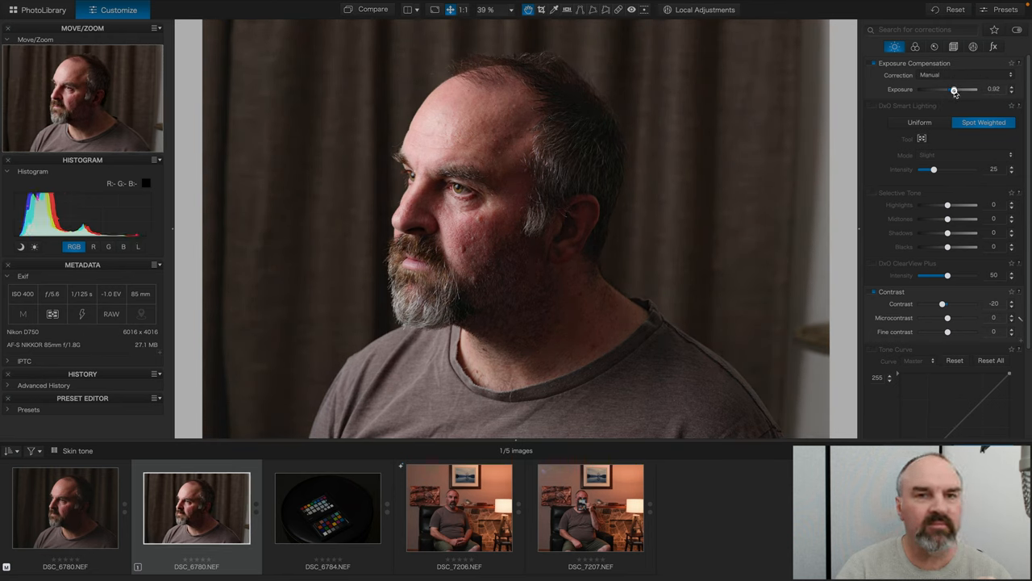
{"action": "left_click_drag", "start_coordinate": [955, 89], "coordinate": [953, 88]}
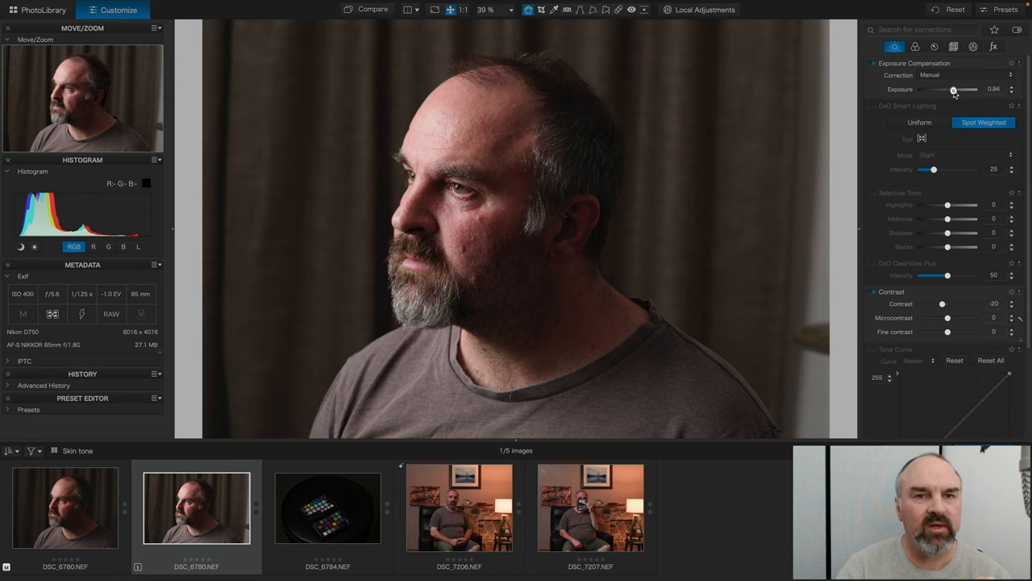
{"action": "left_click_drag", "start_coordinate": [956, 90], "coordinate": [953, 89]}
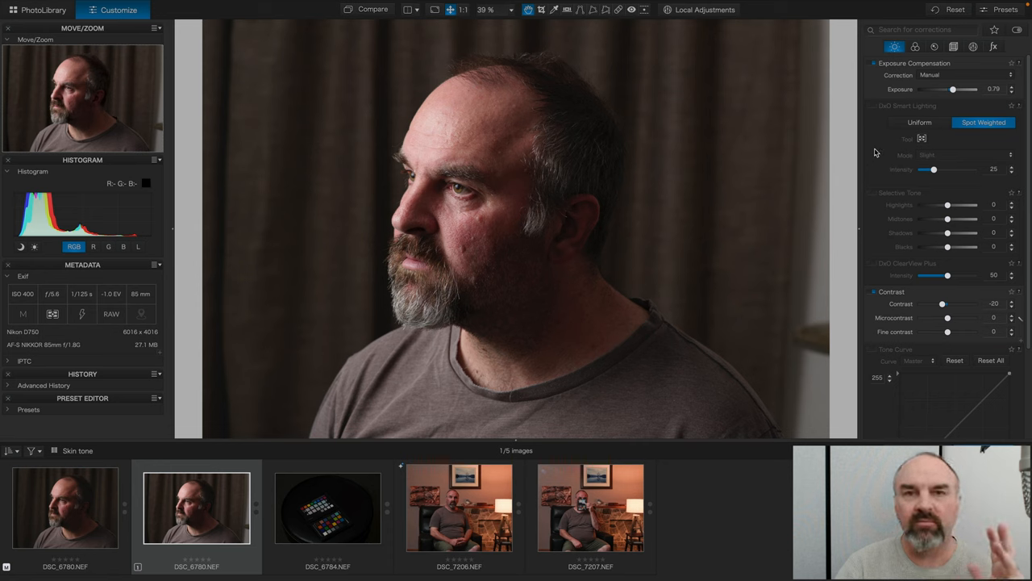
{"action": "mouse_move", "coordinate": [872, 141]}
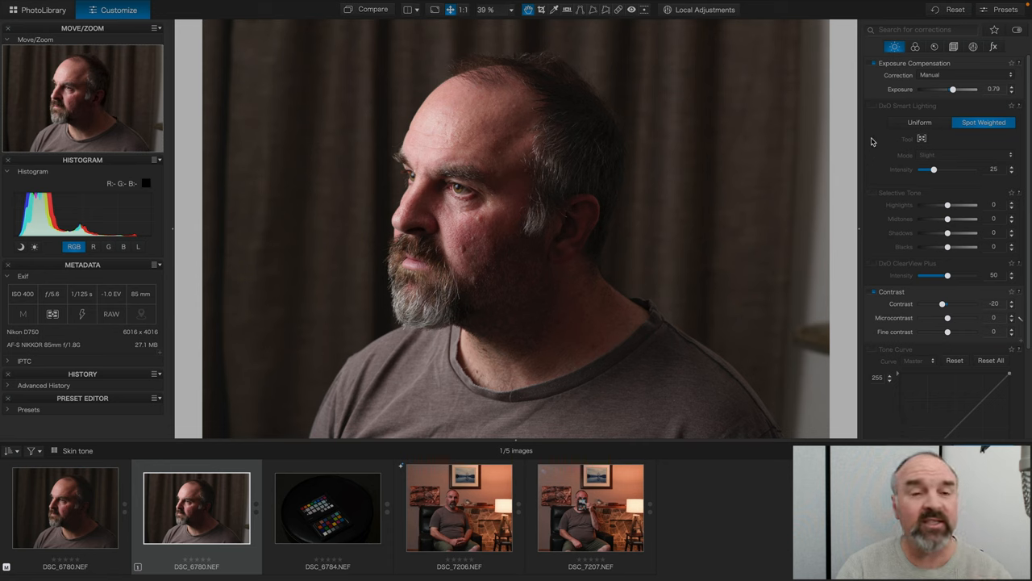
{"action": "mouse_move", "coordinate": [879, 85]}
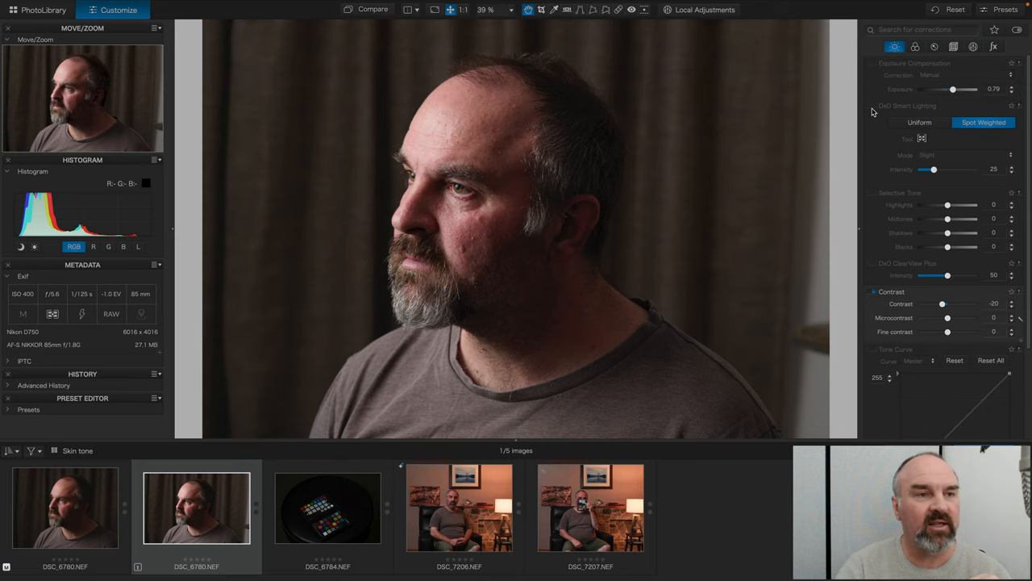
Check the face at 100%, turn off exposure compensation and re-enable Spot Weighted Smart Lighting at 25
{"action": "left_click", "coordinate": [869, 105]}
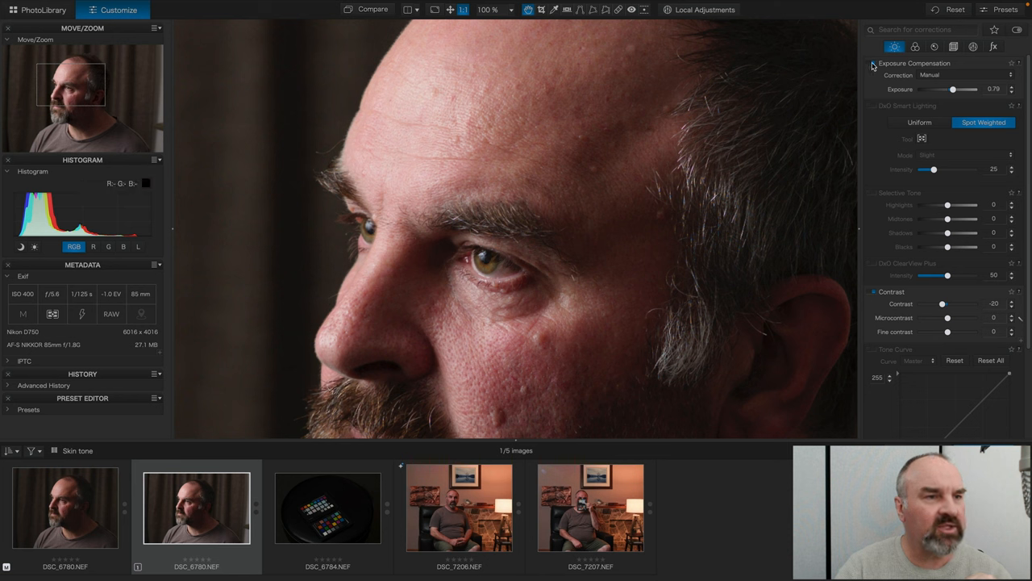
{"action": "left_click", "coordinate": [872, 66]}
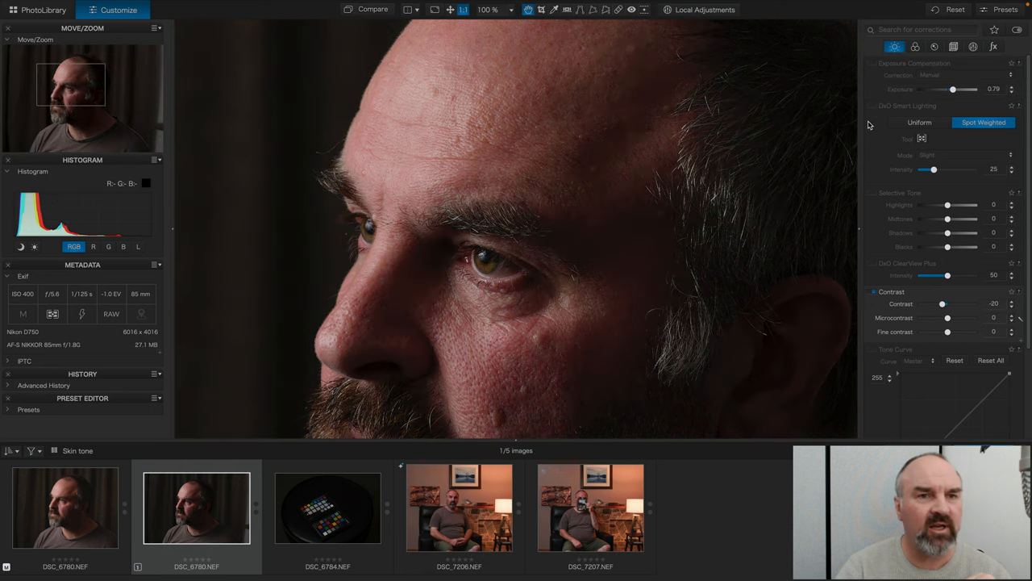
{"action": "left_click", "coordinate": [872, 105]}
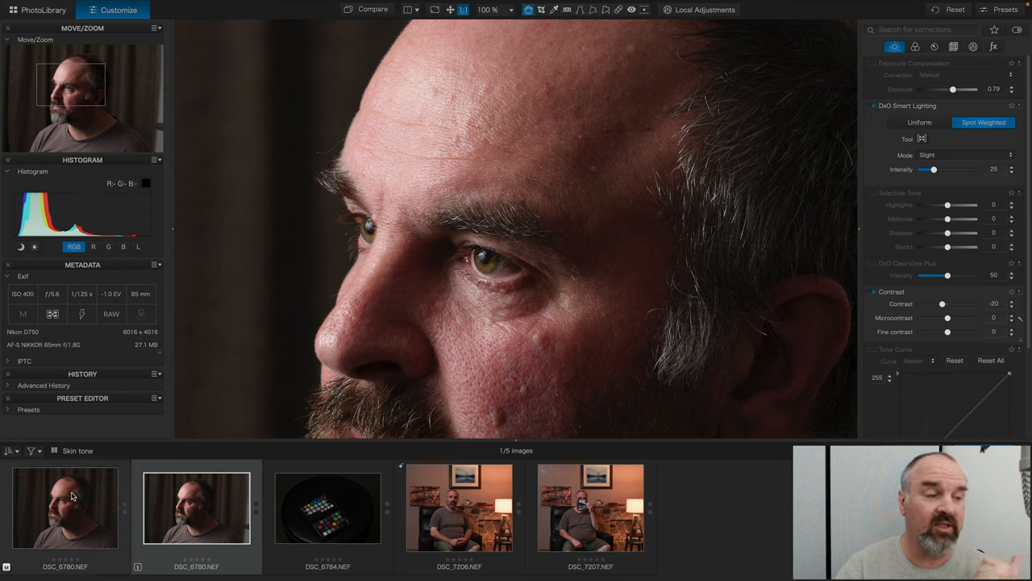
{"action": "mouse_move", "coordinate": [459, 128]}
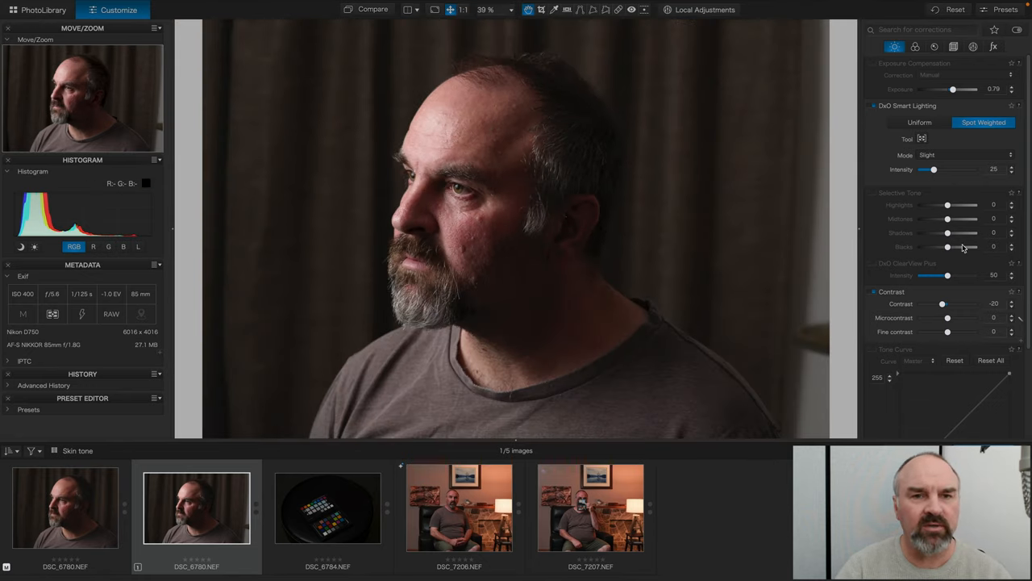
Set Selective Tone highlights to -10, midtones to 10, shadows to 9, and check the eye at 100%
{"action": "left_click_drag", "start_coordinate": [949, 205], "coordinate": [947, 205]}
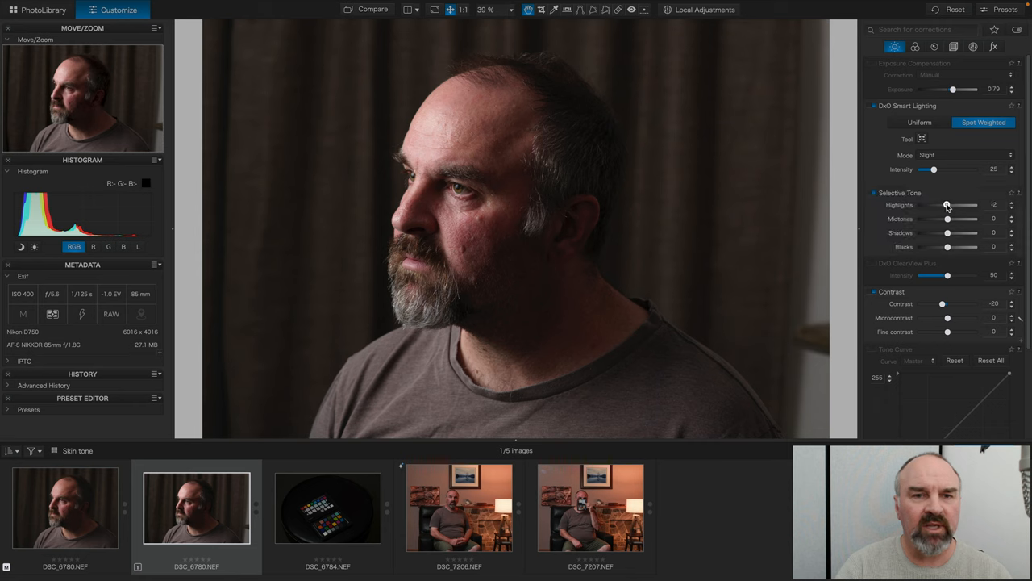
{"action": "left_click_drag", "start_coordinate": [949, 205], "coordinate": [945, 205]}
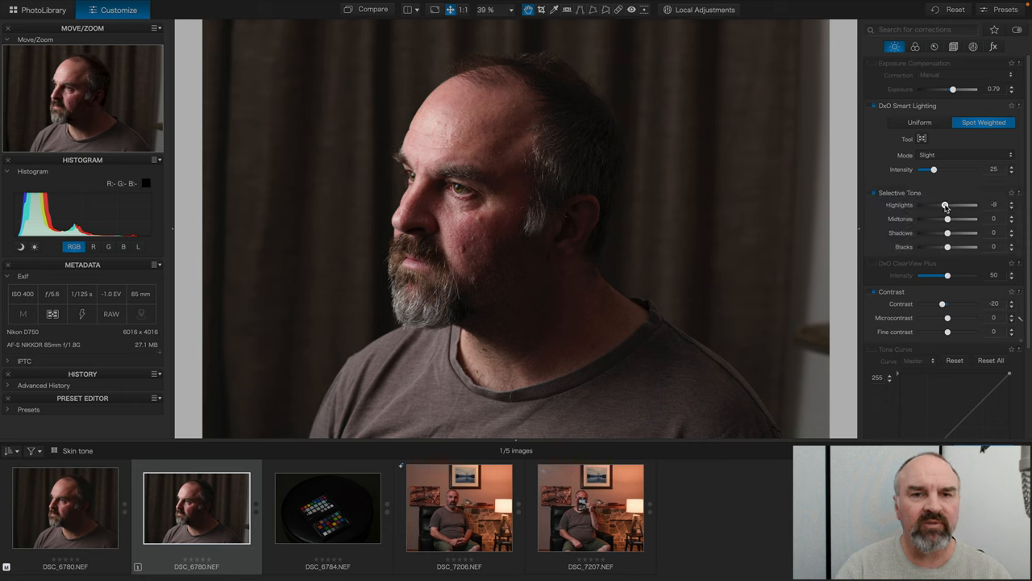
{"action": "left_click_drag", "start_coordinate": [946, 205], "coordinate": [945, 204]}
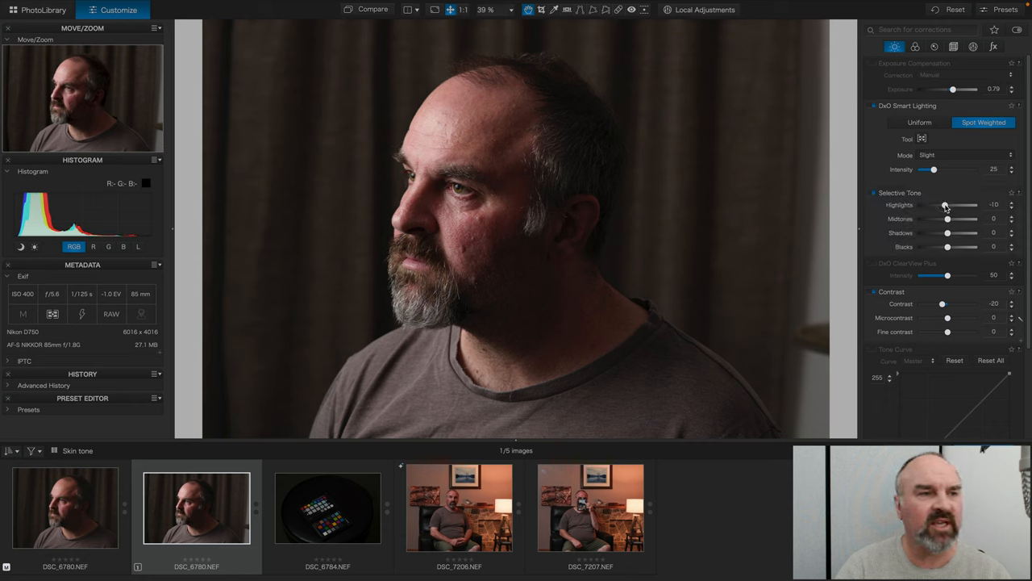
{"action": "left_click_drag", "start_coordinate": [948, 218], "coordinate": [949, 219]}
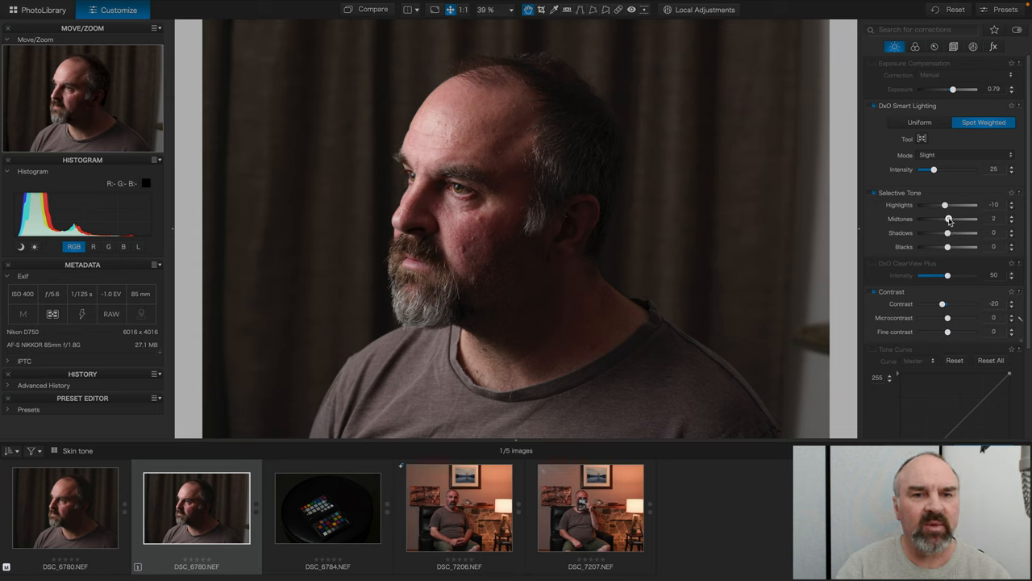
{"action": "left_click_drag", "start_coordinate": [947, 219], "coordinate": [955, 219]}
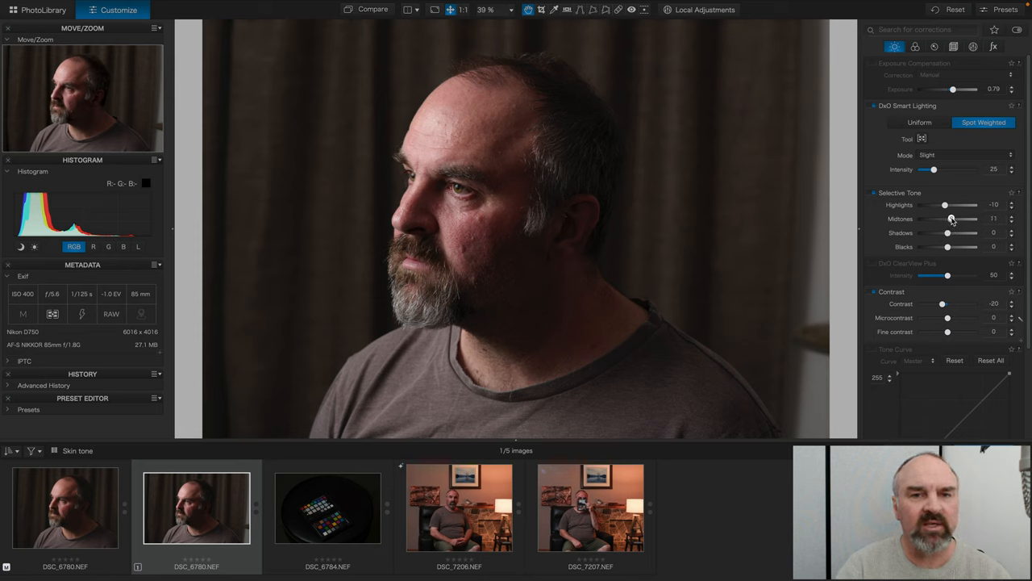
{"action": "left_click_drag", "start_coordinate": [952, 219], "coordinate": [950, 218]}
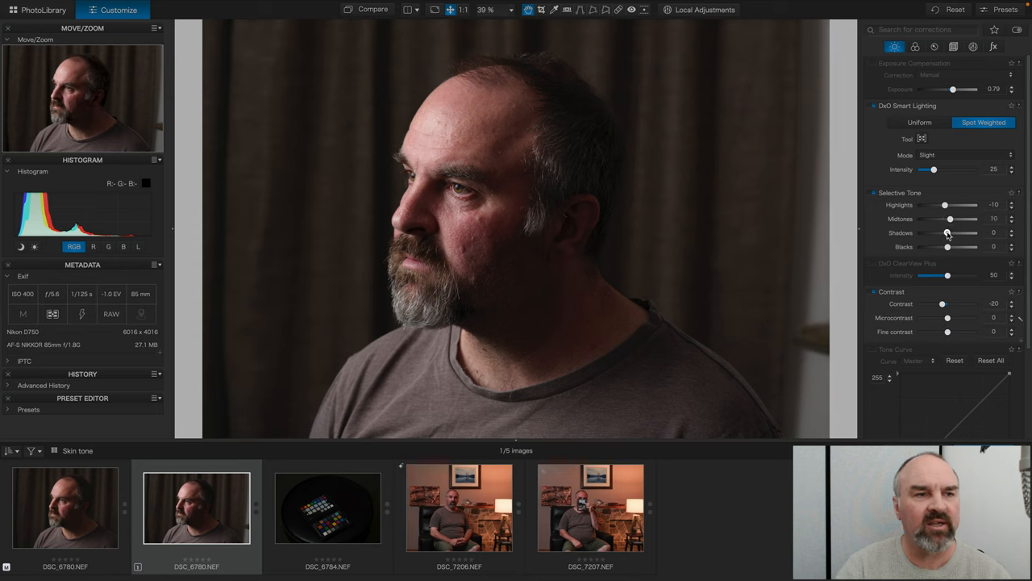
{"action": "left_click_drag", "start_coordinate": [948, 232], "coordinate": [951, 232]}
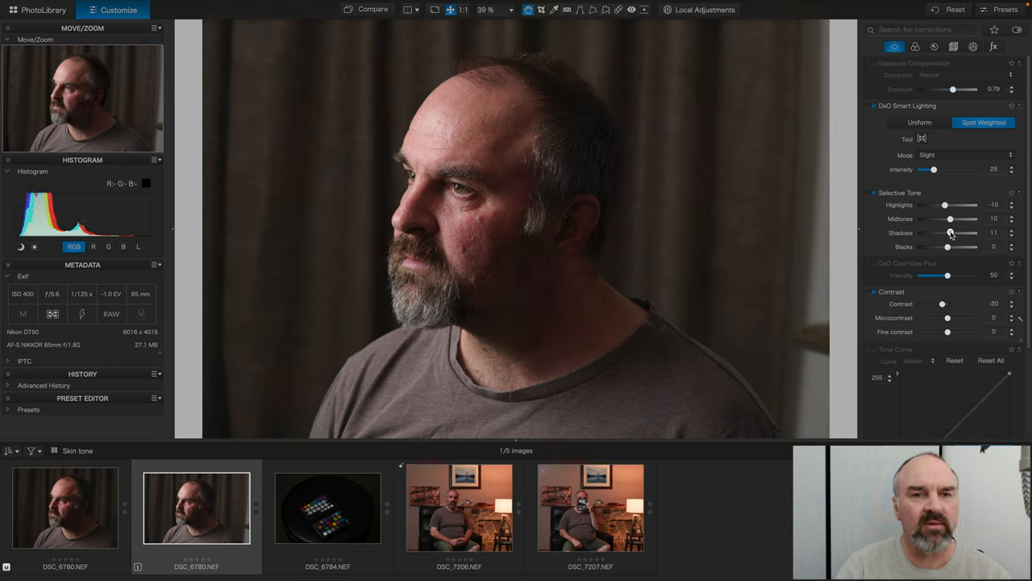
{"action": "left_click_drag", "start_coordinate": [950, 232], "coordinate": [948, 233]}
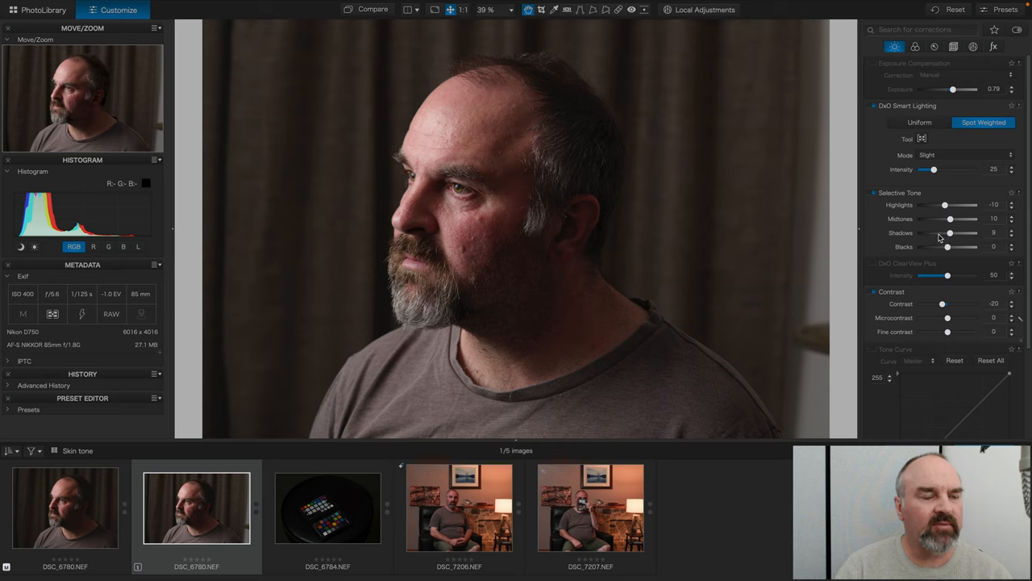
{"action": "mouse_move", "coordinate": [455, 254]}
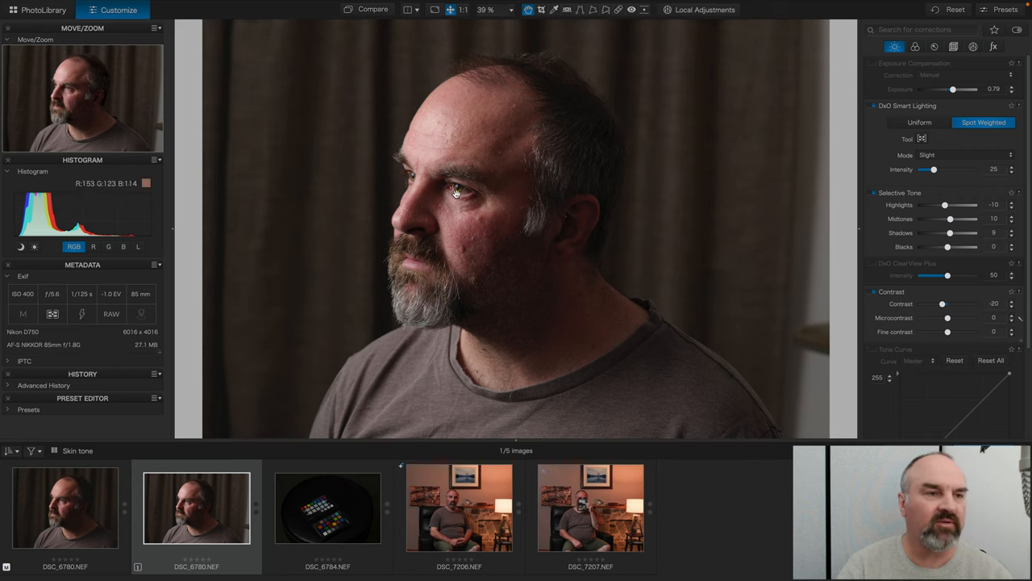
{"action": "left_click", "coordinate": [464, 9]}
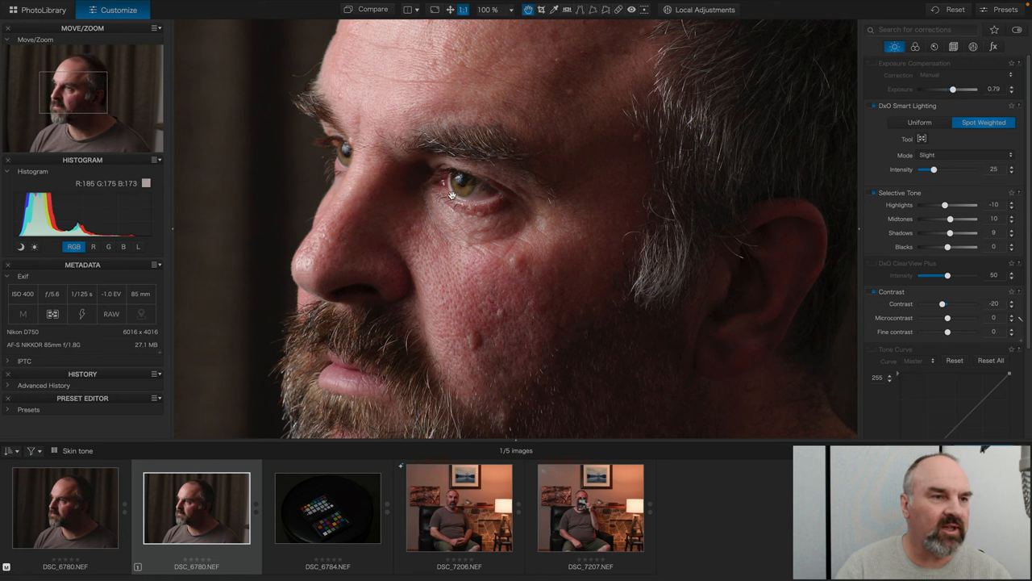
{"action": "mouse_move", "coordinate": [462, 187]}
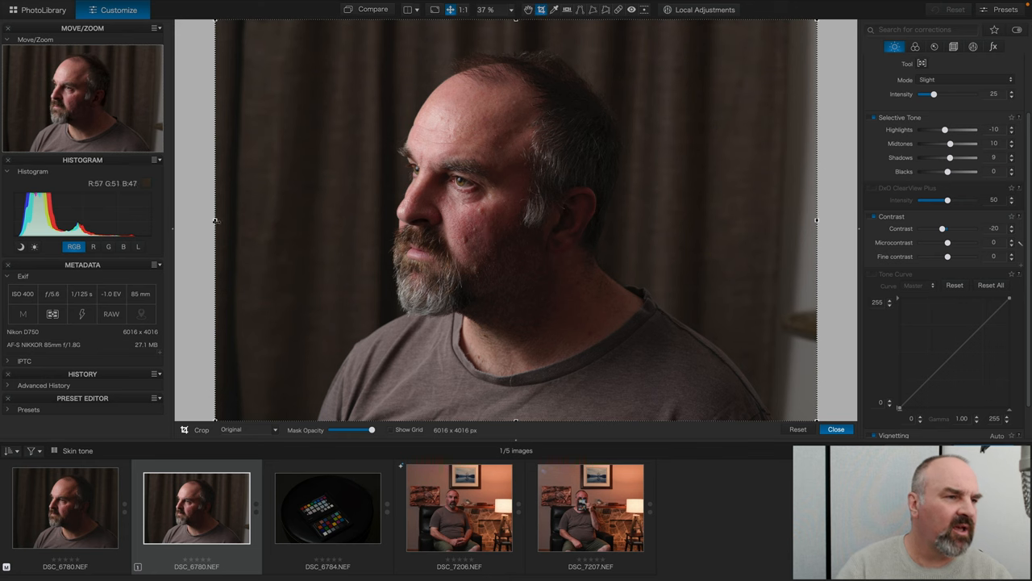
Set the crop ratio to Unconstrained and pull the right and left edges inward
{"action": "left_click", "coordinate": [275, 430]}
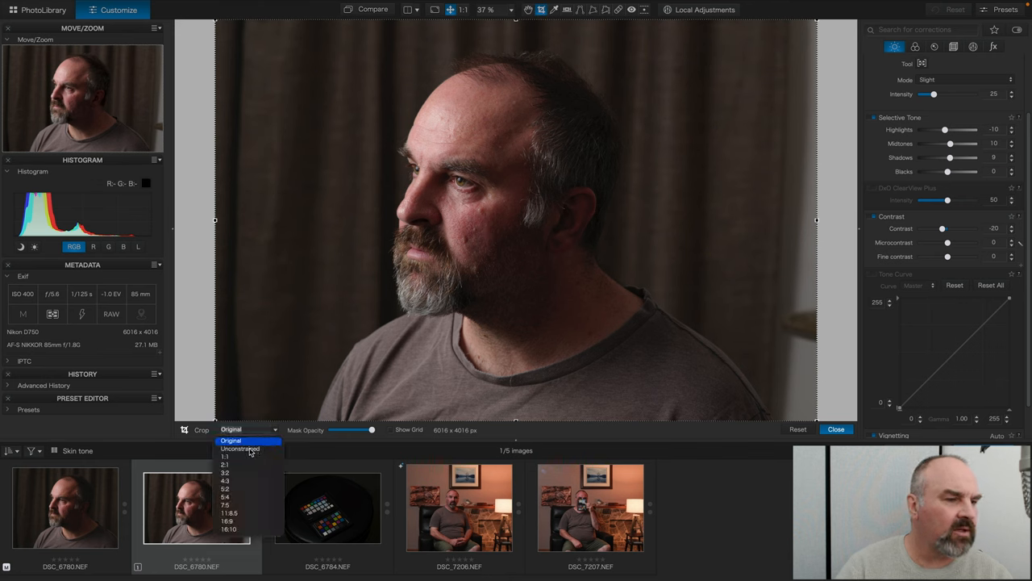
{"action": "left_click", "coordinate": [239, 448]}
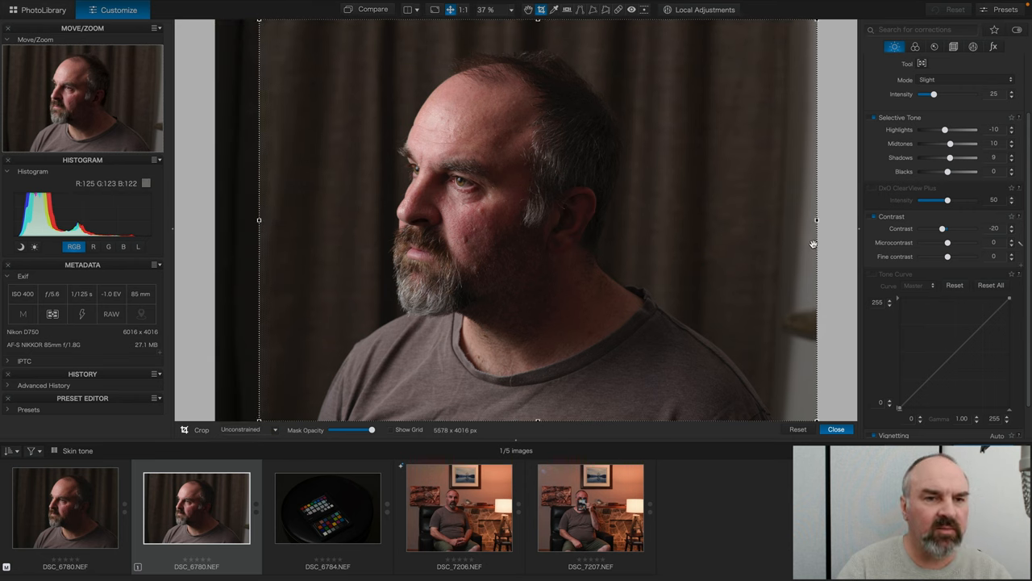
{"action": "left_click_drag", "start_coordinate": [816, 219], "coordinate": [742, 219]}
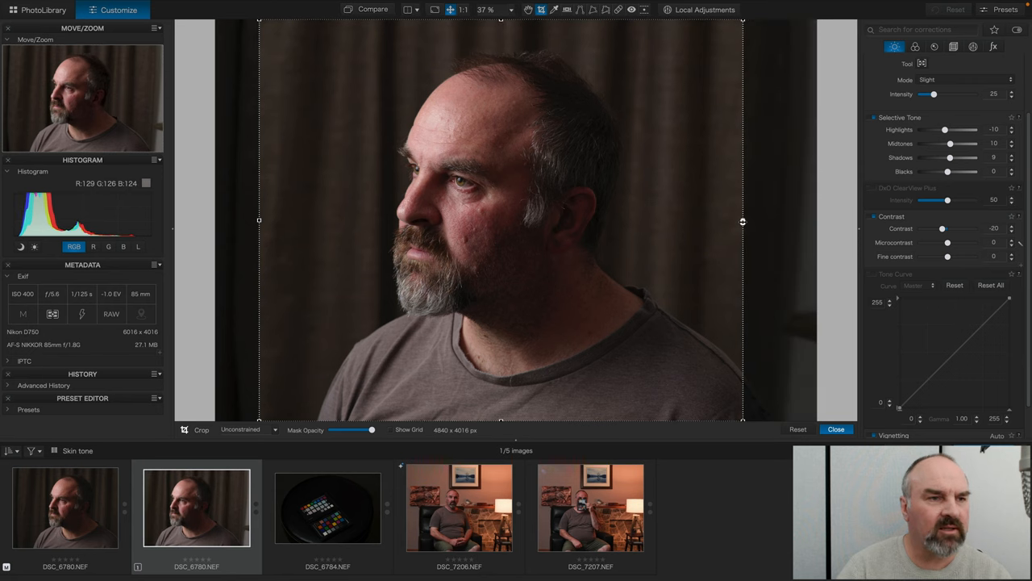
{"action": "left_click_drag", "start_coordinate": [742, 221], "coordinate": [732, 221]}
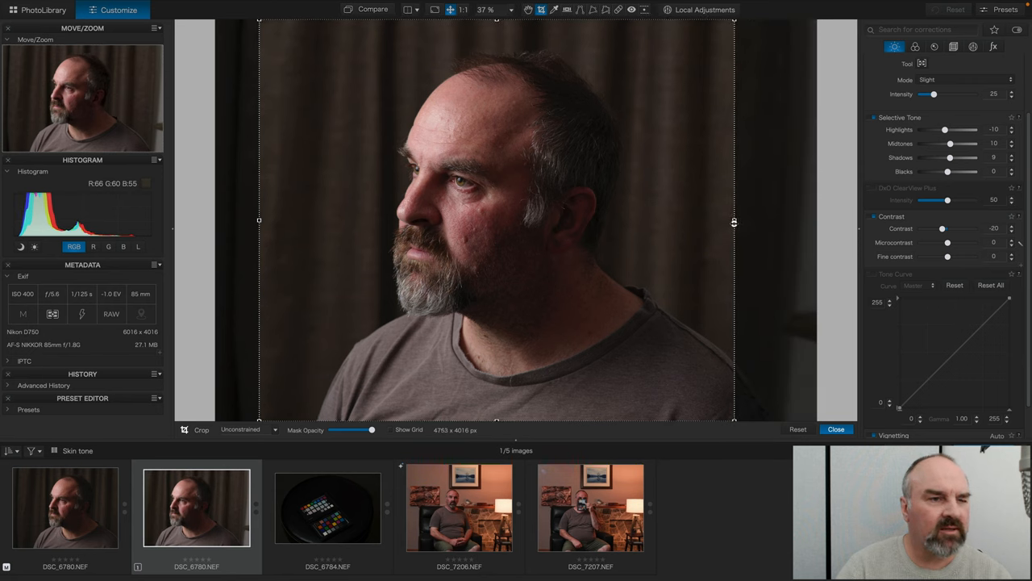
{"action": "left_click_drag", "start_coordinate": [733, 222], "coordinate": [717, 222]}
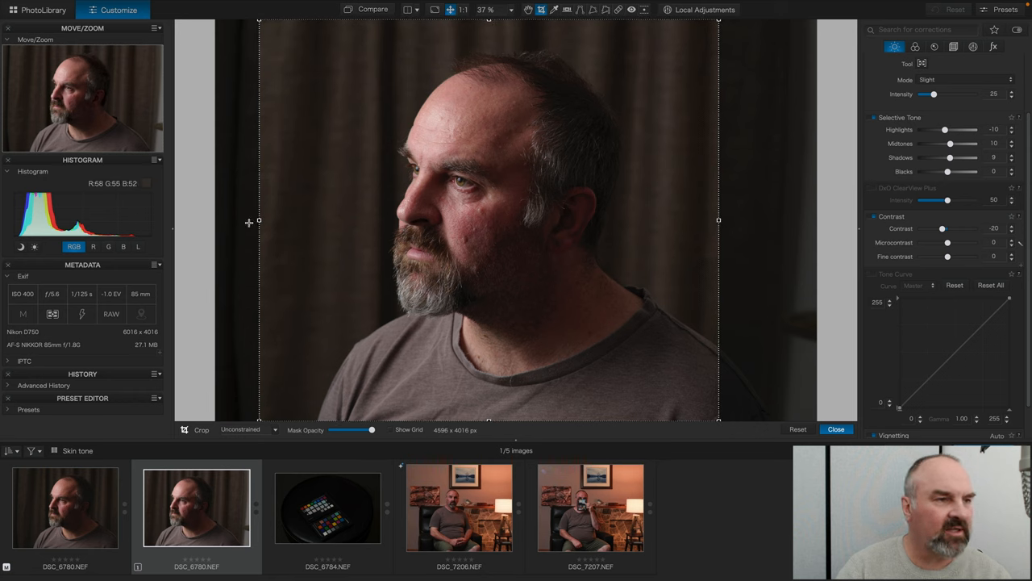
{"action": "left_click_drag", "start_coordinate": [259, 220], "coordinate": [236, 220]}
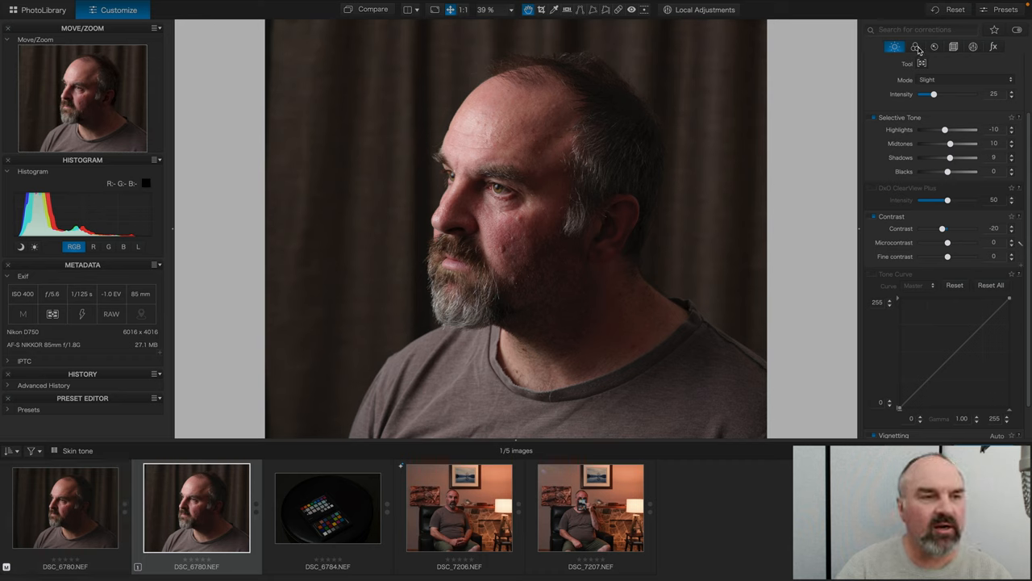
{"action": "mouse_move", "coordinate": [917, 49]}
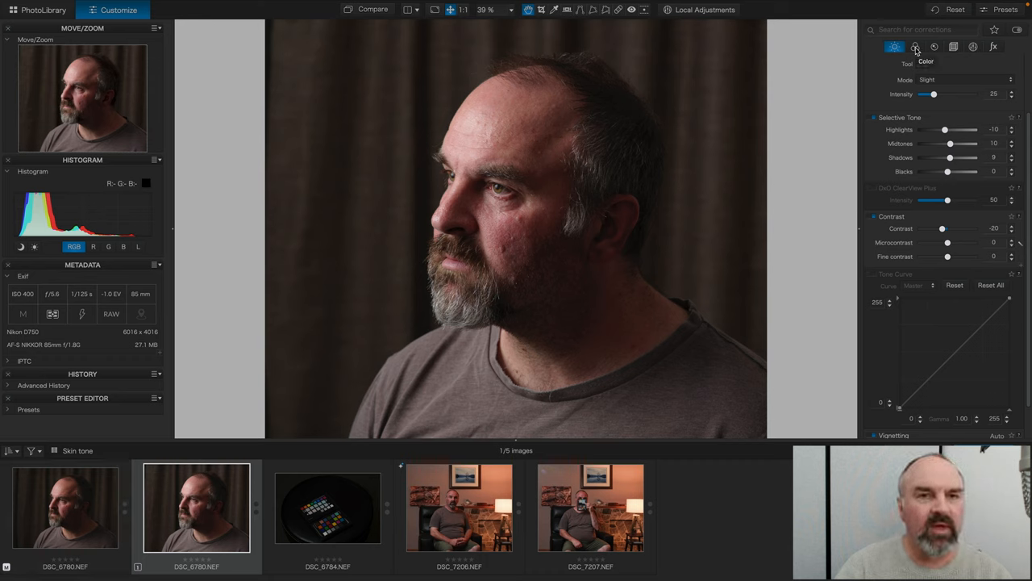
Add Color Negative Film grain using Fuji Superia Reala 100 and a -13 creative vignette
{"action": "left_click", "coordinate": [1013, 46]}
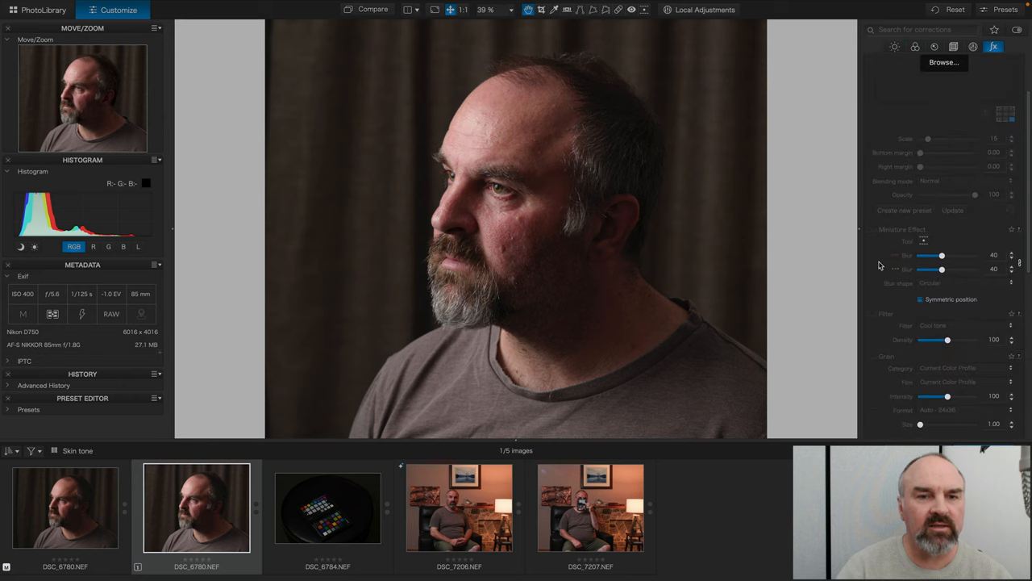
{"action": "scroll", "scroll_direction": "down", "scroll_amount": 3}
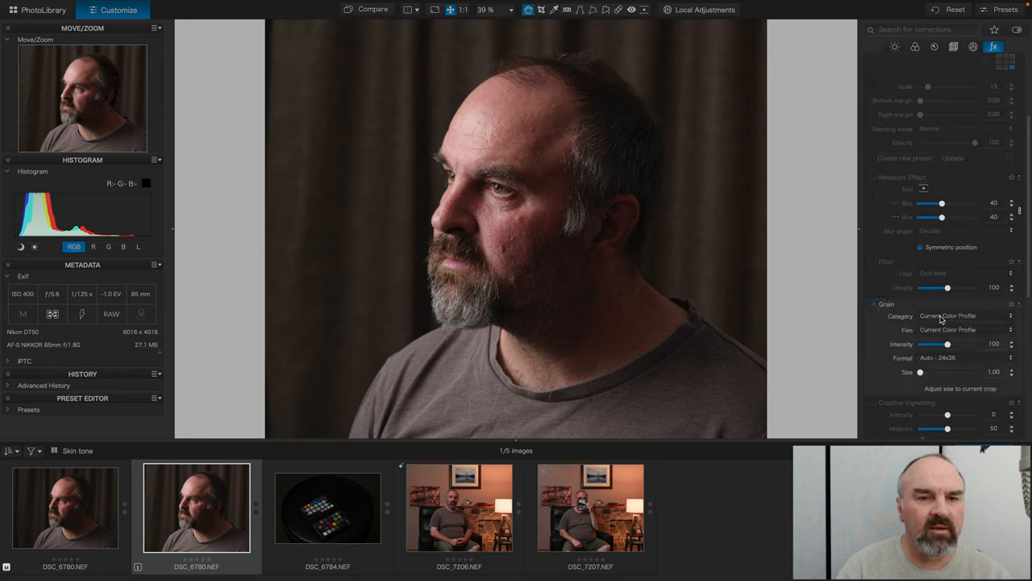
{"action": "left_click", "coordinate": [960, 315]}
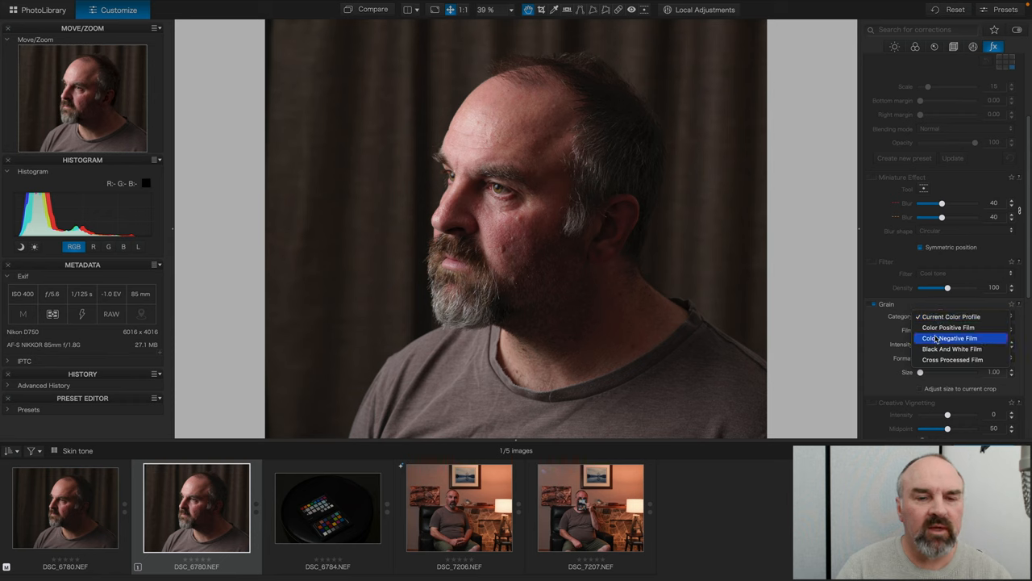
{"action": "left_click", "coordinate": [947, 338]}
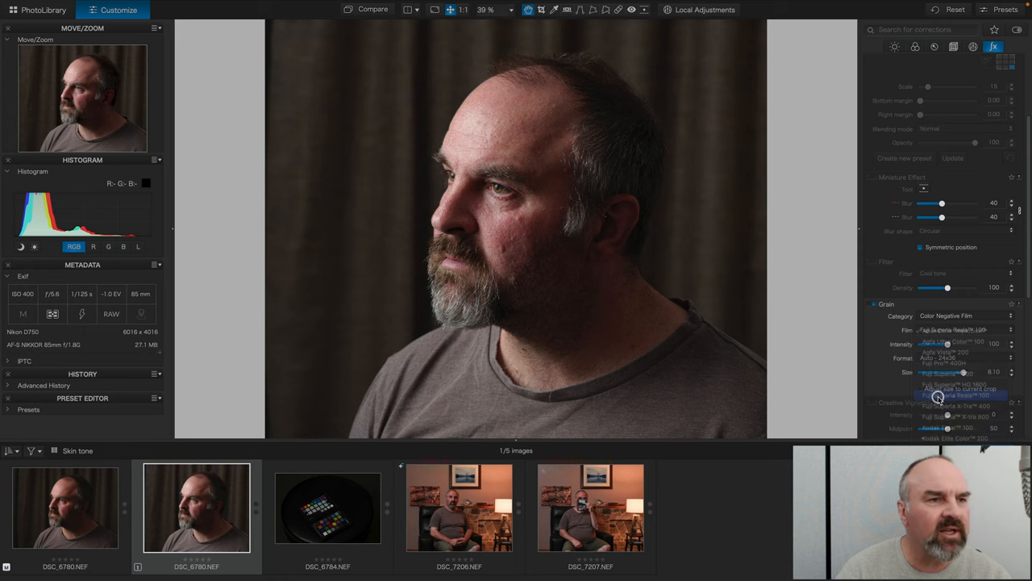
{"action": "left_click", "coordinate": [938, 397]}
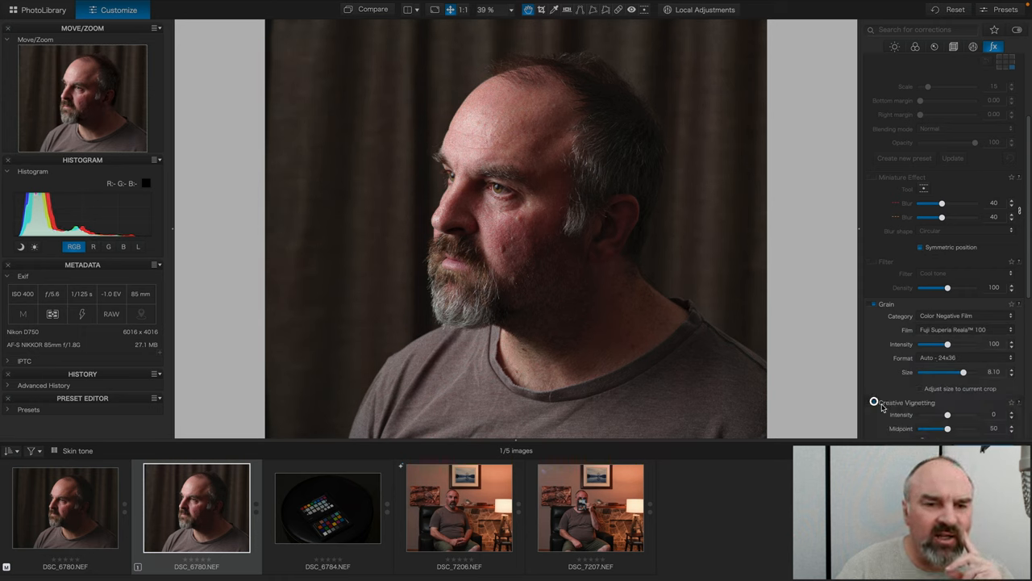
{"action": "left_click_drag", "start_coordinate": [947, 414], "coordinate": [942, 415]}
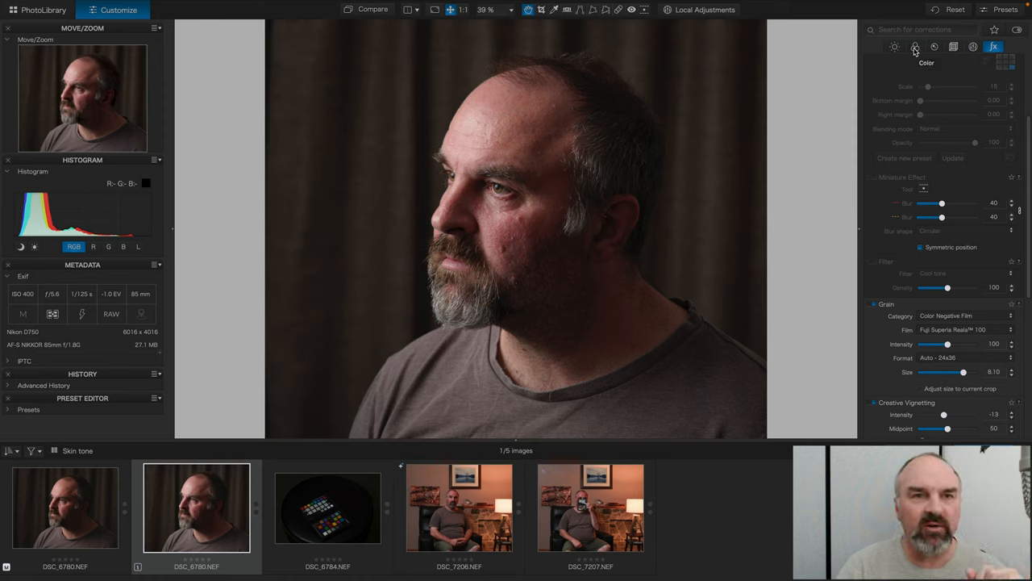
Toggle Style - Toning for Simple toning (B&W) and pick from the toning style list
{"action": "left_click", "coordinate": [910, 46]}
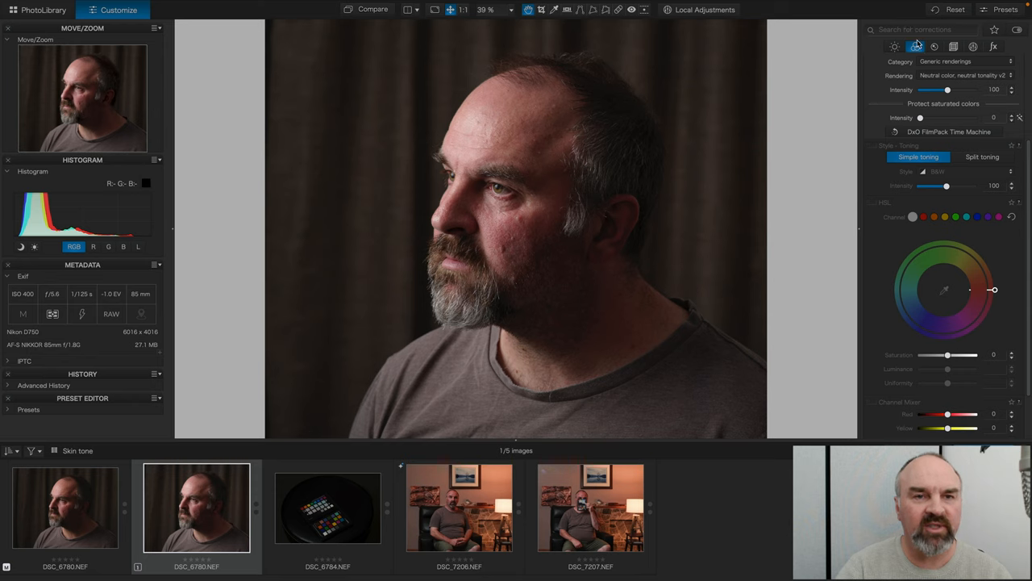
{"action": "mouse_move", "coordinate": [873, 150]}
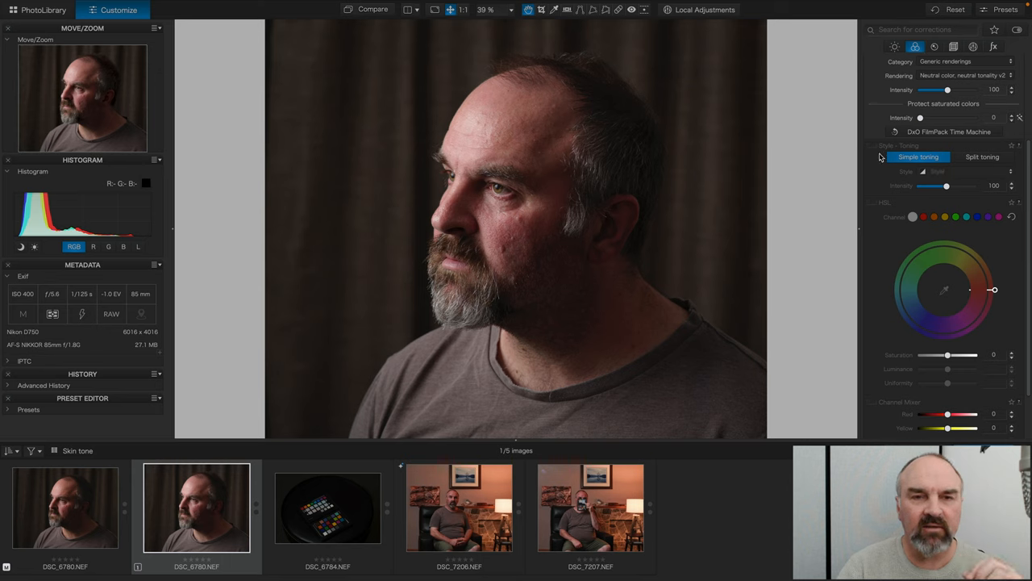
{"action": "left_click", "coordinate": [968, 171]}
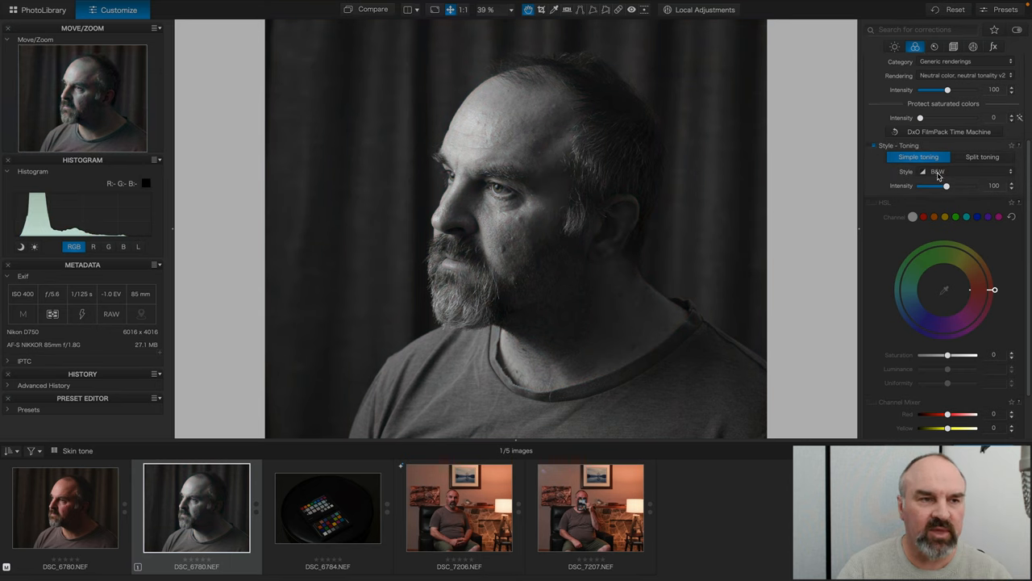
{"action": "left_click", "coordinate": [938, 171]}
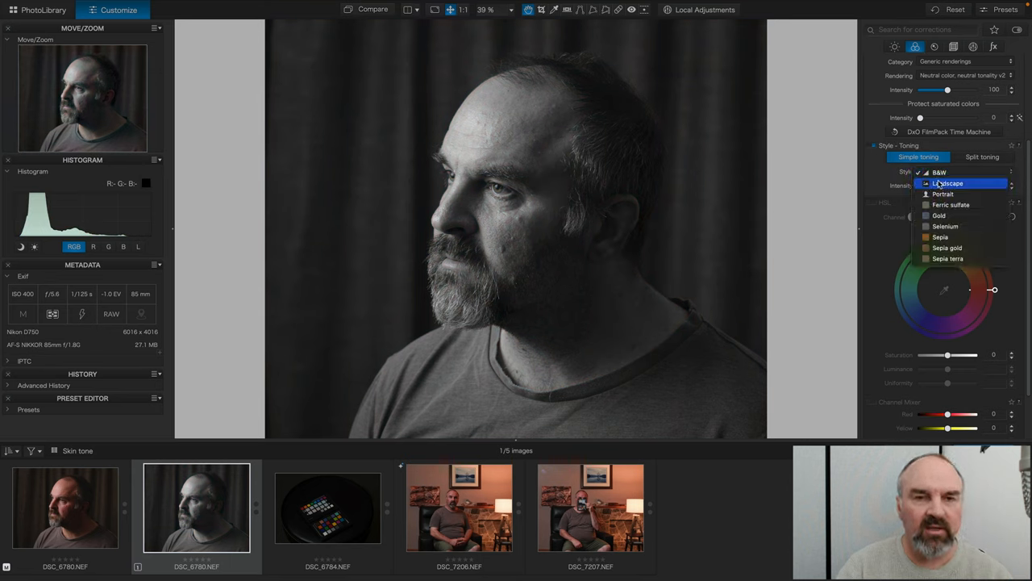
{"action": "left_click", "coordinate": [943, 193]}
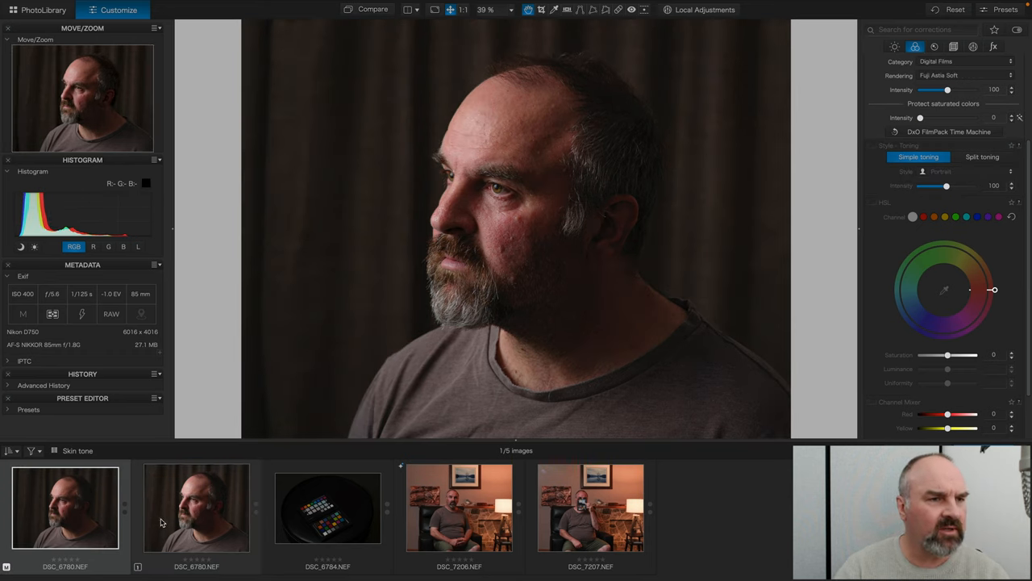
Open the second virtual copy of DSC_6780 with its Nikon camera-body rendering
{"action": "left_click", "coordinate": [175, 520]}
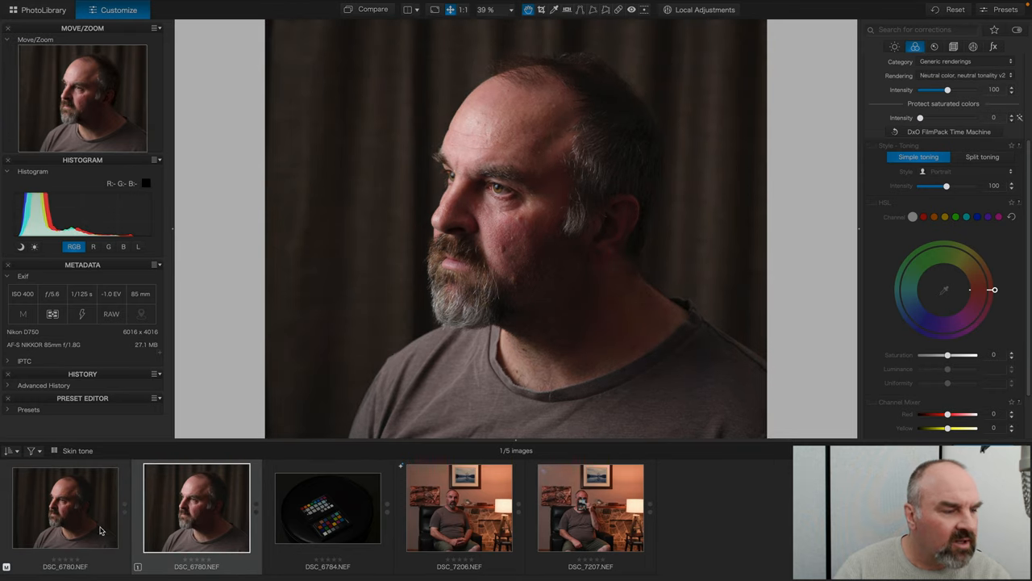
{"action": "left_click", "coordinate": [72, 523]}
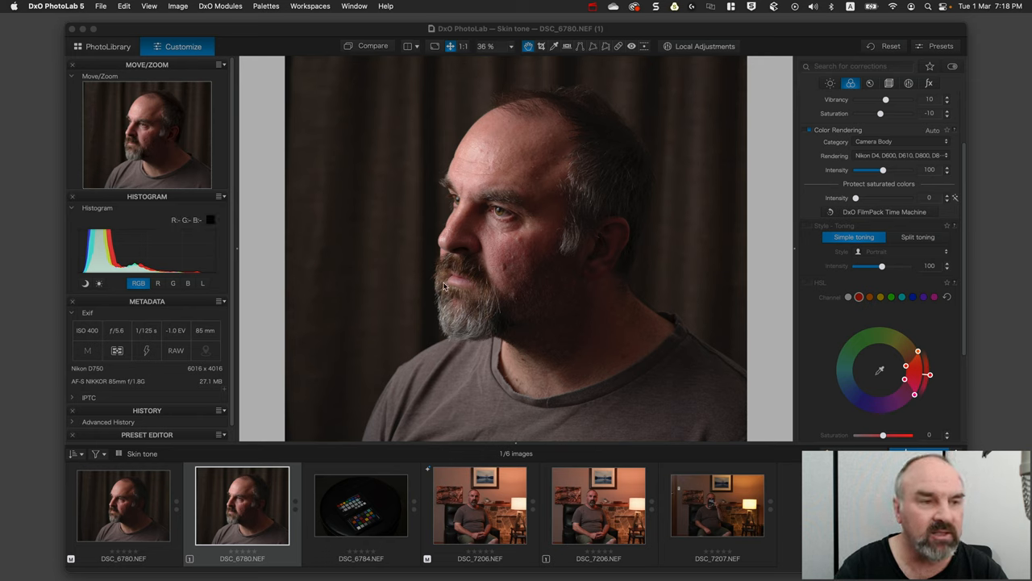
{"action": "mouse_move", "coordinate": [508, 268]}
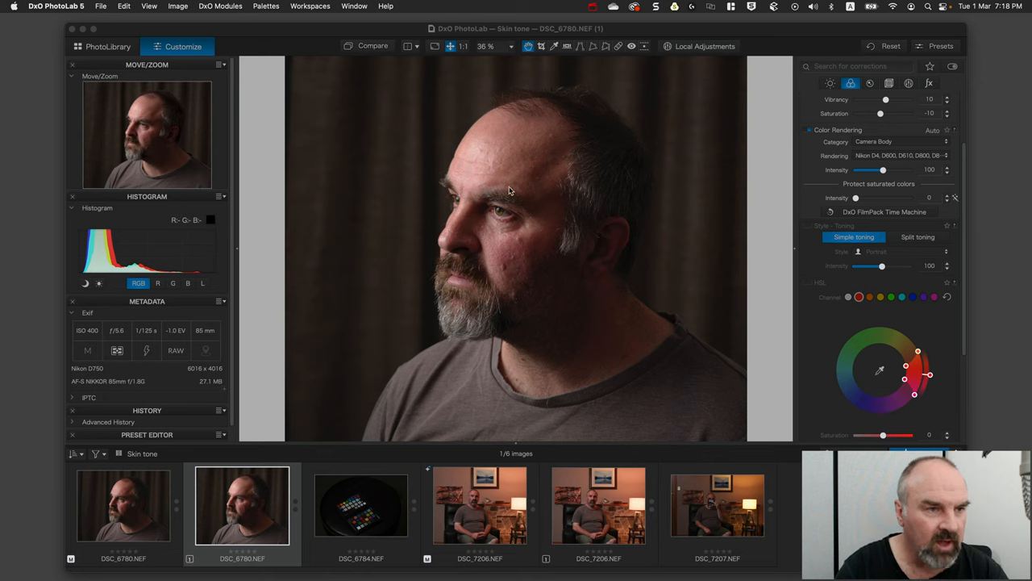
{"action": "mouse_move", "coordinate": [517, 256]}
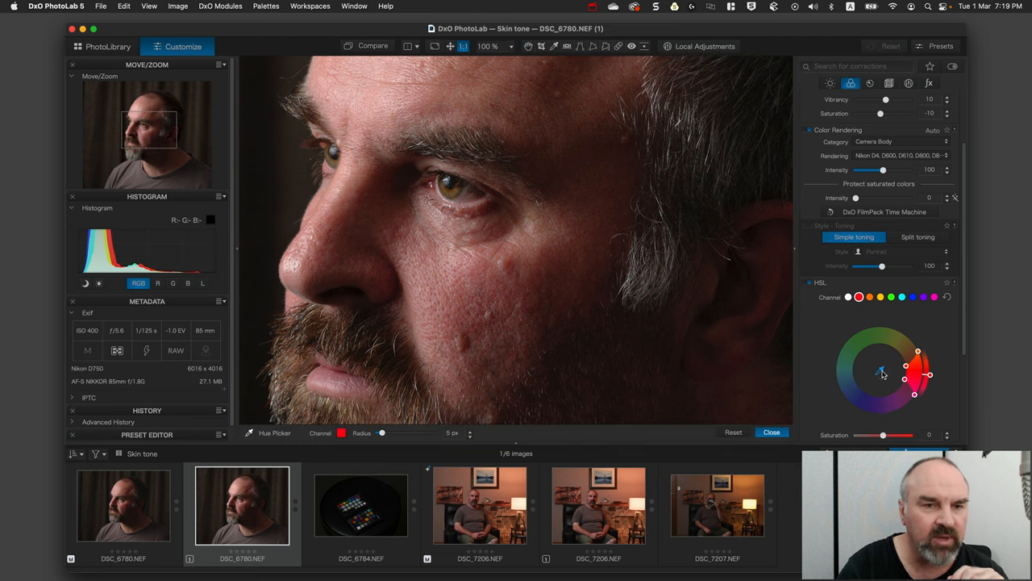
{"action": "mouse_move", "coordinate": [468, 97]}
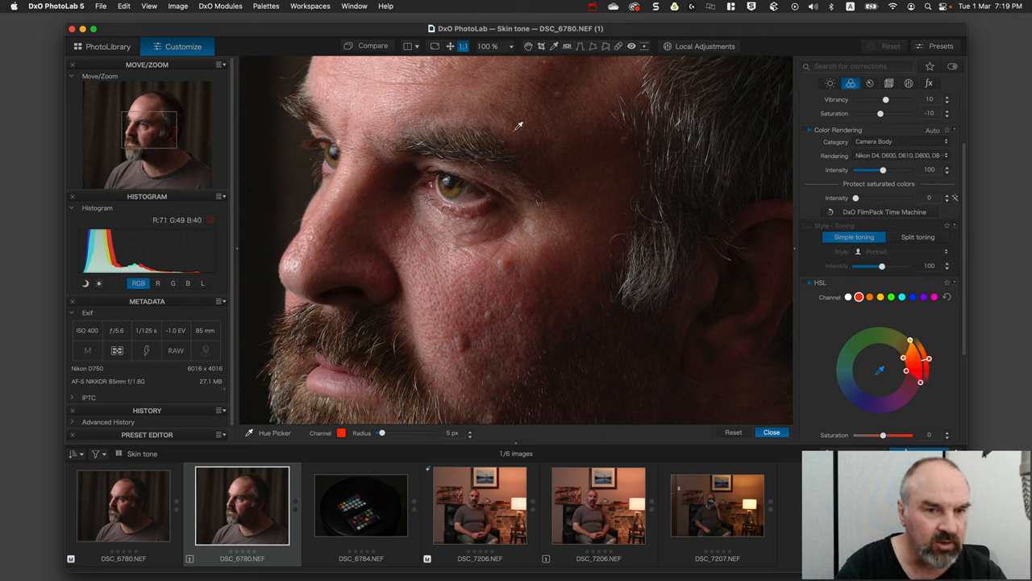
Desaturate the red HSL range to -100 to check skin coverage, then restore saturation to 0
{"action": "left_click_drag", "start_coordinate": [883, 435], "coordinate": [860, 435]}
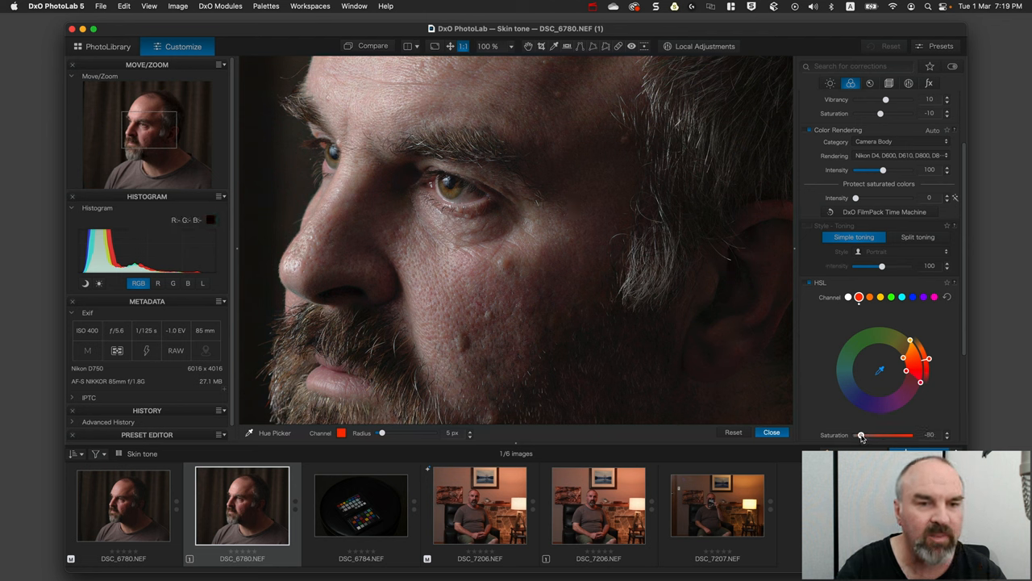
{"action": "left_click_drag", "start_coordinate": [861, 434], "coordinate": [855, 435]}
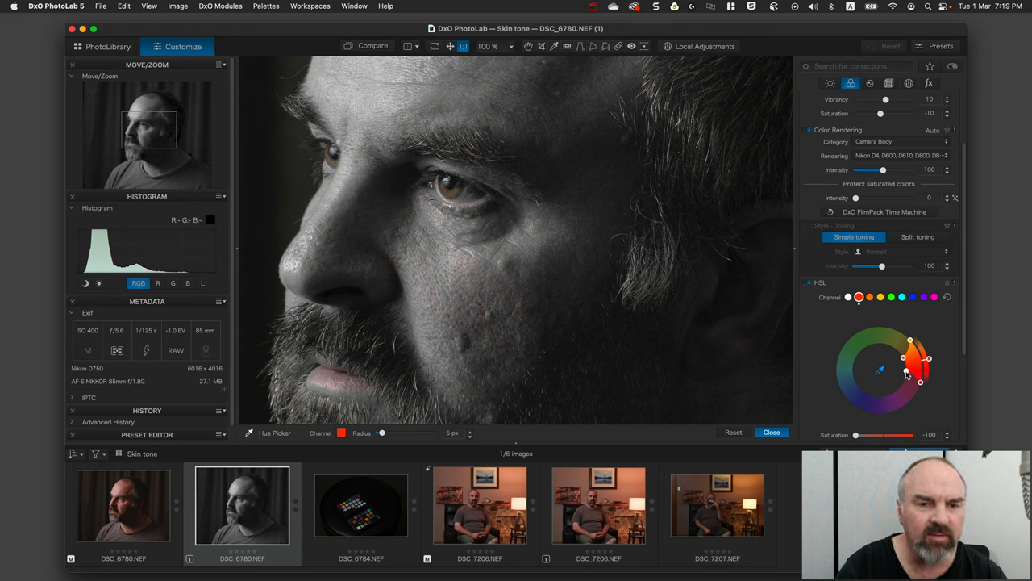
{"action": "mouse_move", "coordinate": [906, 374]}
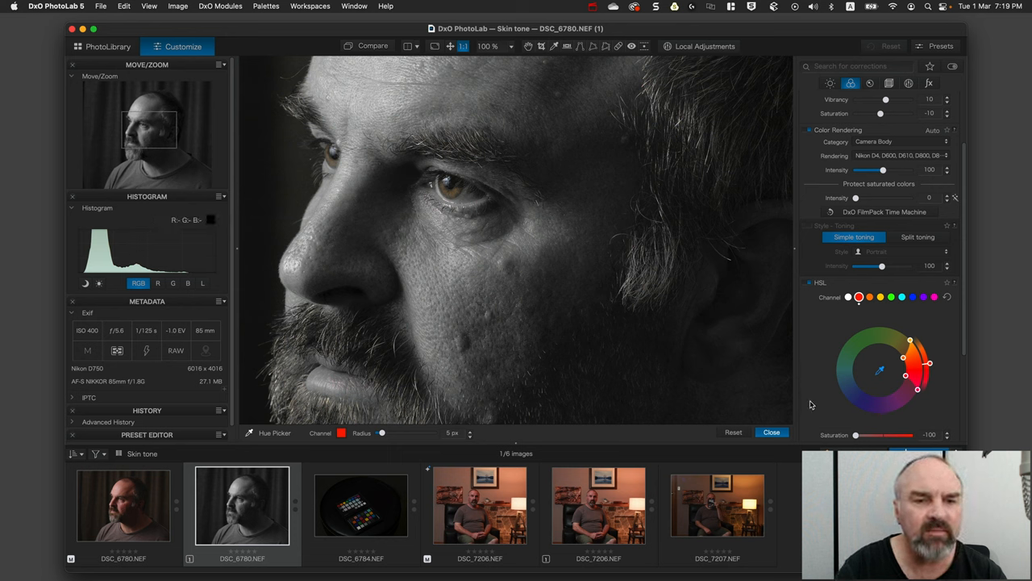
{"action": "left_click_drag", "start_coordinate": [855, 435], "coordinate": [883, 435]}
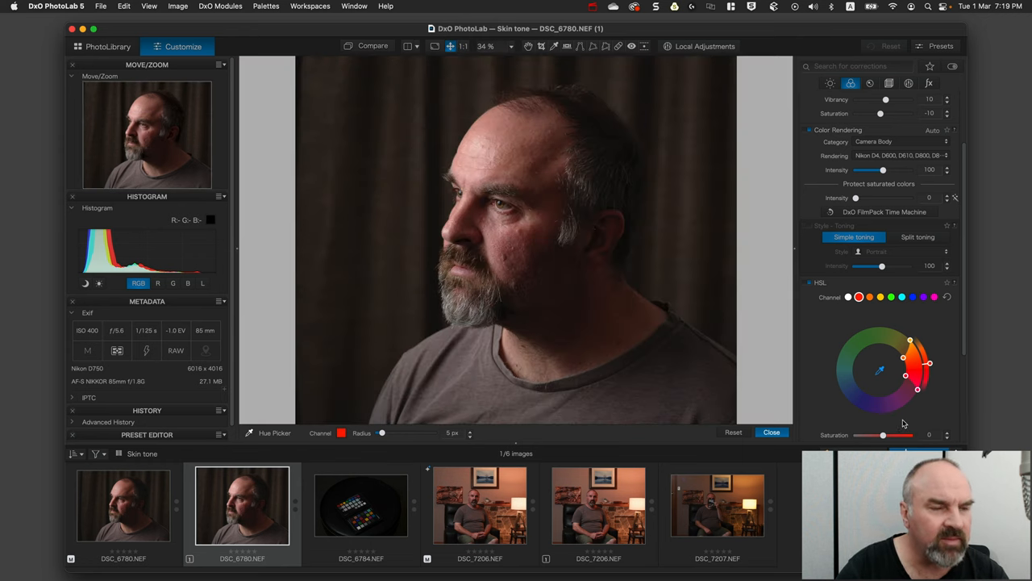
{"action": "mouse_move", "coordinate": [833, 389]}
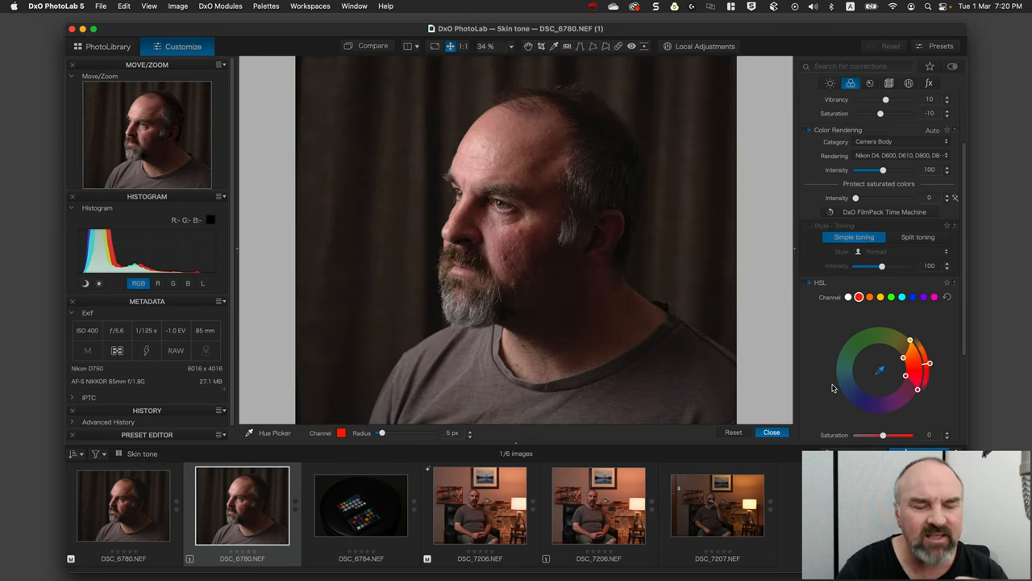
{"action": "mouse_move", "coordinate": [829, 419]}
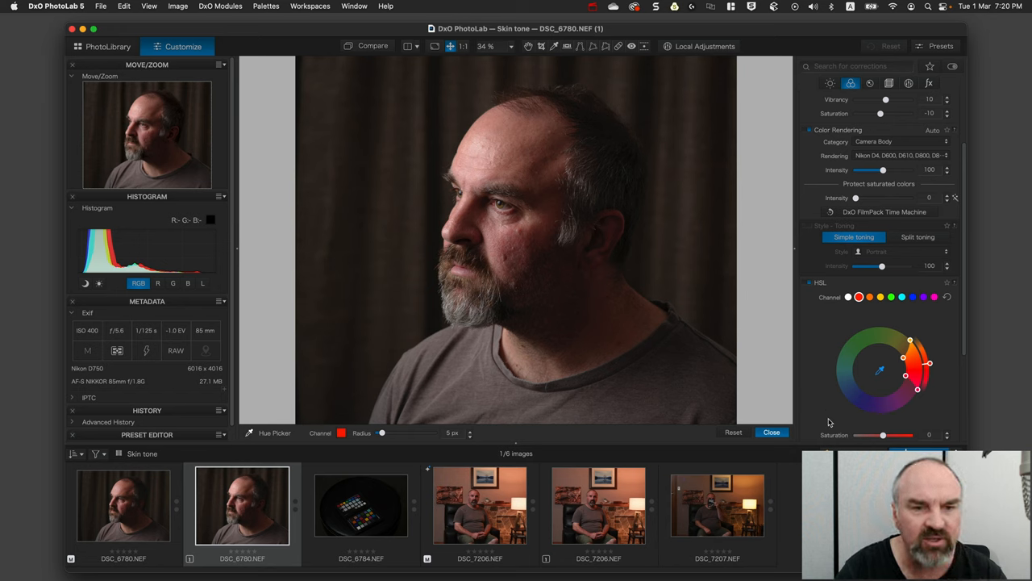
Raise red-range Uniformity to 100, inspect the face at 1:1, then settle it at 40
{"action": "scroll", "scroll_direction": "down", "scroll_amount": 3}
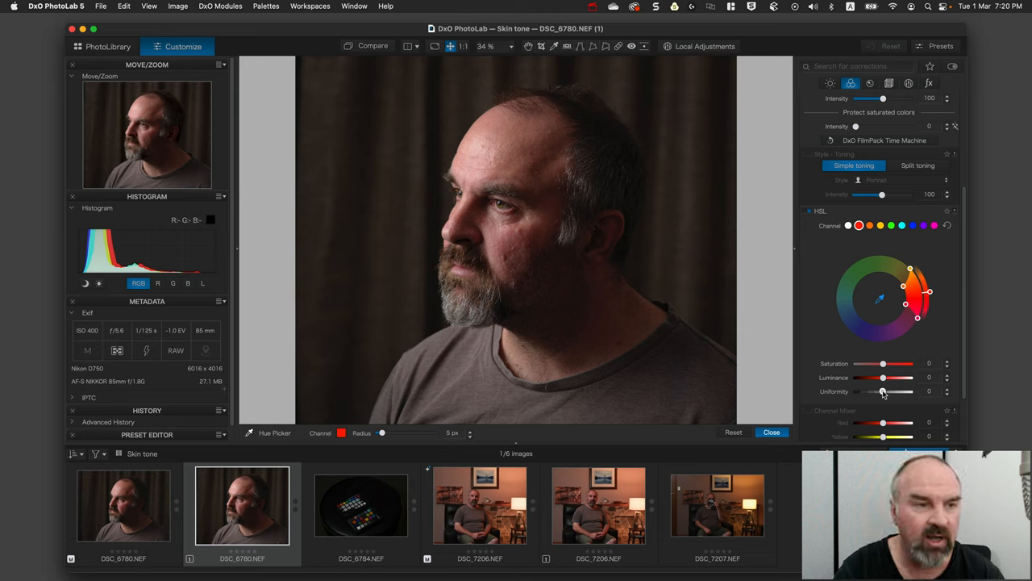
{"action": "left_click_drag", "start_coordinate": [882, 391], "coordinate": [912, 391]}
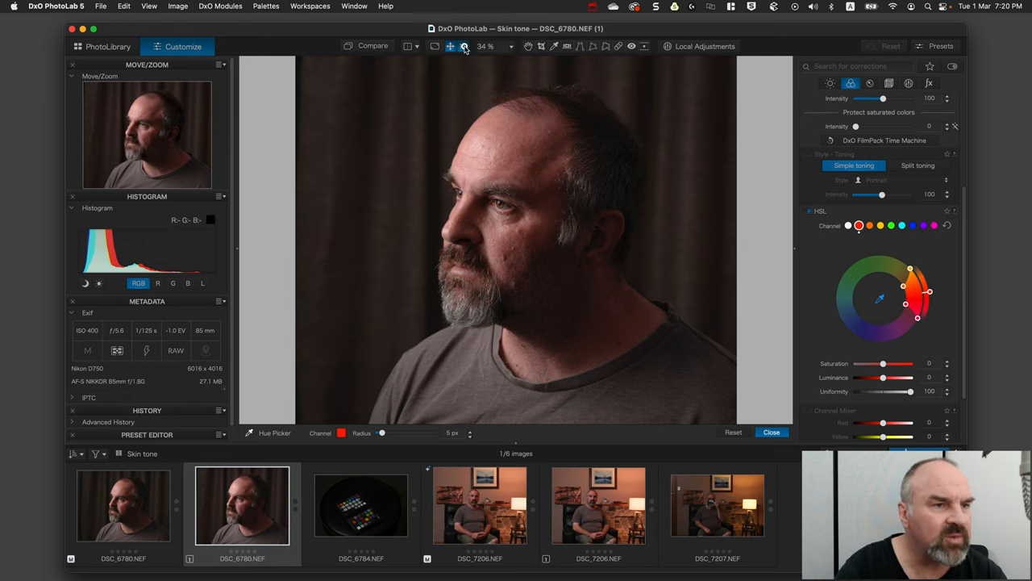
{"action": "left_click", "coordinate": [466, 46]}
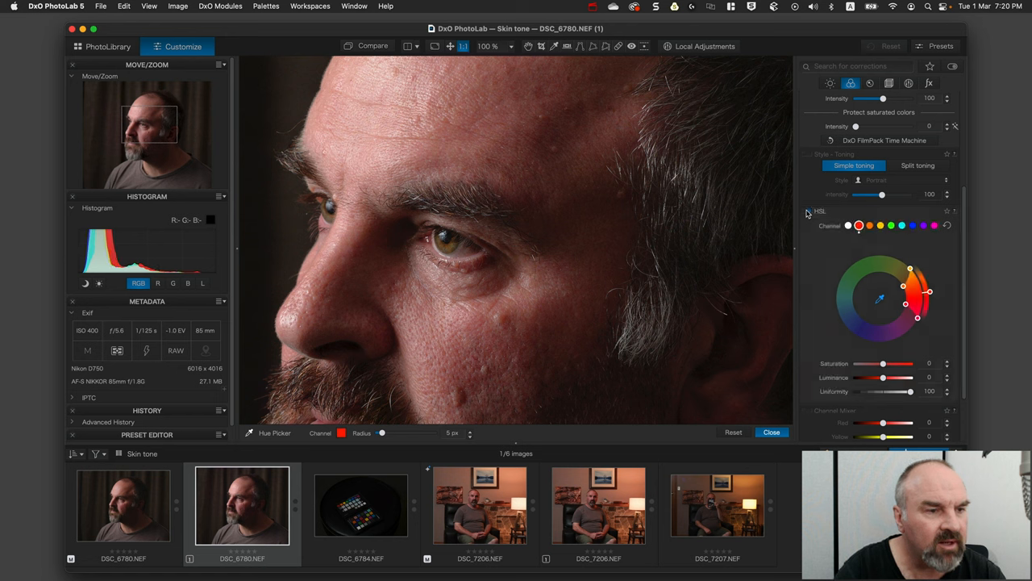
{"action": "mouse_move", "coordinate": [476, 355]}
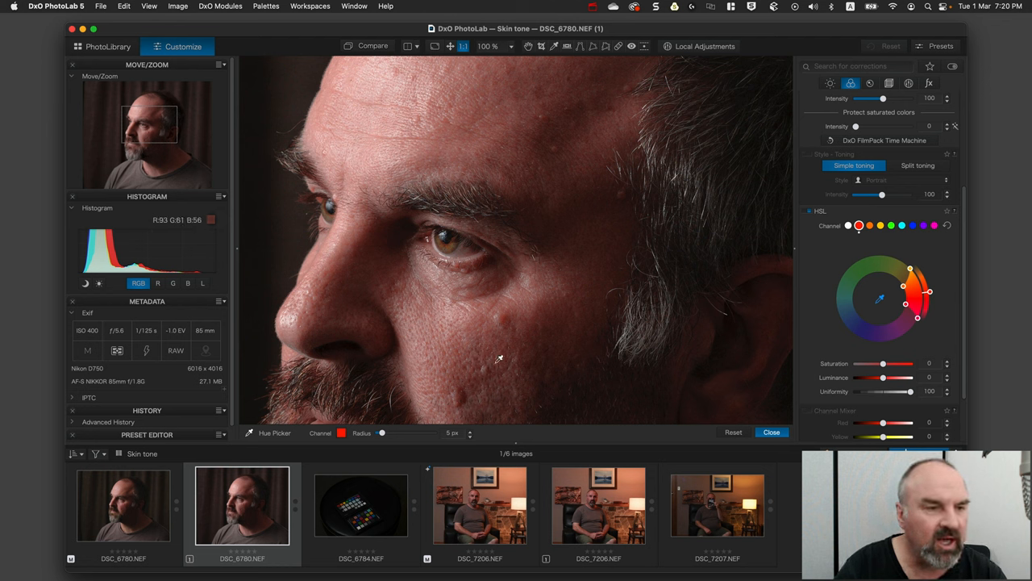
{"action": "mouse_move", "coordinate": [473, 142]}
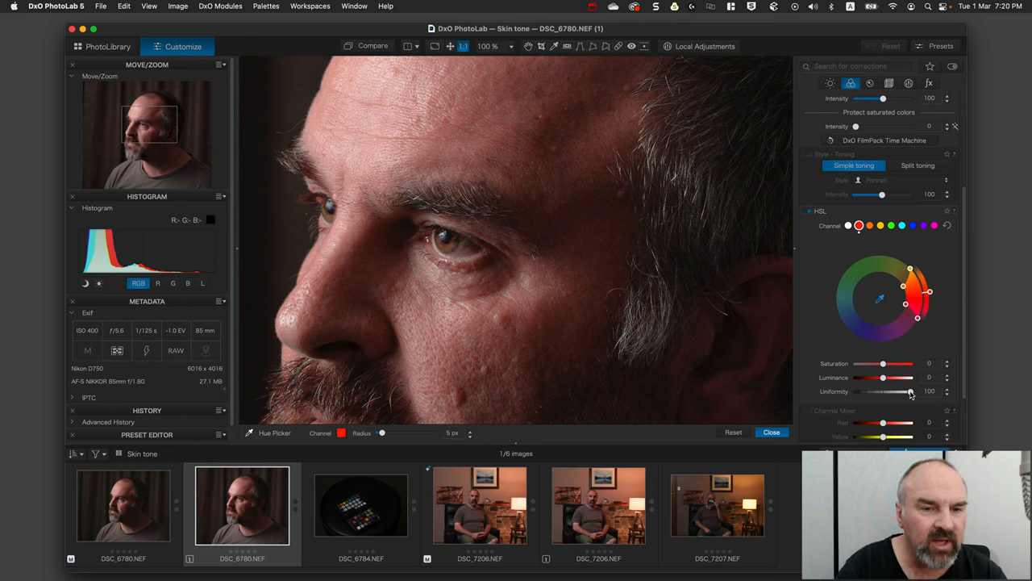
{"action": "left_click_drag", "start_coordinate": [910, 392], "coordinate": [893, 391]}
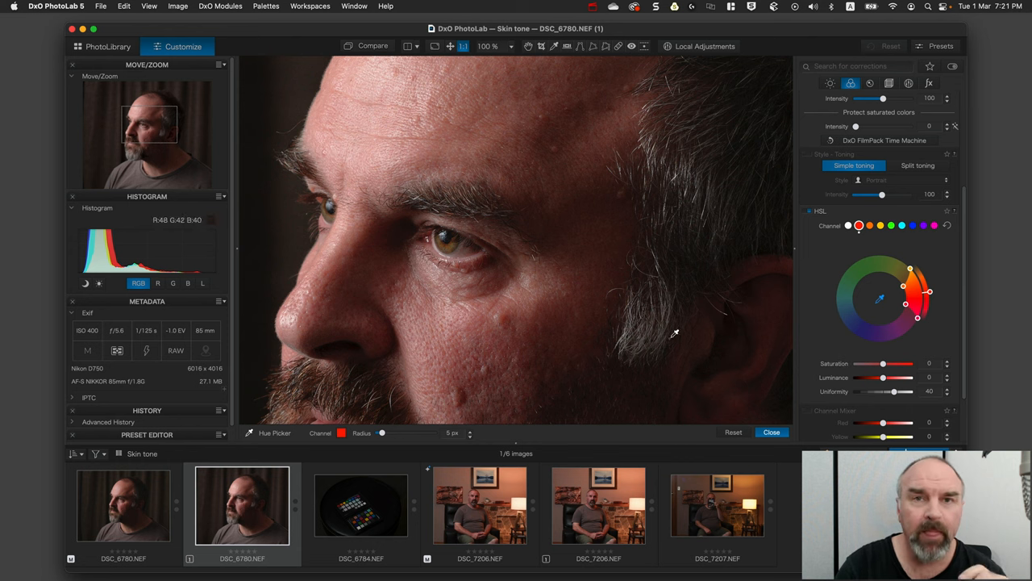
{"action": "mouse_move", "coordinate": [809, 349]}
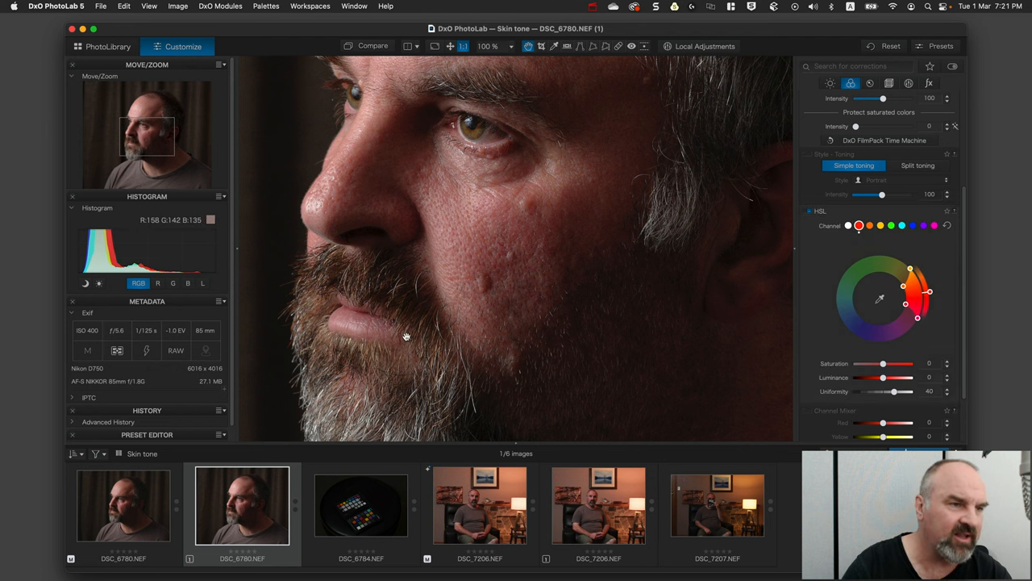
{"action": "mouse_move", "coordinate": [448, 324]}
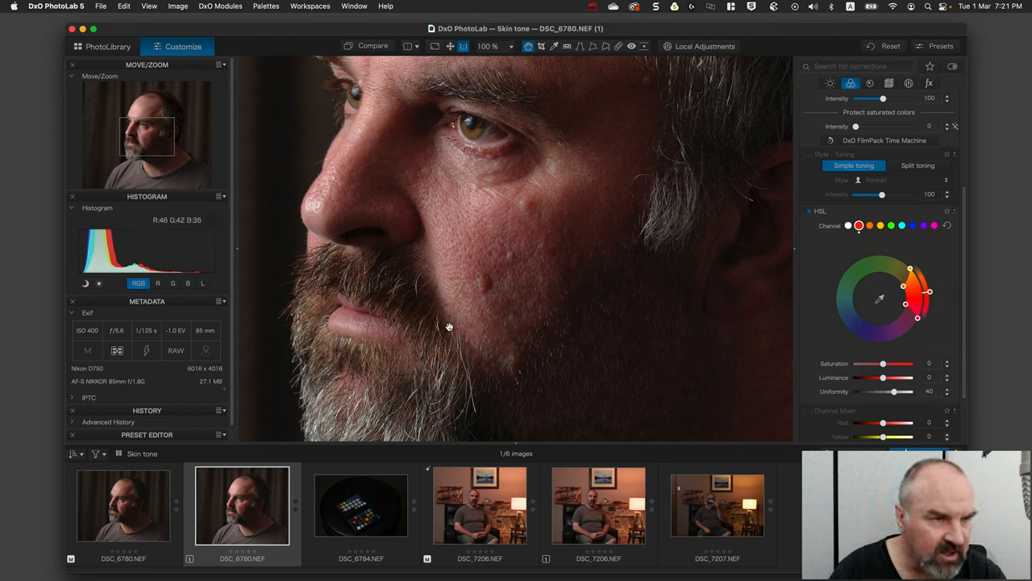
{"action": "mouse_move", "coordinate": [464, 330]}
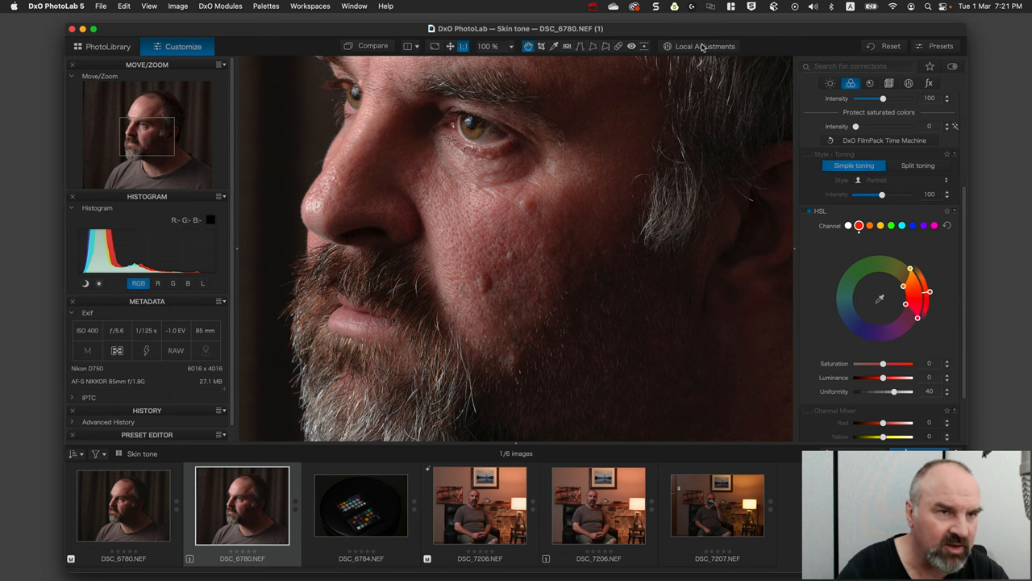
Switch the side portrait into Local Adjustments mode
{"action": "left_click", "coordinate": [702, 46]}
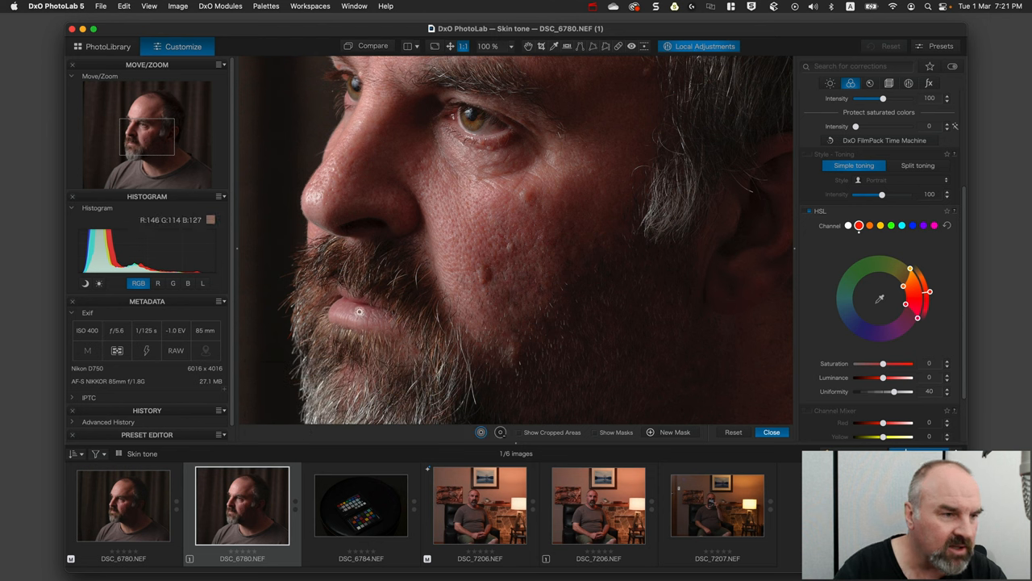
{"action": "left_click", "coordinate": [360, 309]}
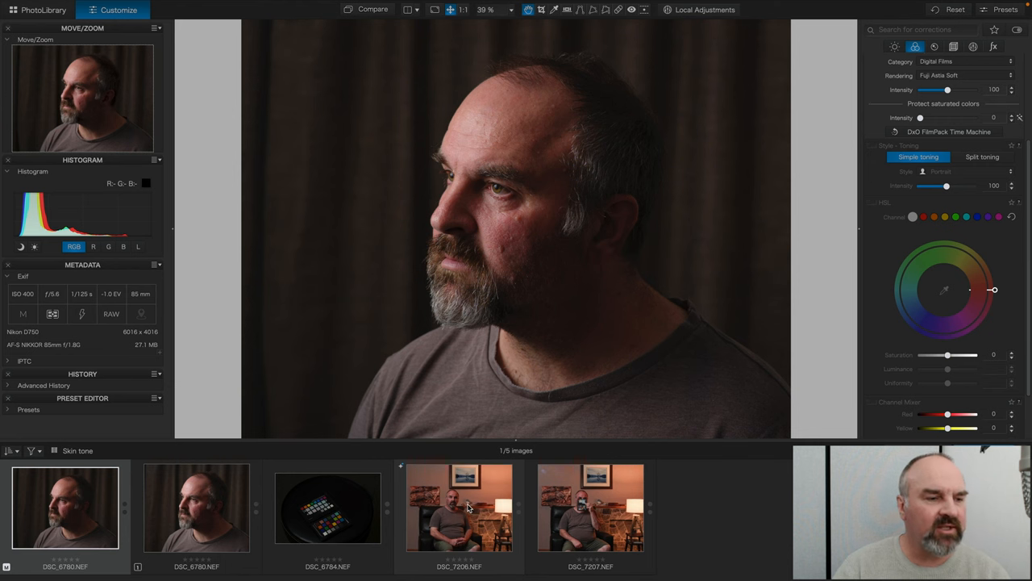
Create a virtual copy of room portrait DSC_7206 and open the unedited copy
{"action": "right_click", "coordinate": [465, 523]}
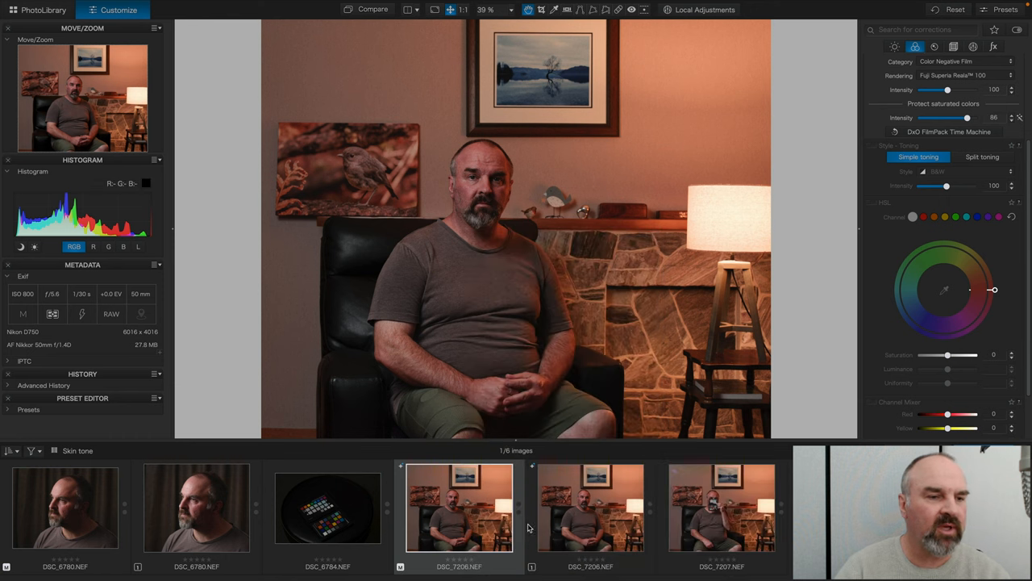
{"action": "left_click", "coordinate": [598, 521]}
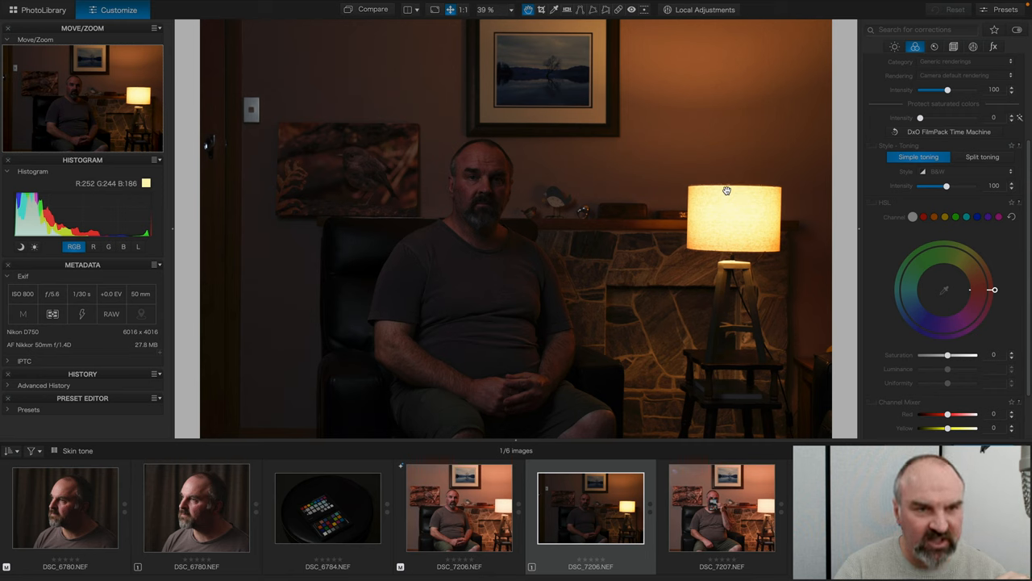
{"action": "mouse_move", "coordinate": [732, 110]}
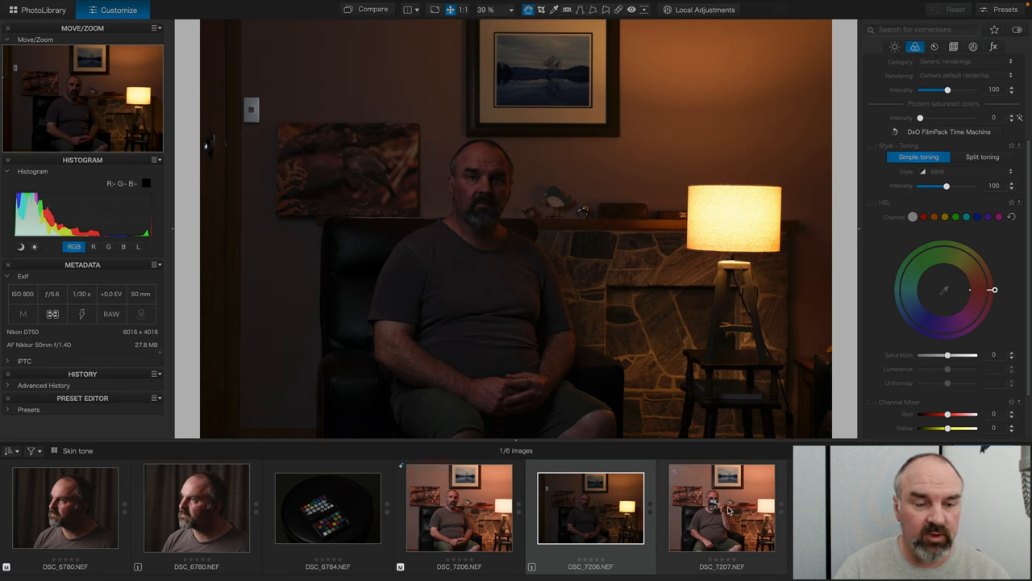
{"action": "mouse_move", "coordinate": [718, 514]}
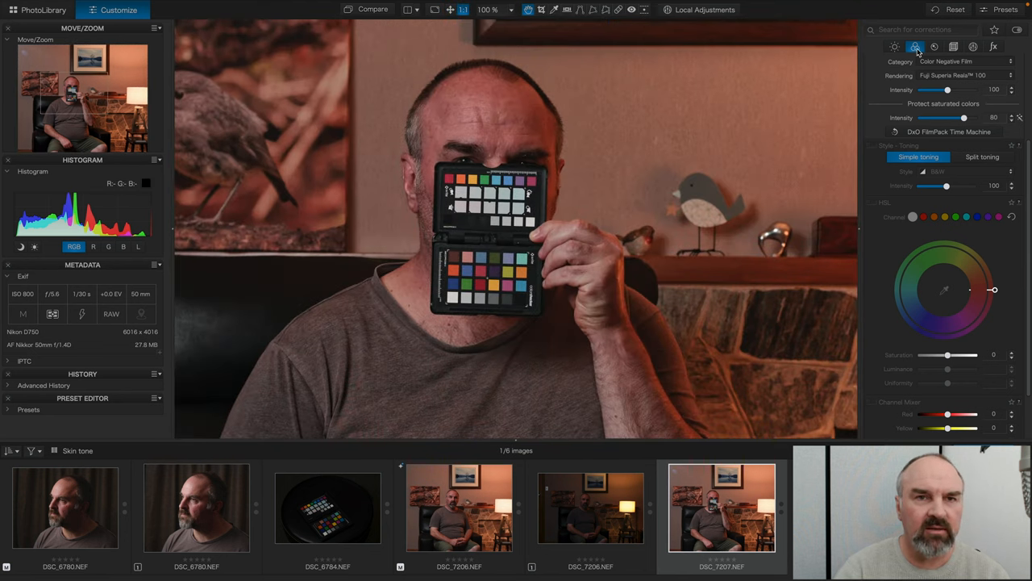
Set Exposure Compensation to Center-Weighted Average on the colour-checker shot
{"action": "left_click", "coordinate": [949, 9]}
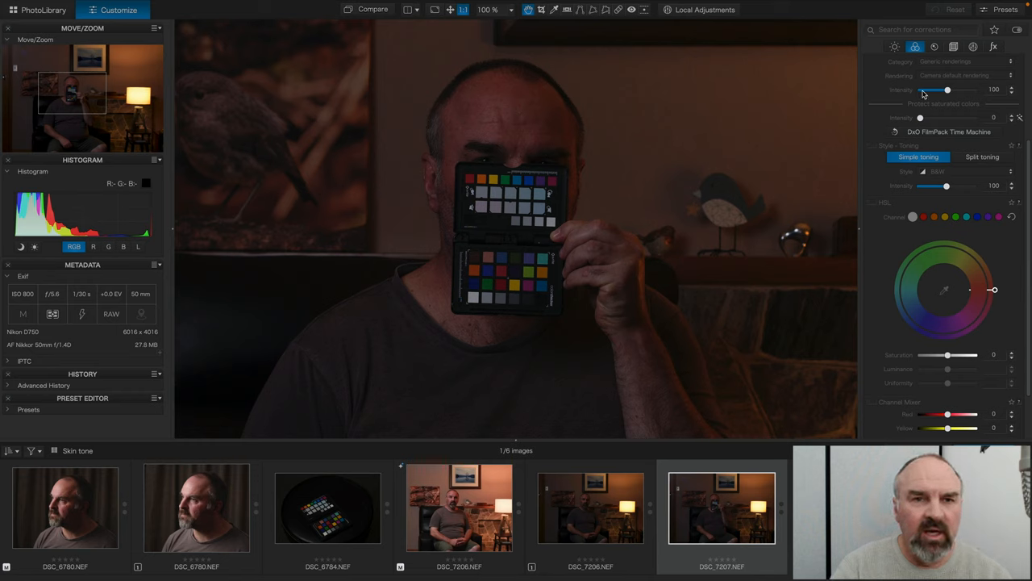
{"action": "left_click", "coordinate": [912, 47]}
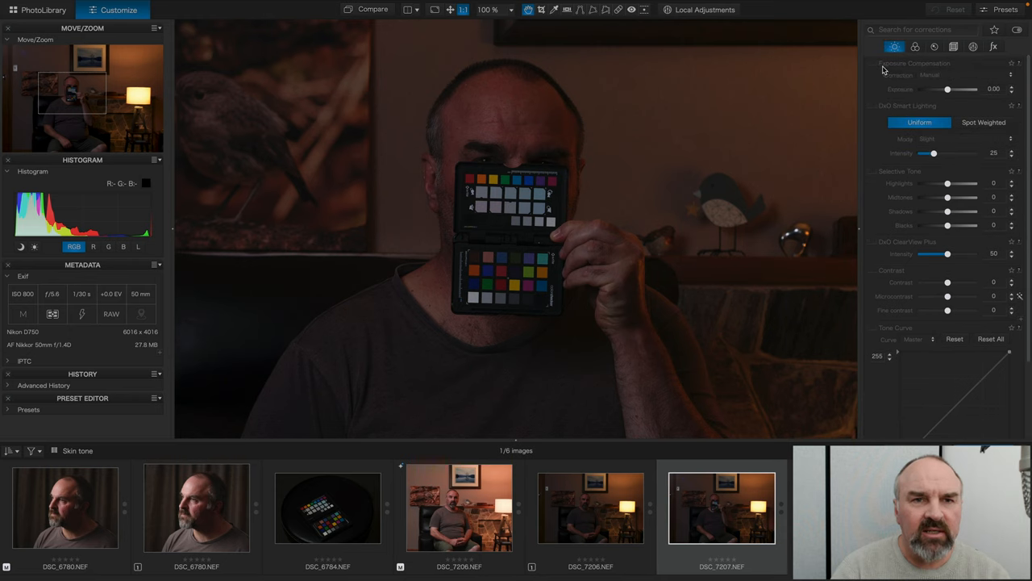
{"action": "left_click", "coordinate": [944, 75]}
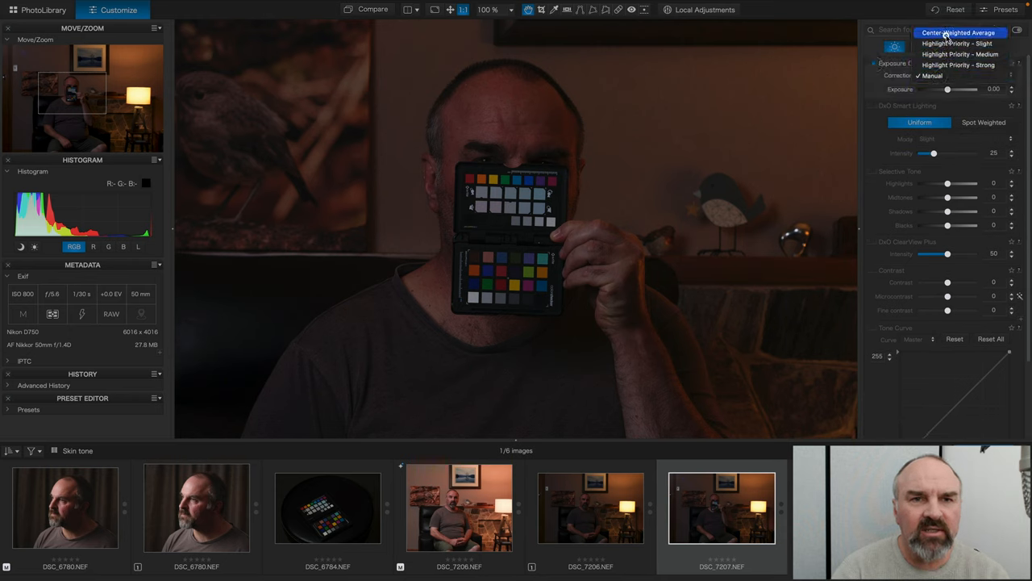
{"action": "left_click", "coordinate": [954, 32]}
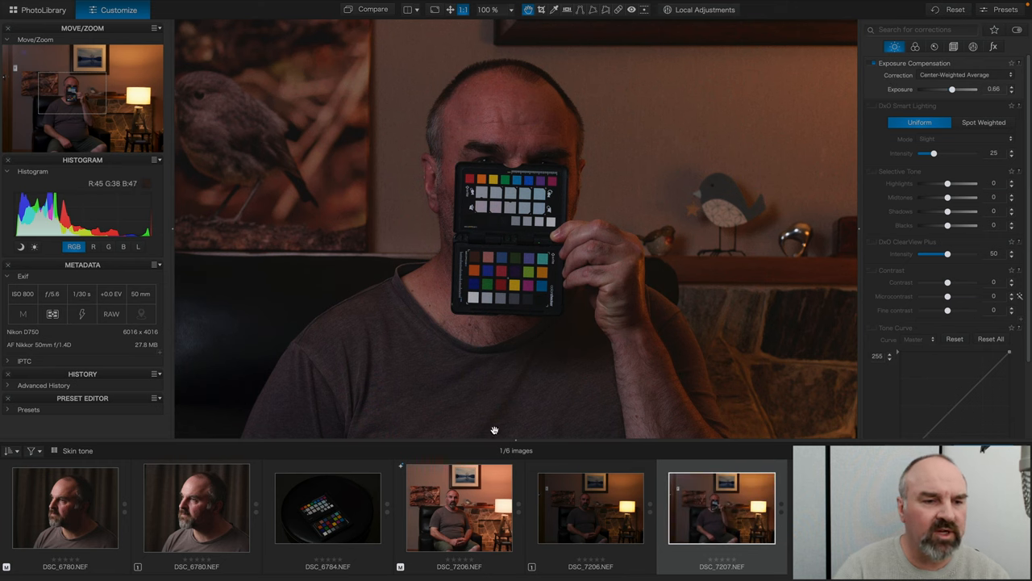
{"action": "left_click", "coordinate": [904, 48]}
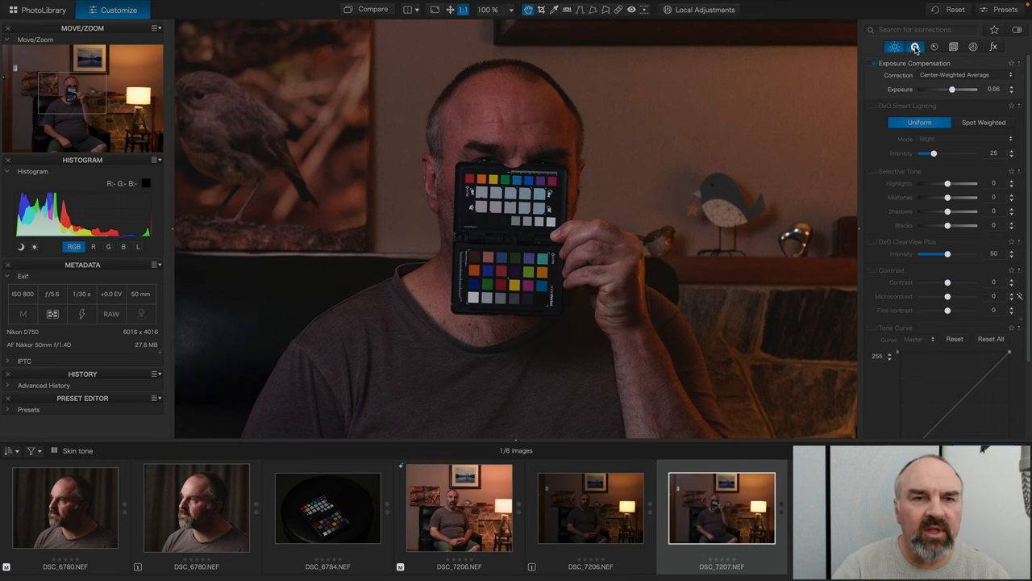
Sample the grey checker patch to set a neutral white balance
{"action": "left_click", "coordinate": [924, 47]}
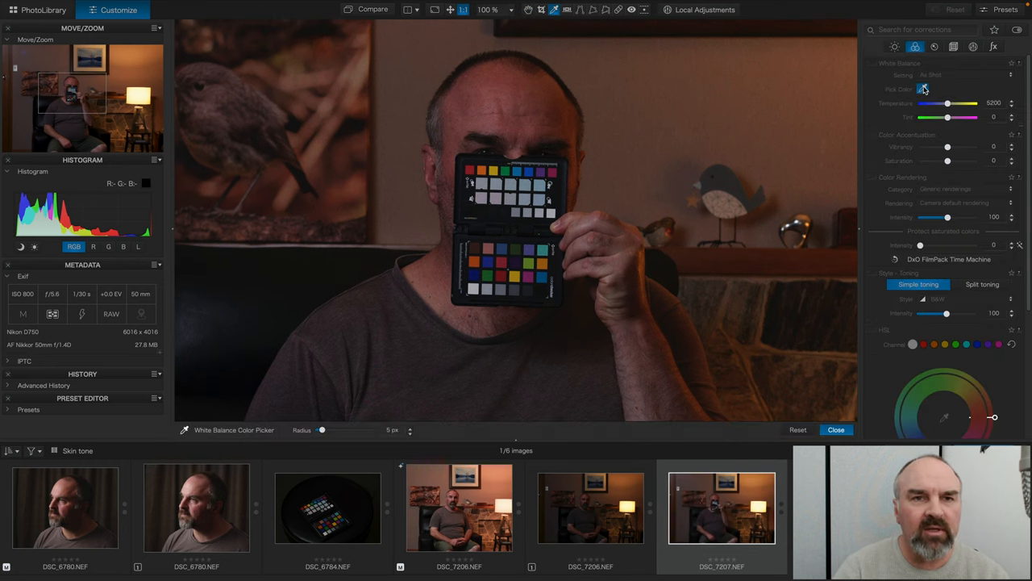
{"action": "left_click", "coordinate": [484, 179]}
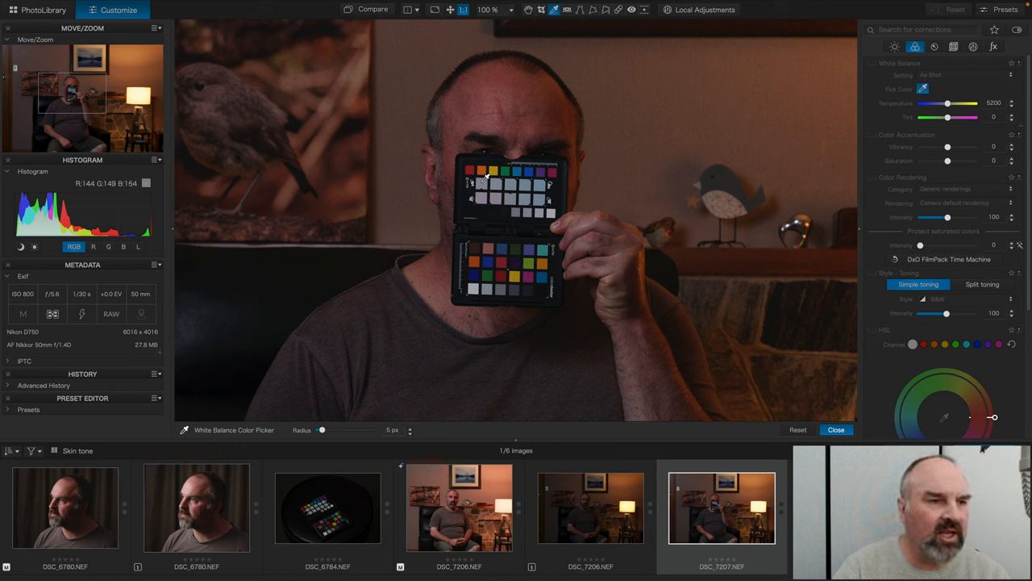
{"action": "left_click", "coordinate": [482, 185]}
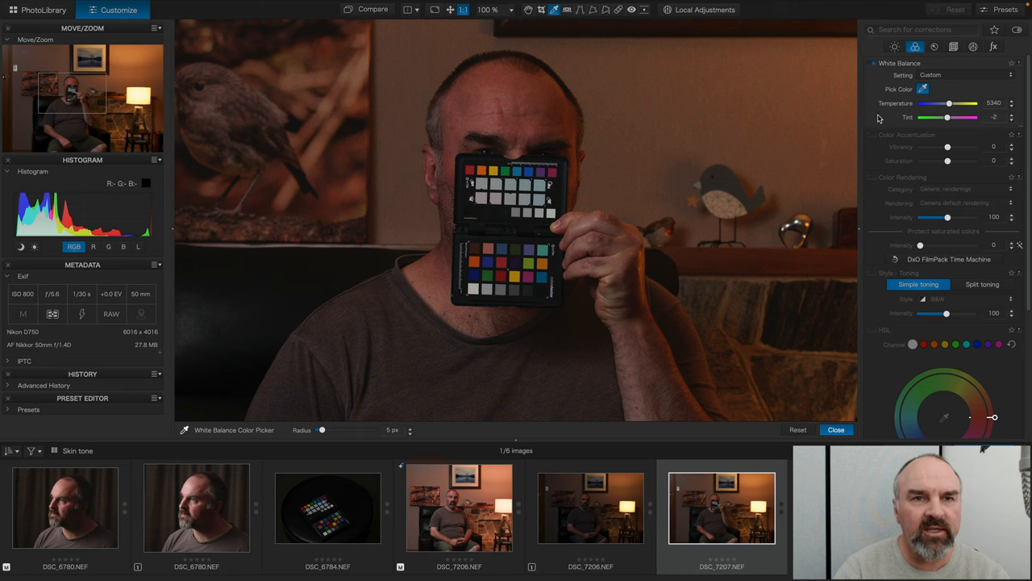
{"action": "mouse_move", "coordinate": [885, 97]}
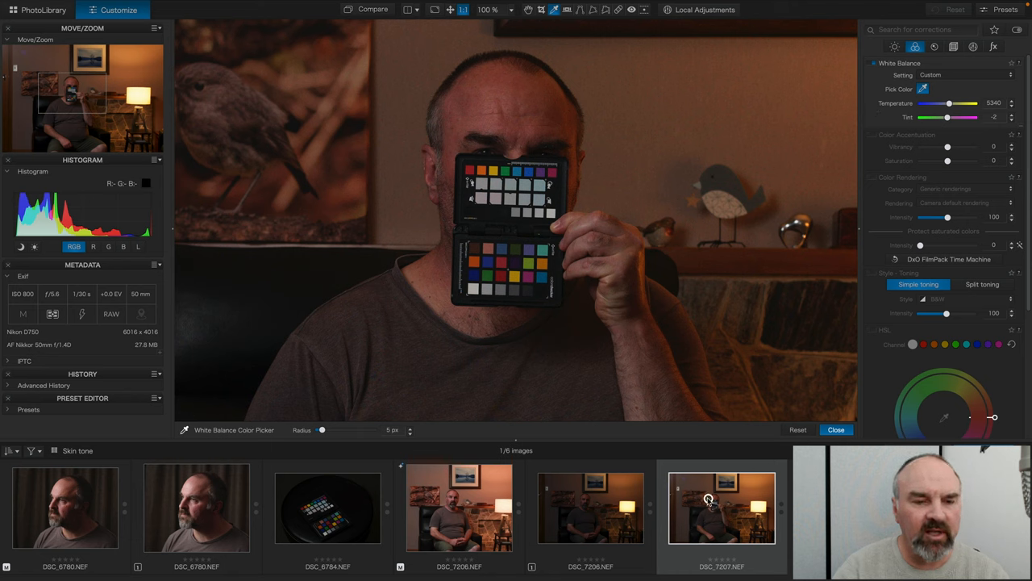
Copy the checker shot's settings and paste them onto DSC_7206
{"action": "right_click", "coordinate": [705, 505]}
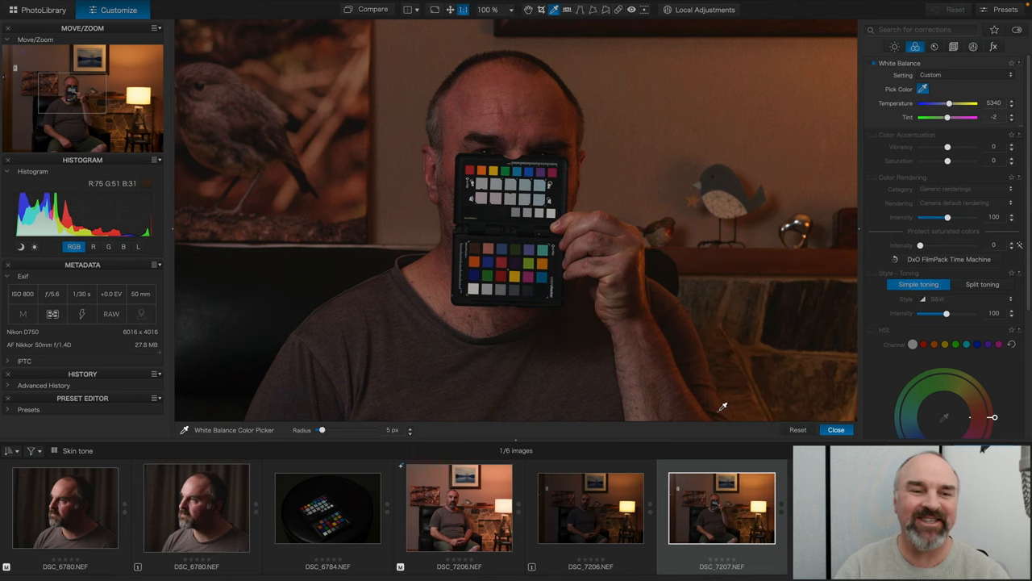
{"action": "left_click", "coordinate": [595, 519]}
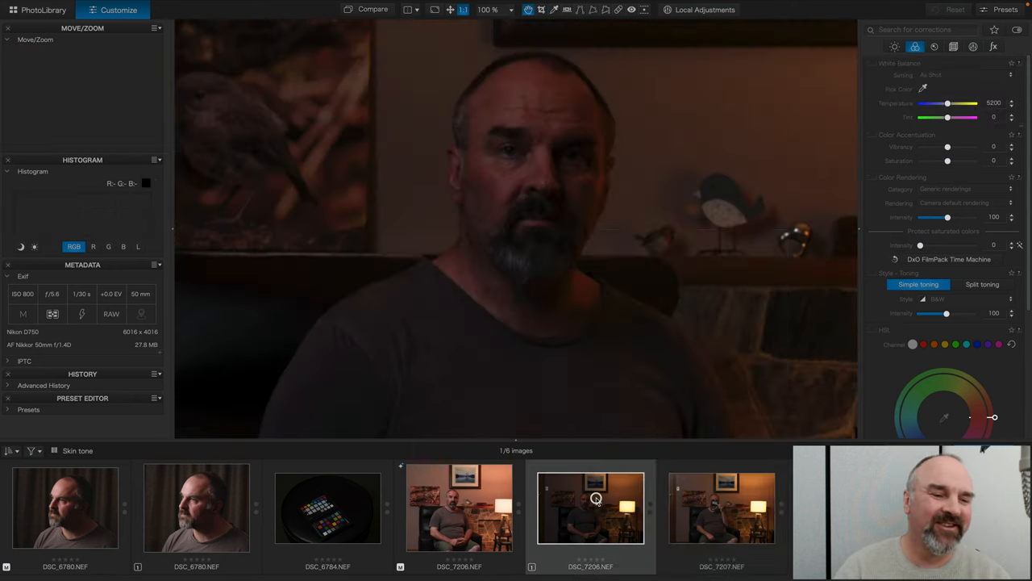
{"action": "right_click", "coordinate": [596, 499]}
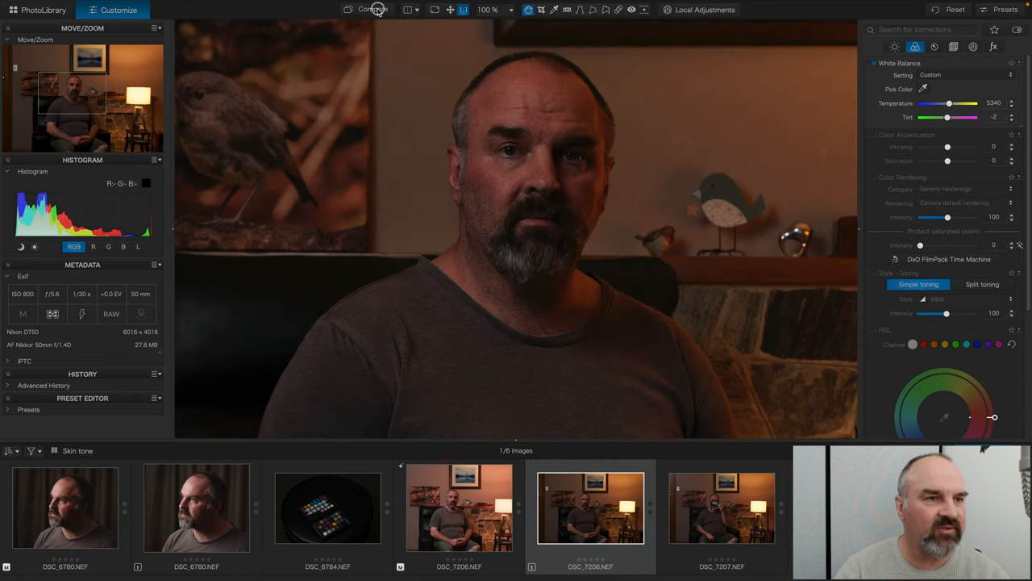
{"action": "mouse_move", "coordinate": [743, 265]}
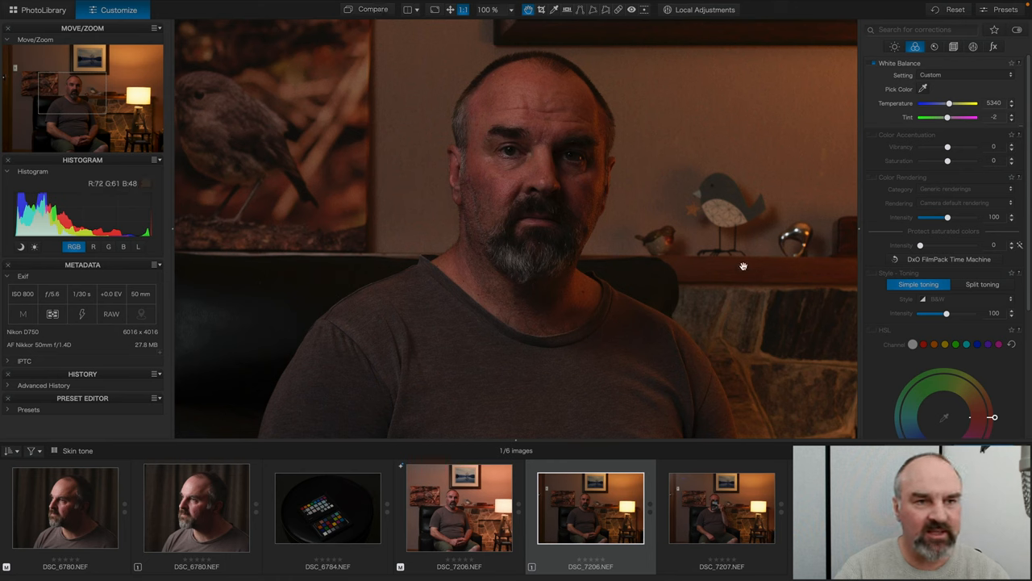
Enable DxO Smart Lighting in Spot Weighted mode using the detected face
{"action": "left_click", "coordinate": [897, 46]}
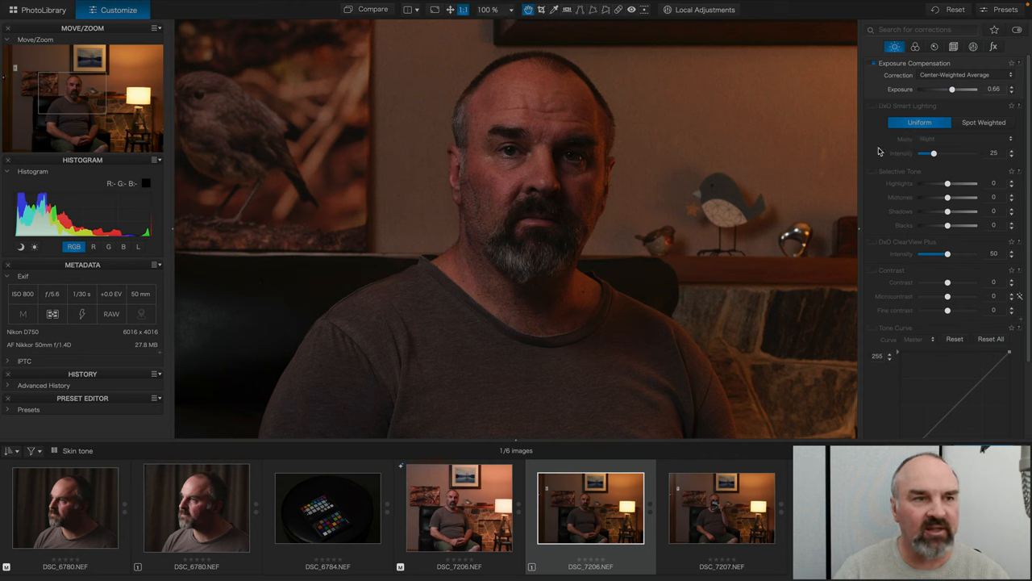
{"action": "mouse_move", "coordinate": [875, 142]}
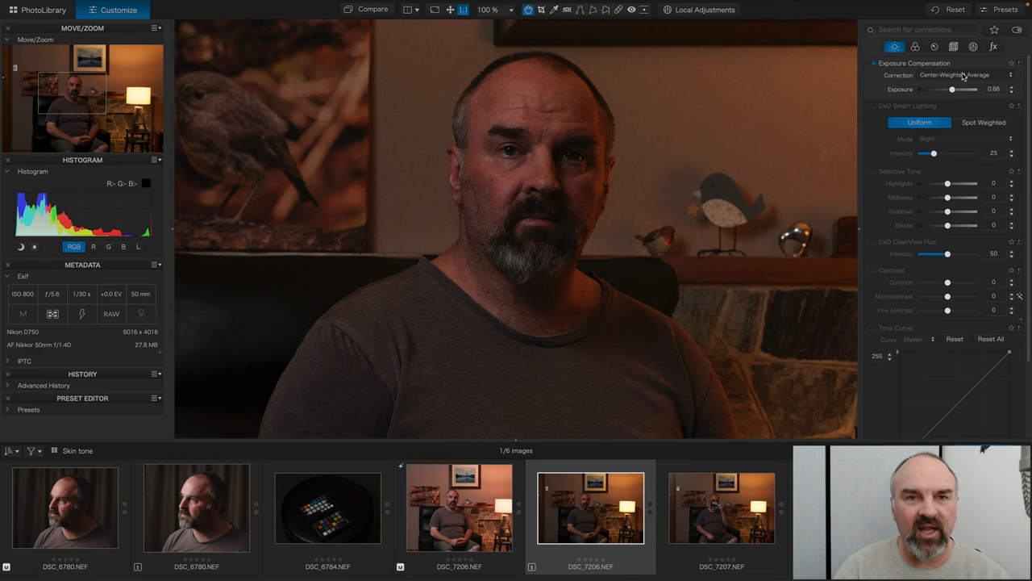
{"action": "left_click", "coordinate": [873, 106]}
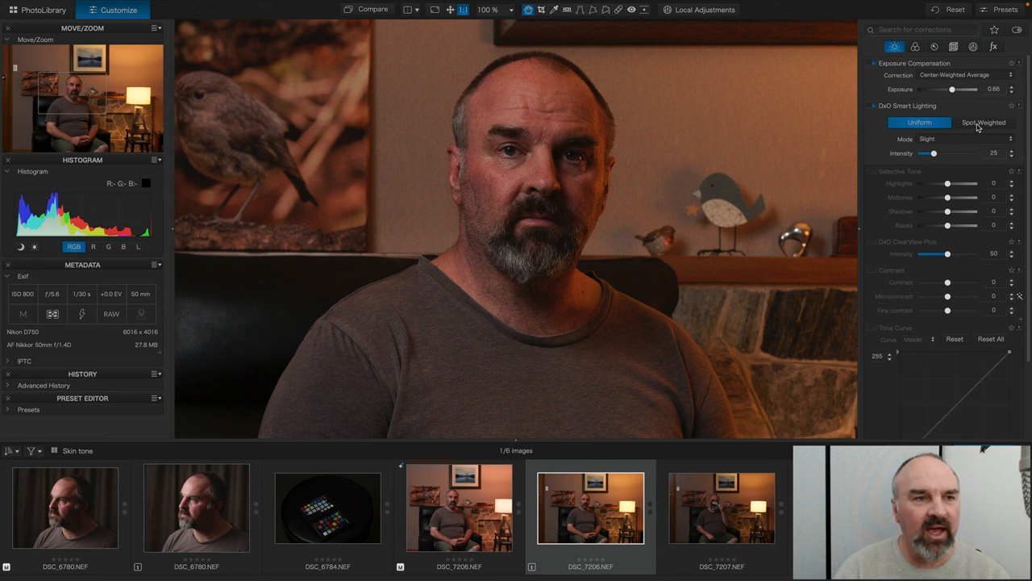
{"action": "left_click", "coordinate": [986, 122]}
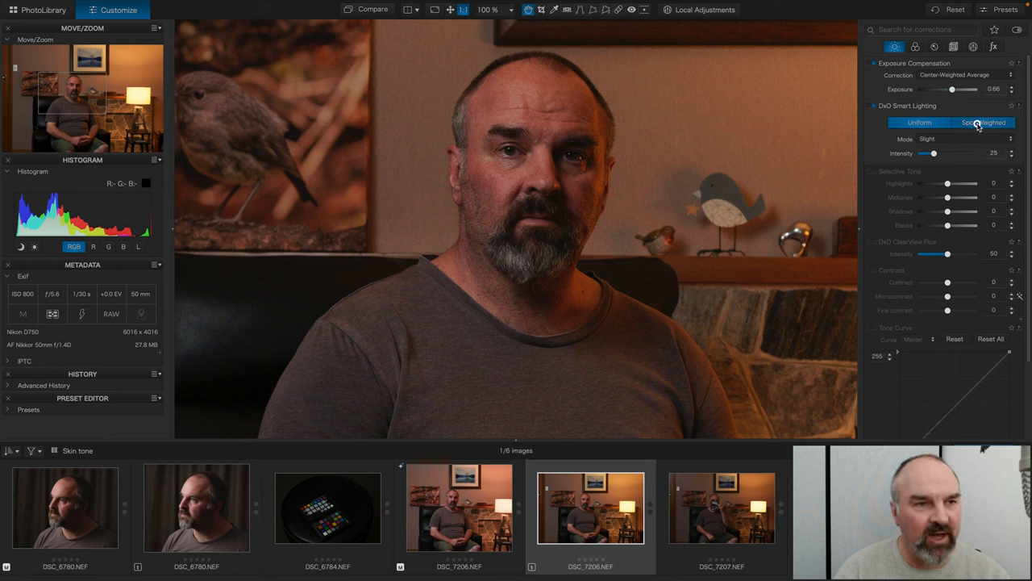
{"action": "left_click", "coordinate": [982, 122]}
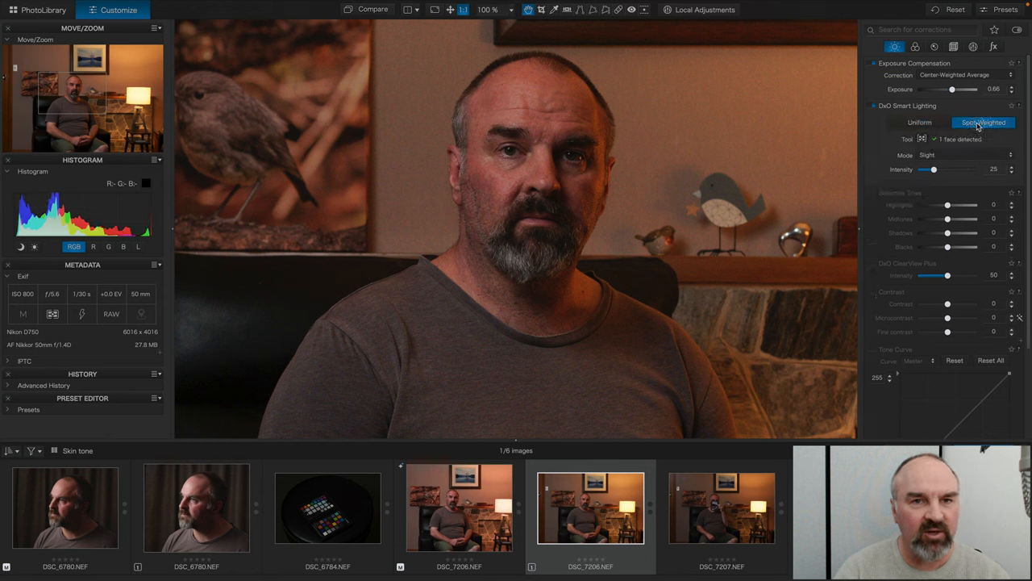
{"action": "left_click", "coordinate": [983, 122]}
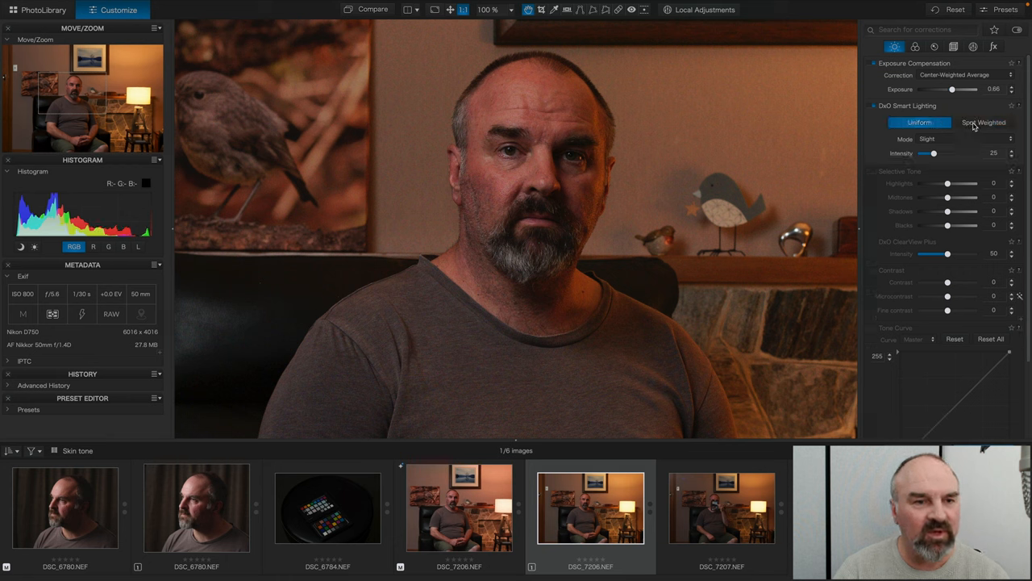
{"action": "left_click", "coordinate": [983, 123]}
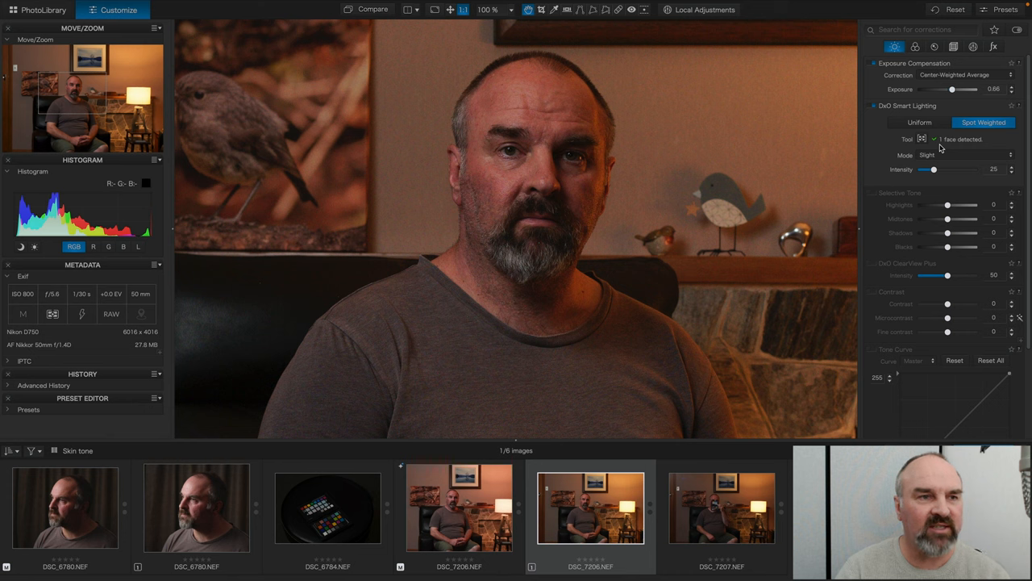
{"action": "mouse_move", "coordinate": [879, 162]}
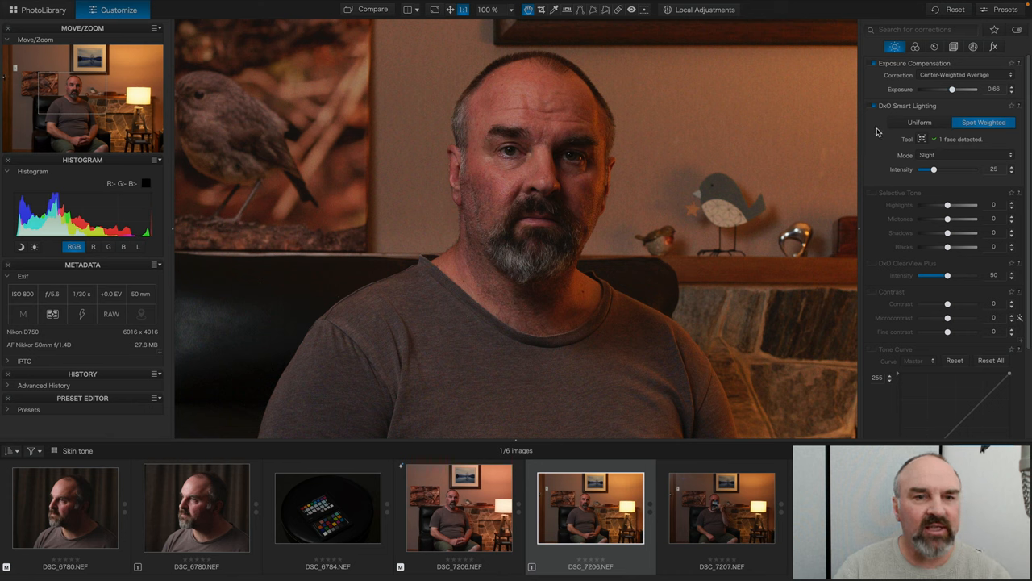
{"action": "mouse_move", "coordinate": [883, 198]}
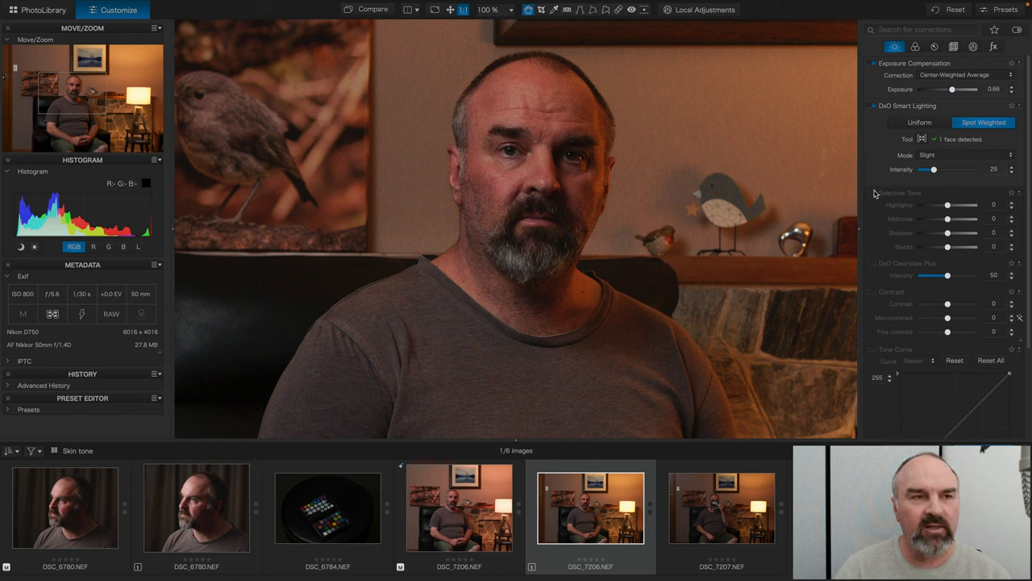
{"action": "mouse_move", "coordinate": [880, 210]}
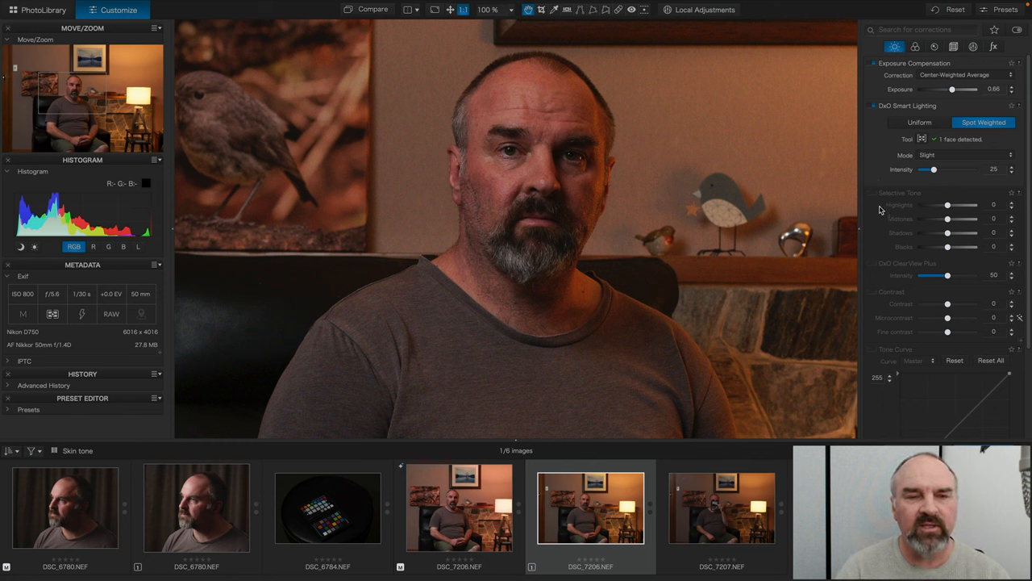
Enable Selective Tone with Midtones at 10 and Shadows at 3
{"action": "left_click", "coordinate": [872, 193]}
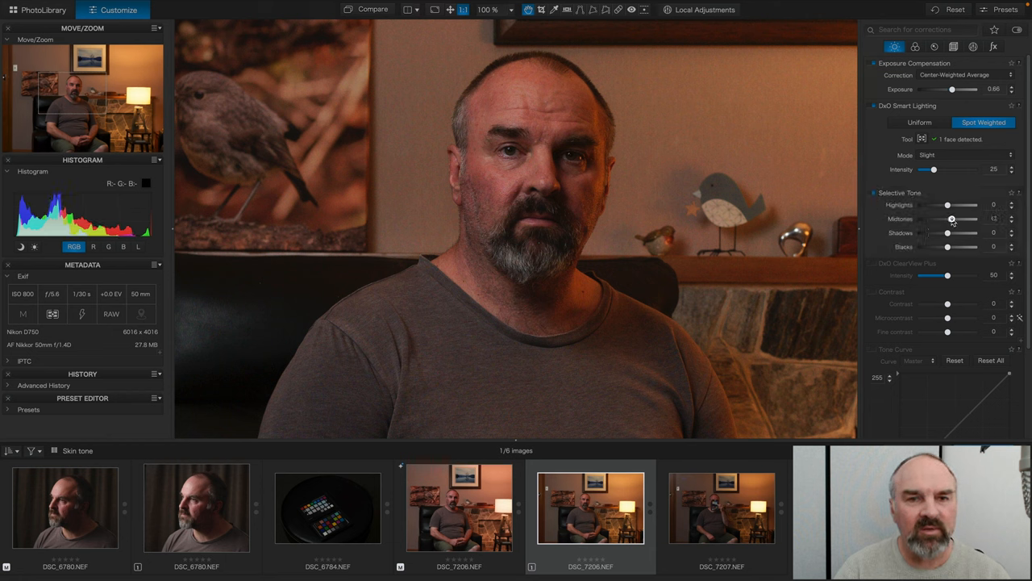
{"action": "left_click_drag", "start_coordinate": [960, 218], "coordinate": [951, 218]}
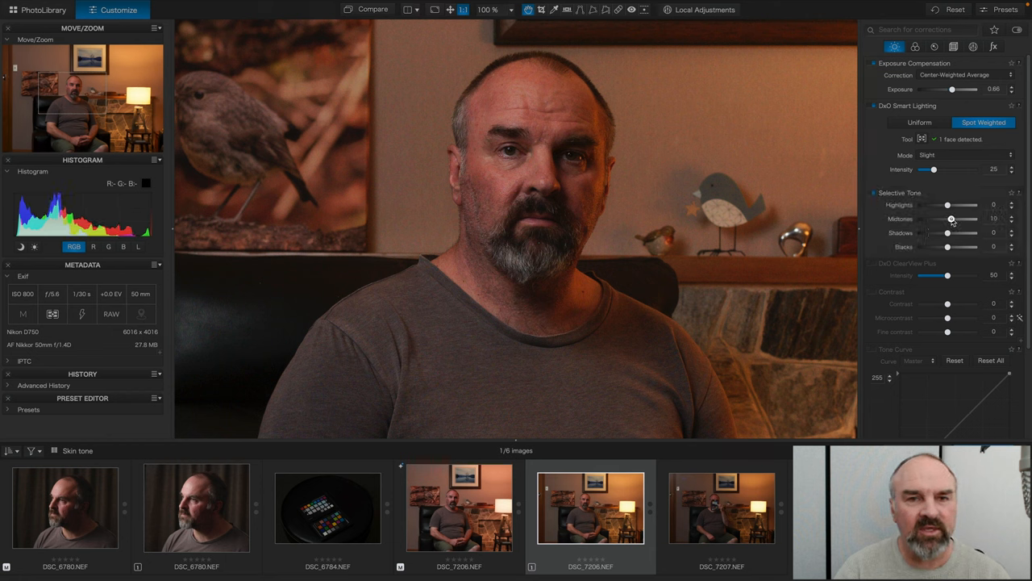
{"action": "left_click_drag", "start_coordinate": [946, 233], "coordinate": [951, 232]}
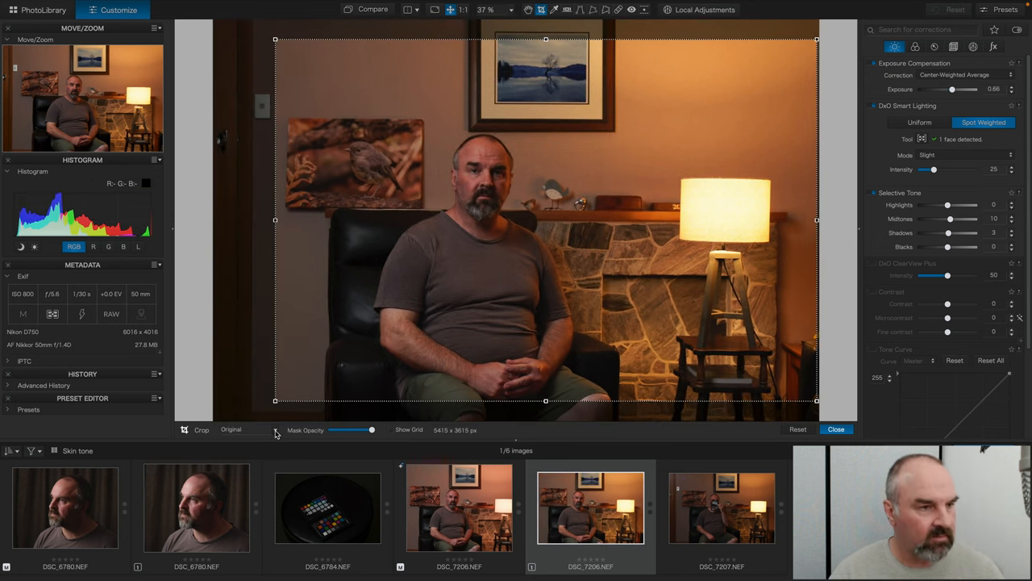
Crop the portrait with an unconstrained ratio, trimming the sides inward
{"action": "left_click", "coordinate": [250, 430]}
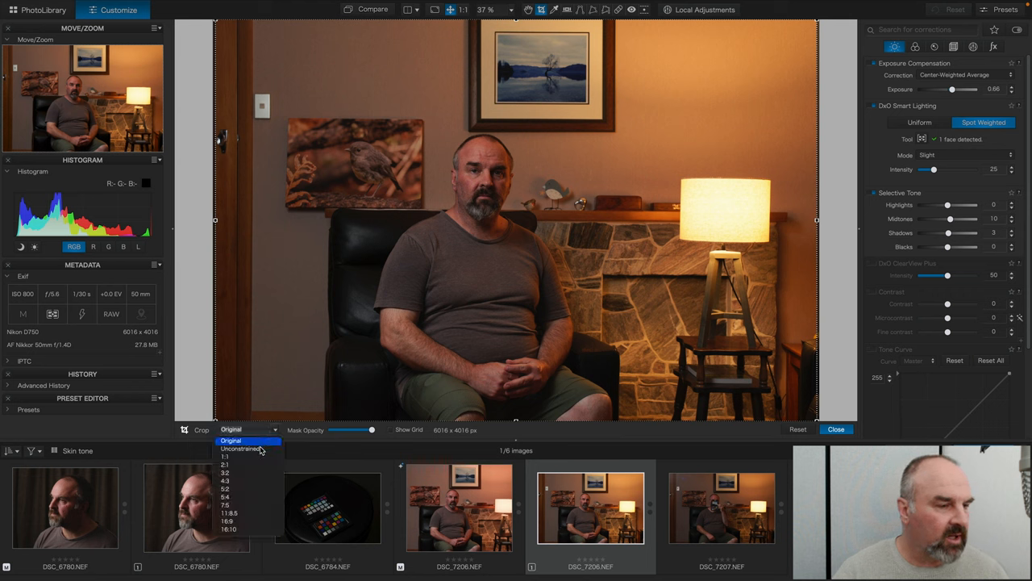
{"action": "left_click", "coordinate": [242, 449]}
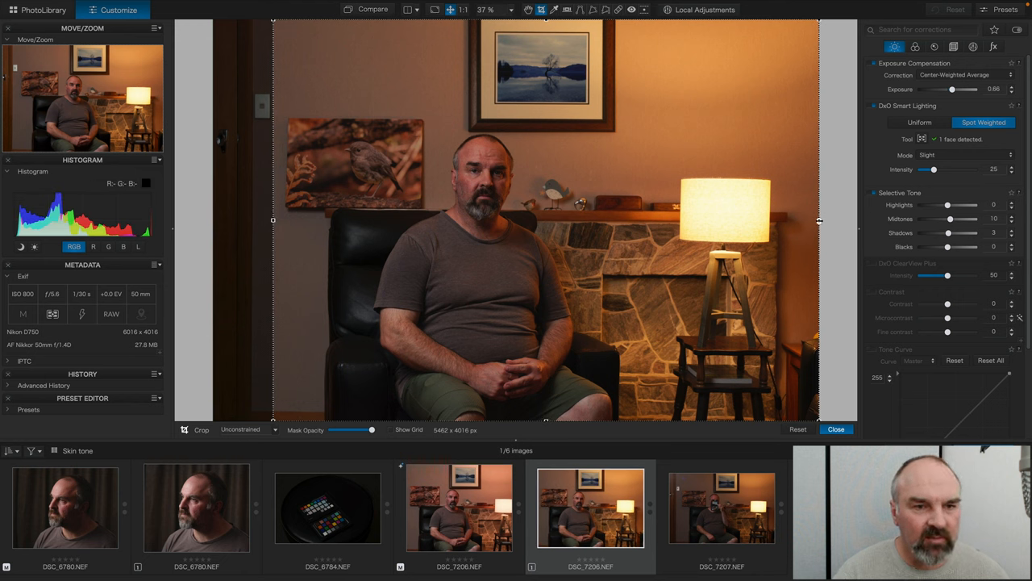
{"action": "left_click_drag", "start_coordinate": [818, 222], "coordinate": [763, 222]}
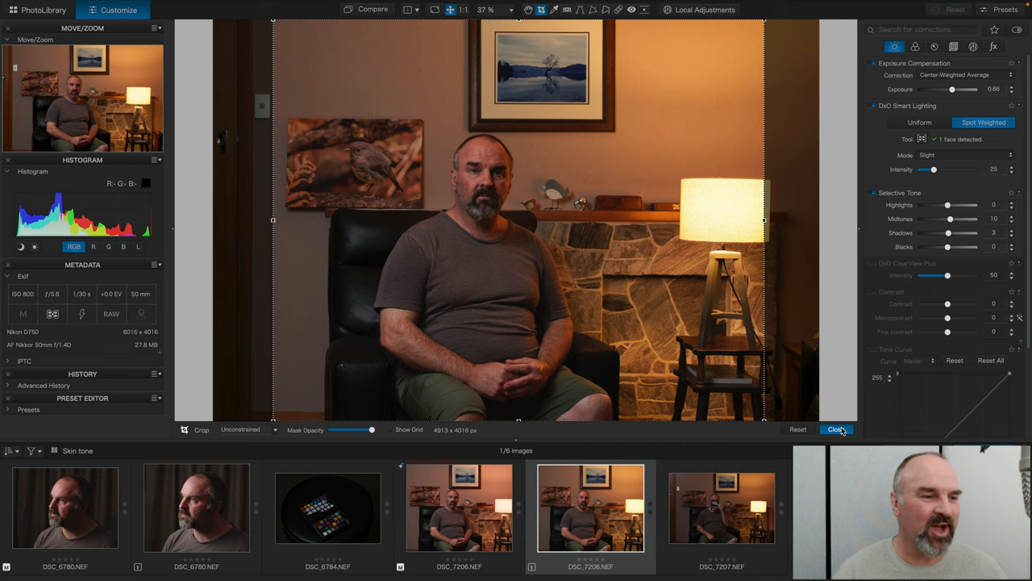
{"action": "left_click", "coordinate": [836, 429]}
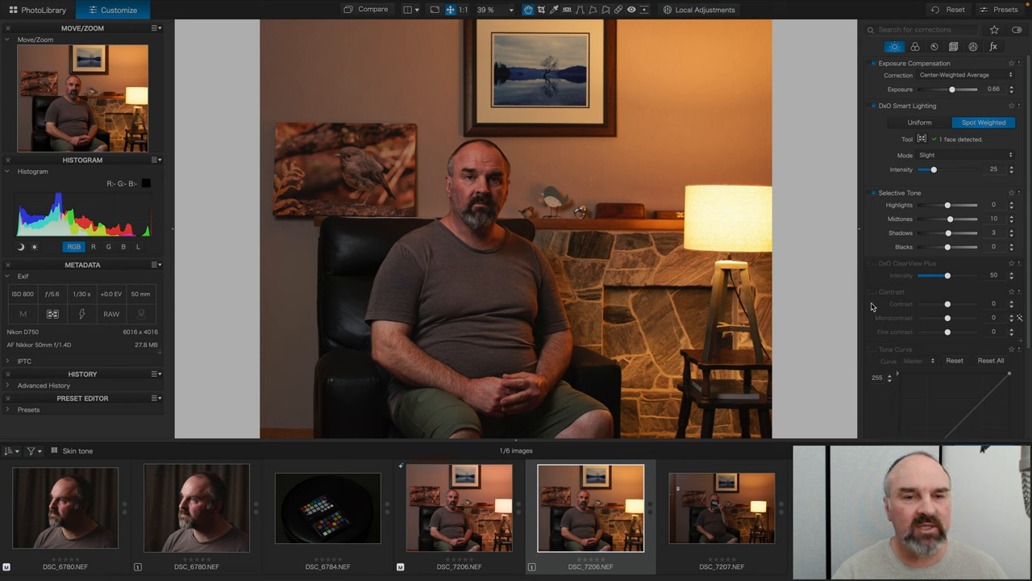
Enable the Contrast correction, leaving all its sliders at 0
{"action": "left_click", "coordinate": [873, 292]}
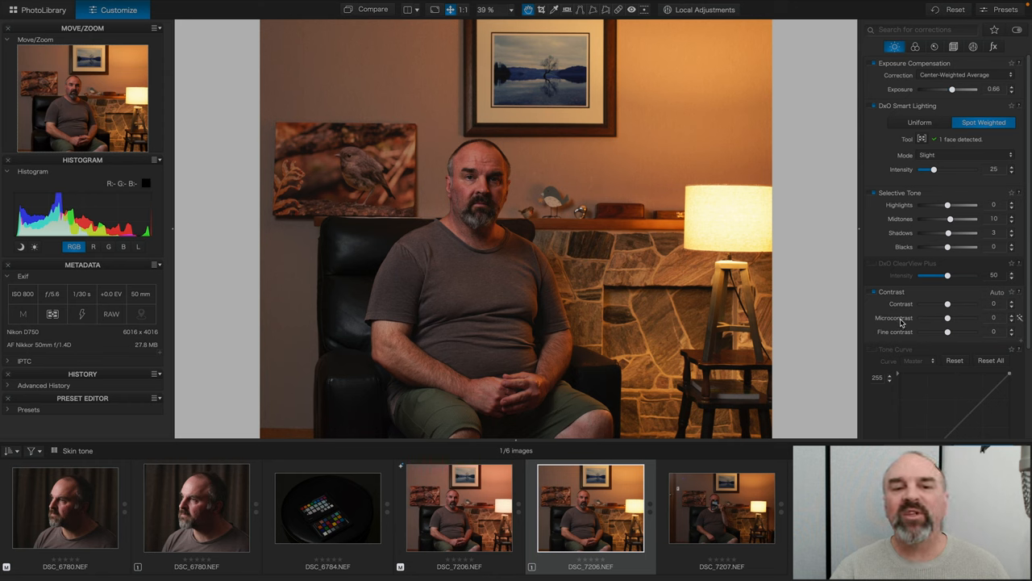
{"action": "mouse_move", "coordinate": [895, 326]}
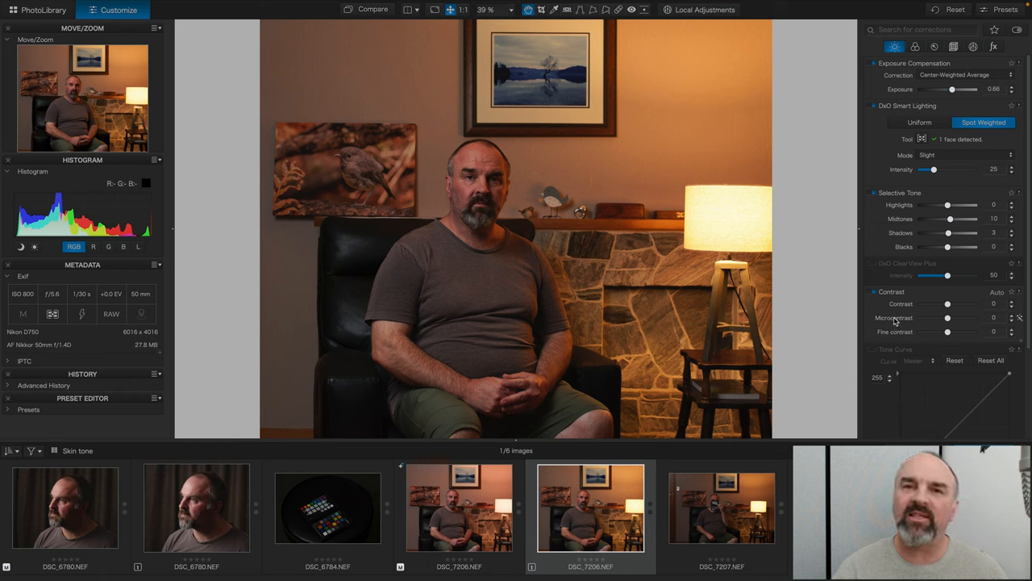
{"action": "mouse_move", "coordinate": [883, 326]}
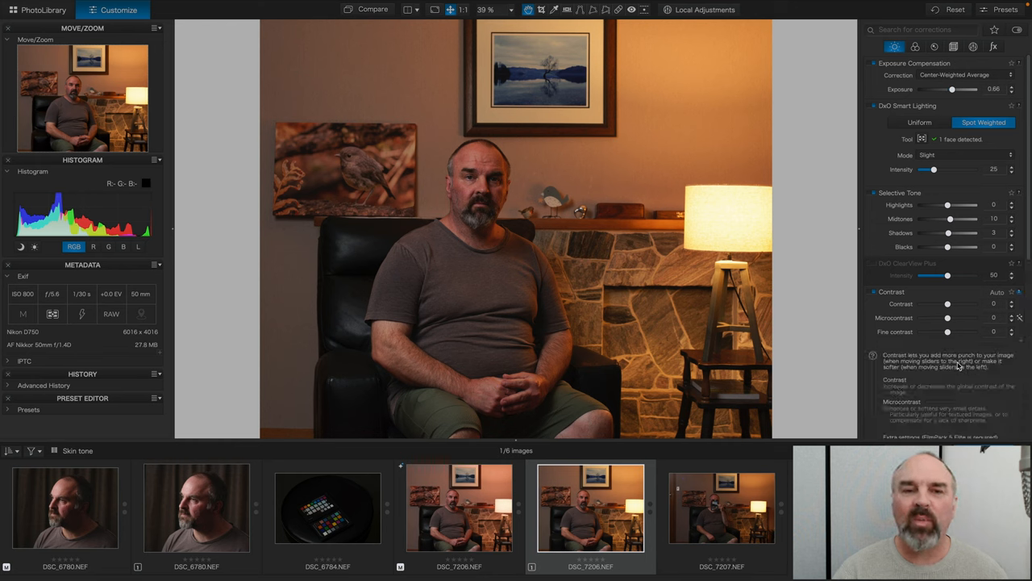
{"action": "scroll", "scroll_direction": "down", "scroll_amount": 3}
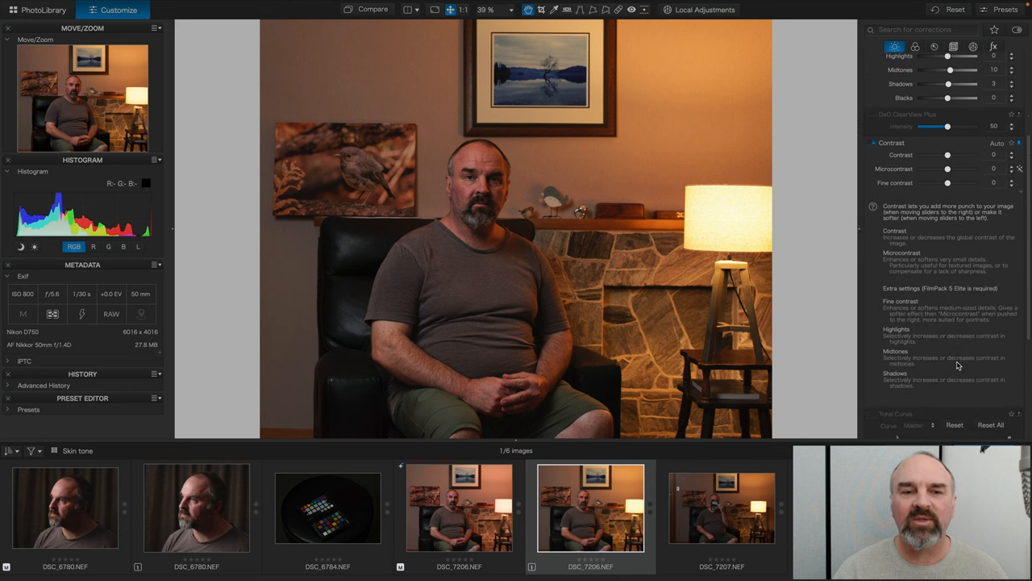
{"action": "scroll", "scroll_direction": "down", "scroll_amount": 3}
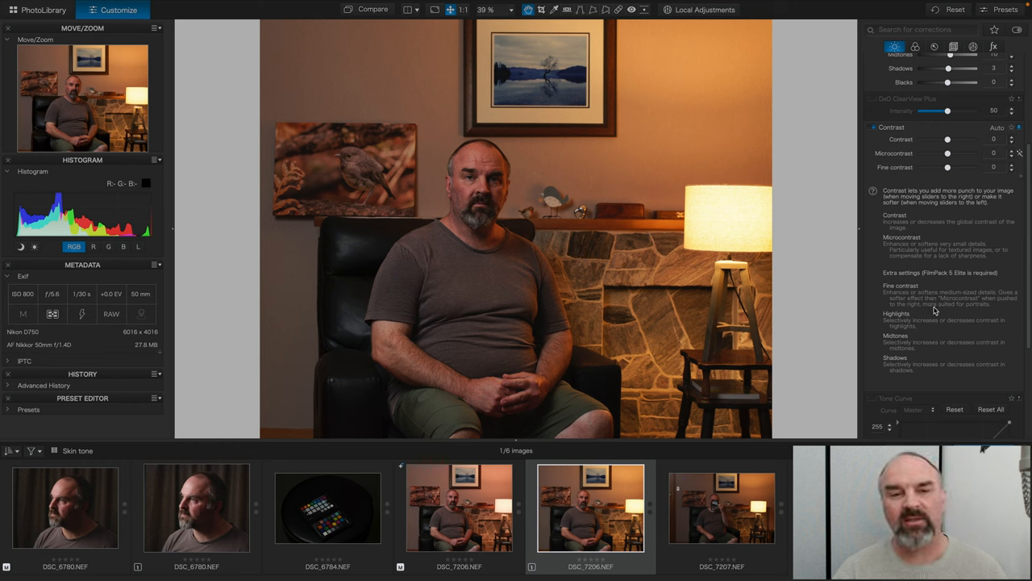
{"action": "mouse_move", "coordinate": [928, 277]}
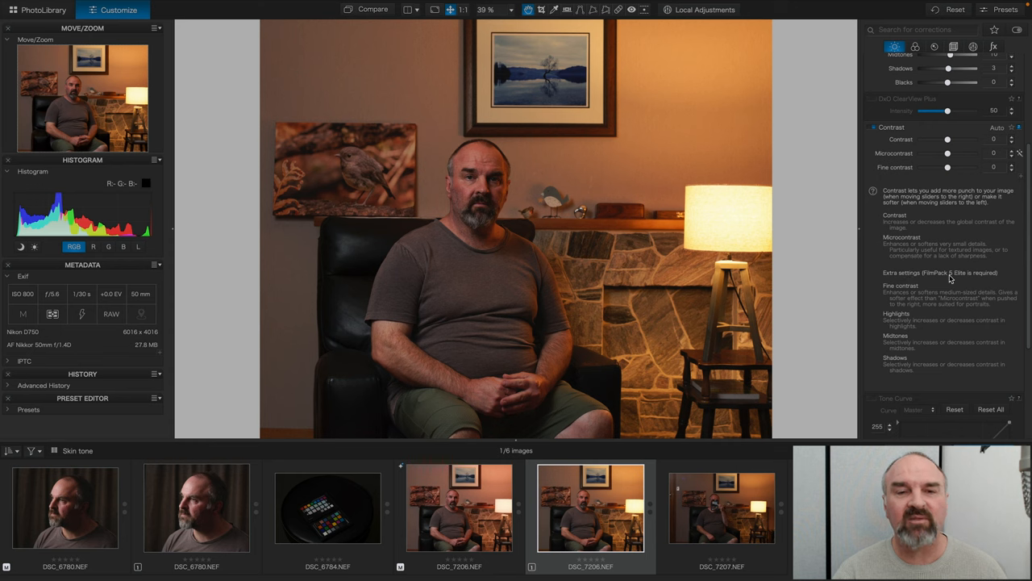
{"action": "mouse_move", "coordinate": [905, 323]}
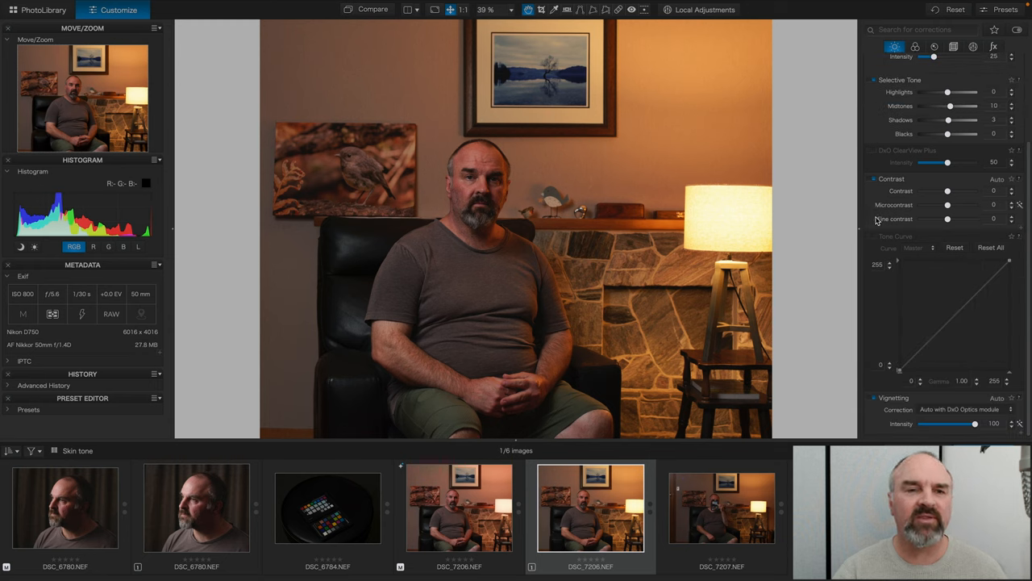
{"action": "mouse_move", "coordinate": [940, 227]}
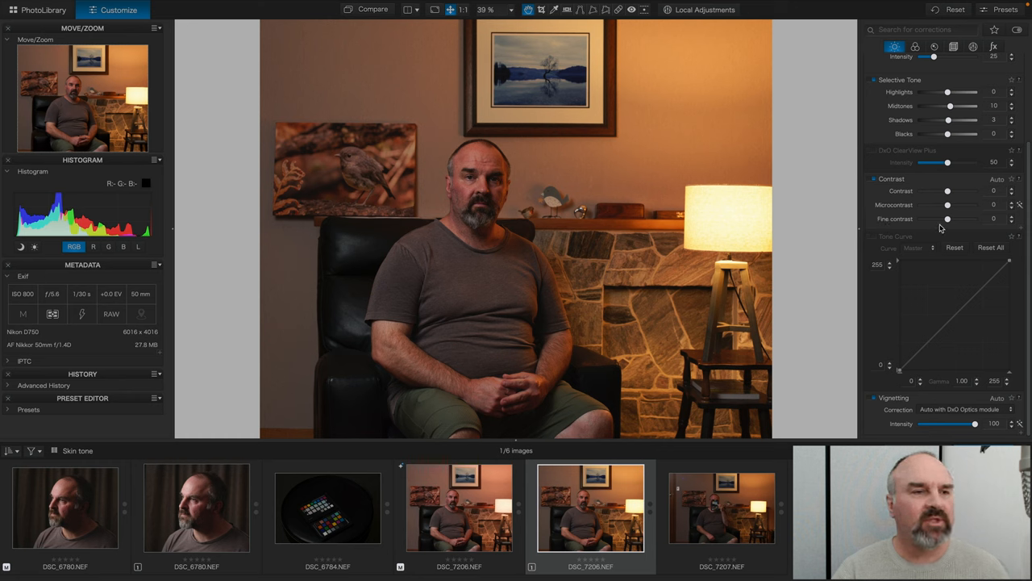
Raise Fine contrast to 9 and switch to the colour corrections
{"action": "left_click_drag", "start_coordinate": [947, 219], "coordinate": [951, 218]}
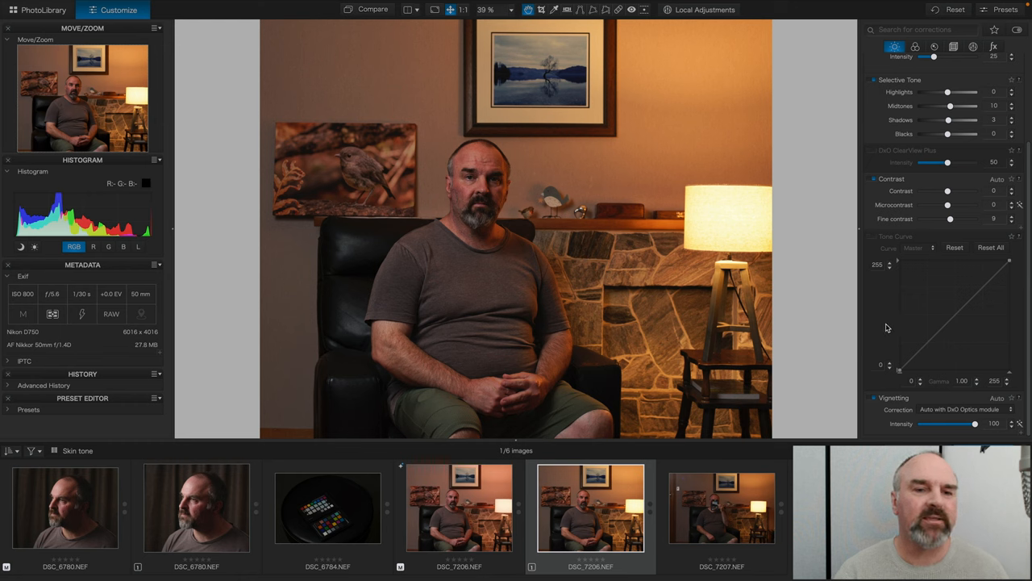
{"action": "left_click", "coordinate": [907, 50]}
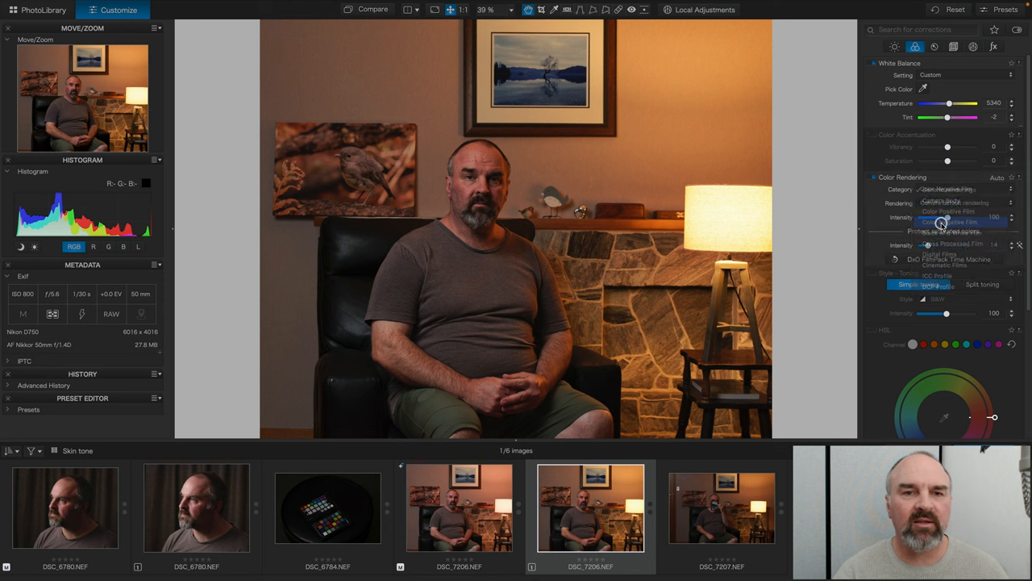
Render as Fuji Superia Reala 100 colour negative film, protecting saturated colours at 86
{"action": "left_click", "coordinate": [935, 203]}
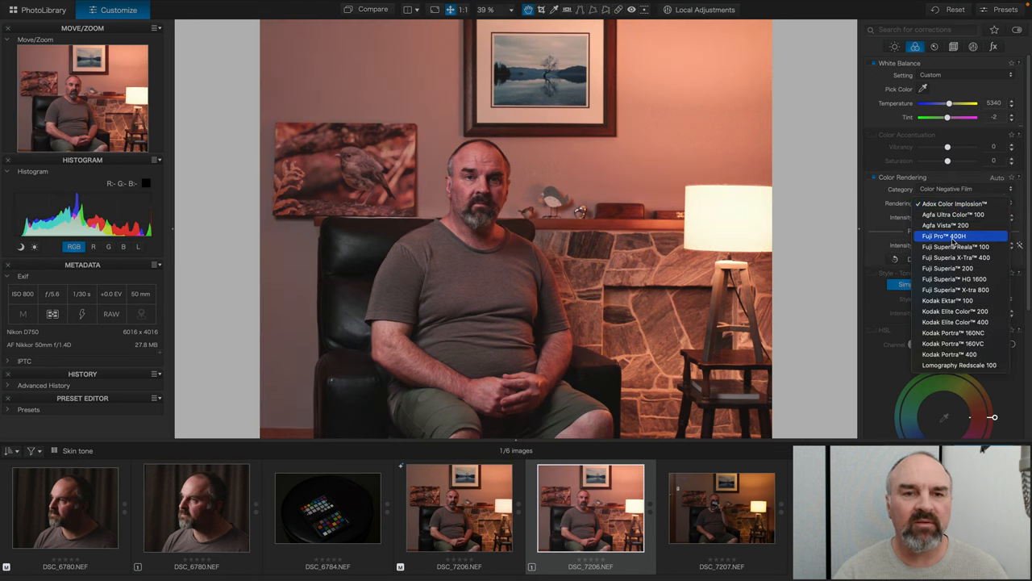
{"action": "left_click", "coordinate": [946, 246]}
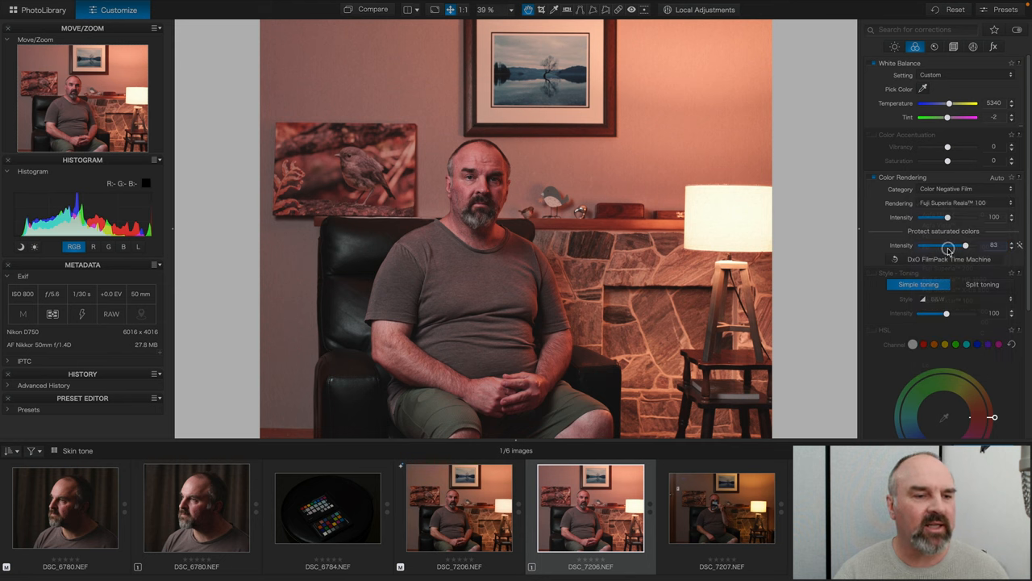
{"action": "left_click_drag", "start_coordinate": [949, 246], "coordinate": [967, 245]}
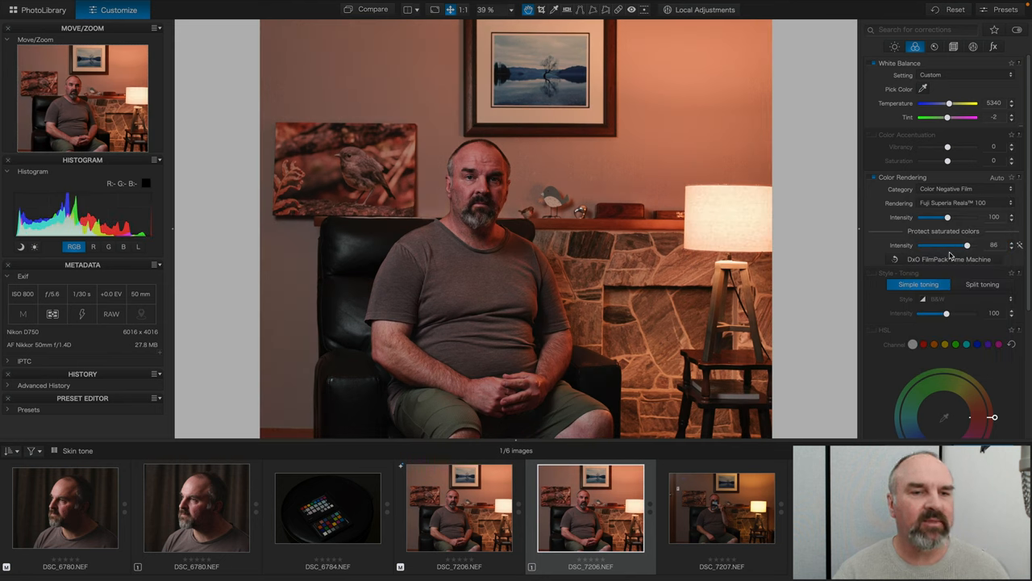
{"action": "mouse_move", "coordinate": [873, 227]}
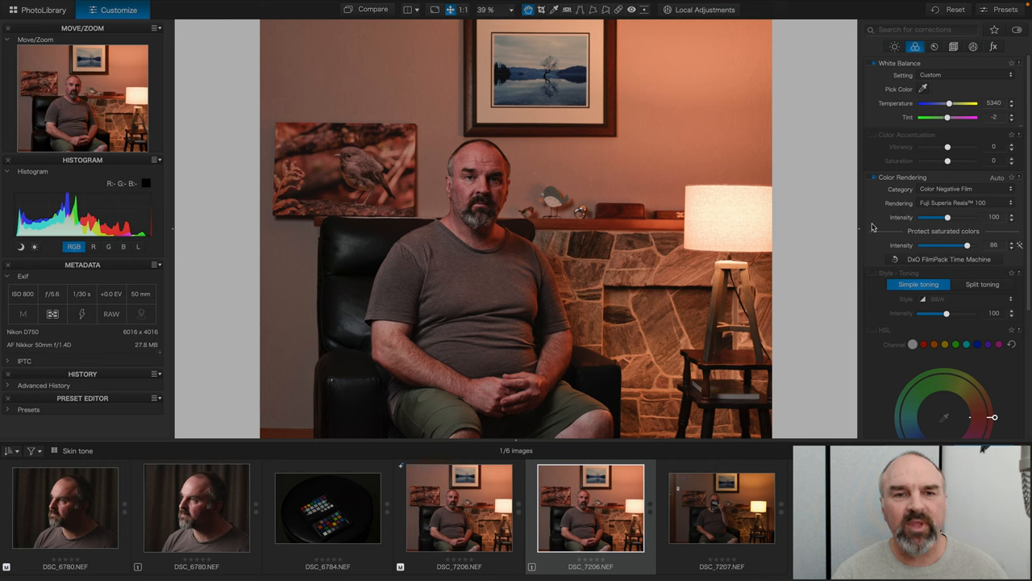
{"action": "mouse_move", "coordinate": [878, 218]}
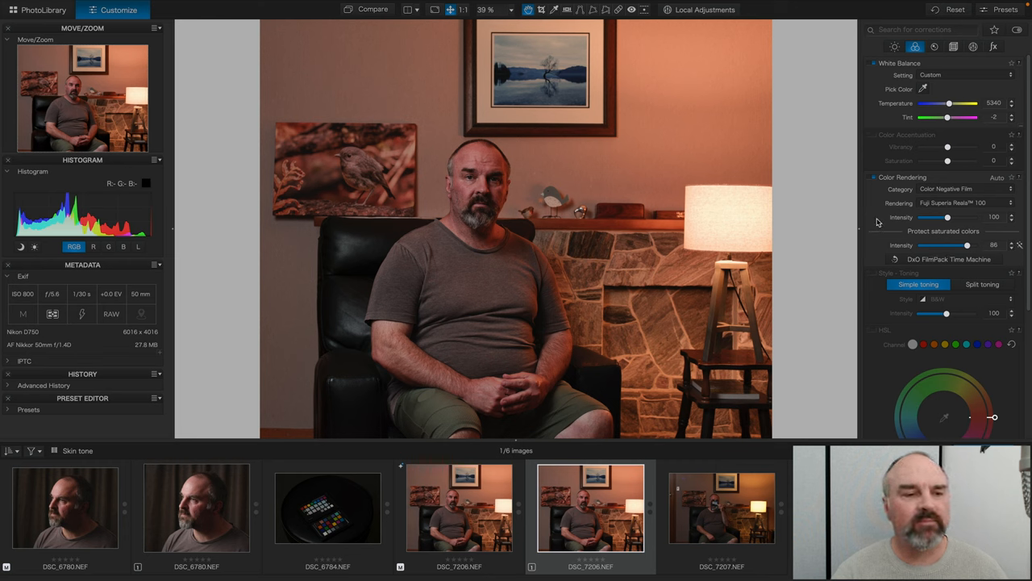
Try the Portrait toning style, then disable toning again
{"action": "scroll", "scroll_direction": "down", "scroll_amount": 3}
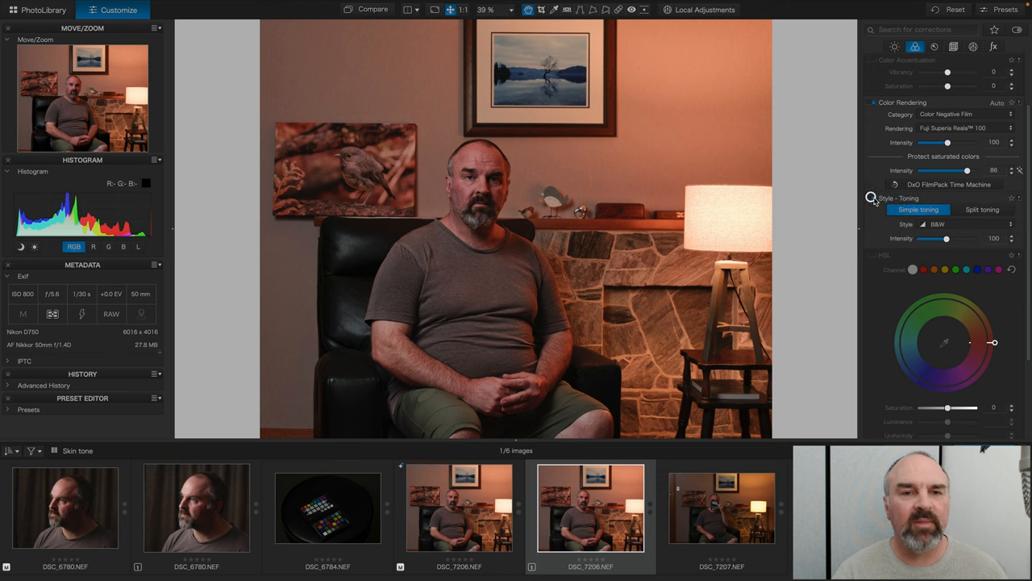
{"action": "left_click", "coordinate": [960, 225]}
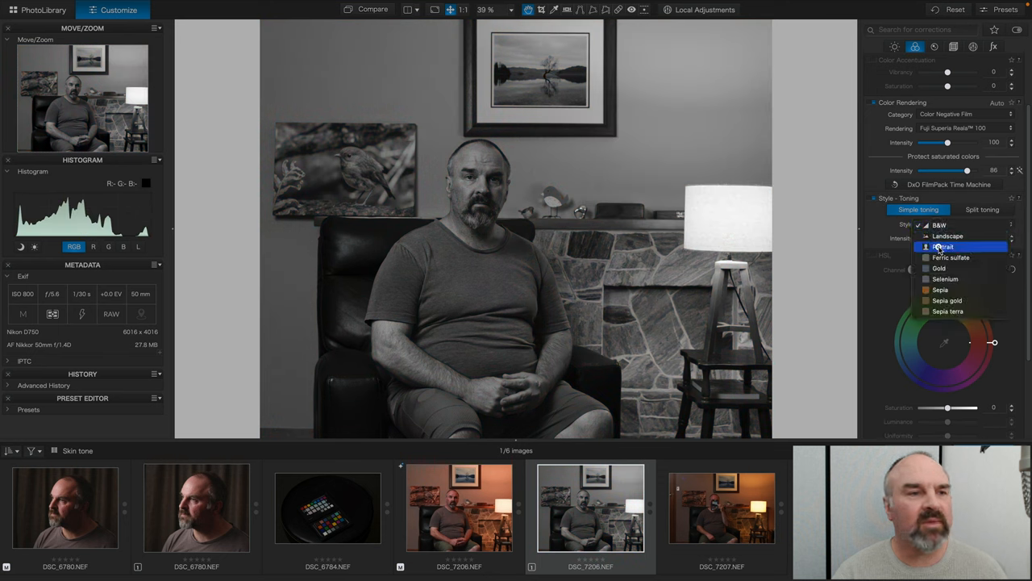
{"action": "left_click", "coordinate": [944, 247]}
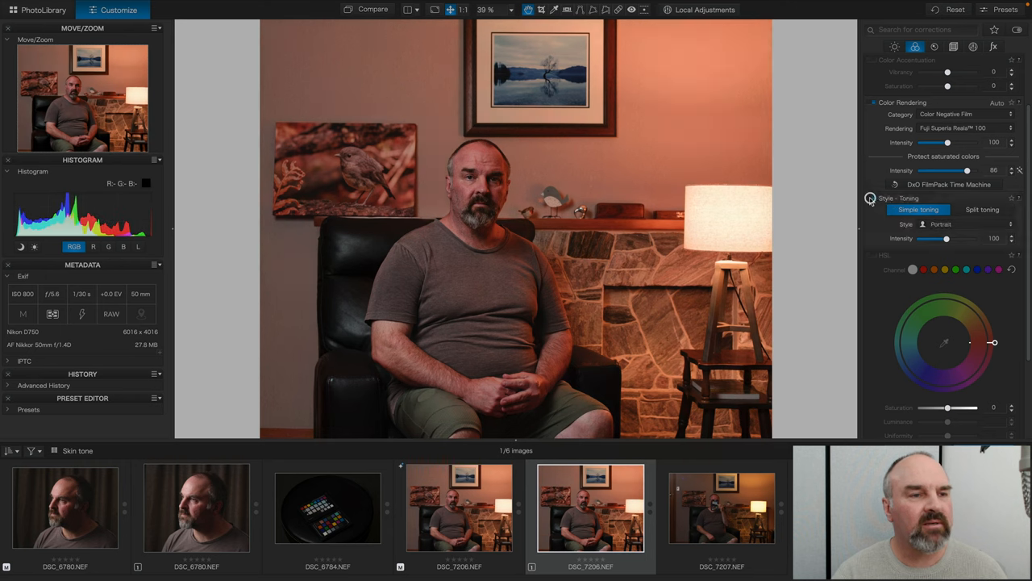
{"action": "left_click", "coordinate": [871, 198]}
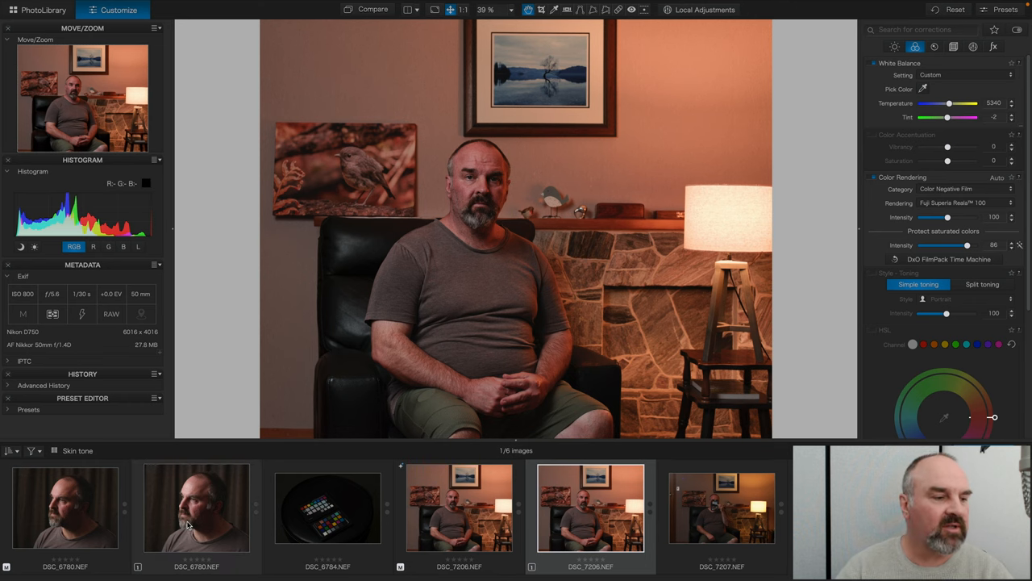
Open DSC_6780 and apply the Camera Body rendering for Nikon D4/D600/D800
{"action": "left_click", "coordinate": [192, 524]}
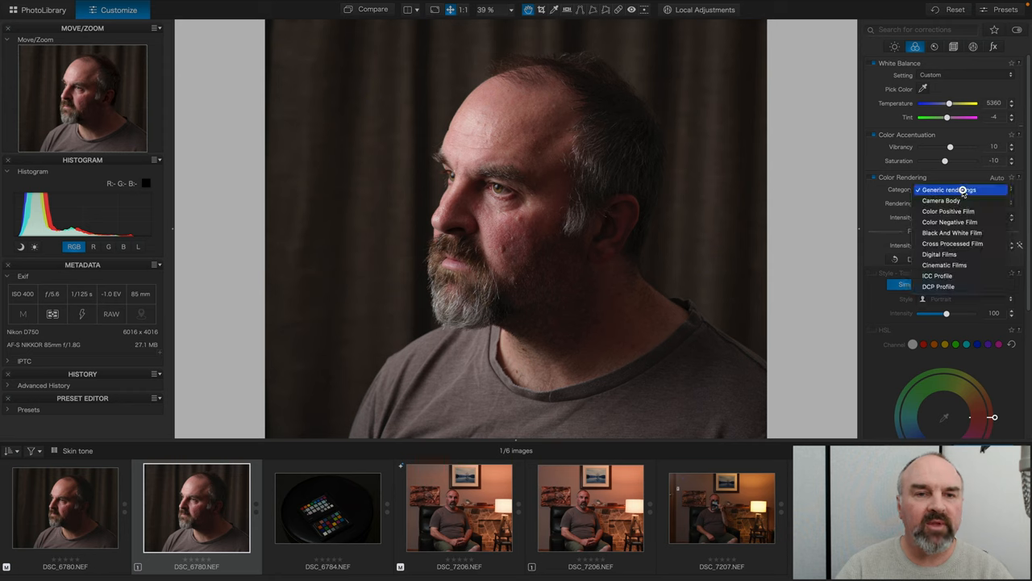
{"action": "left_click", "coordinate": [948, 189]}
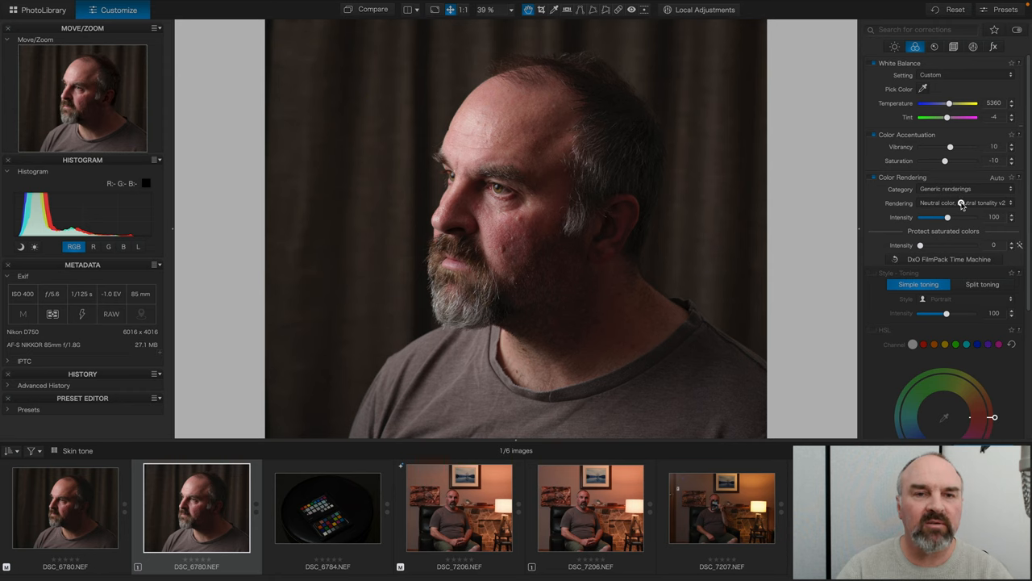
{"action": "left_click", "coordinate": [960, 202]}
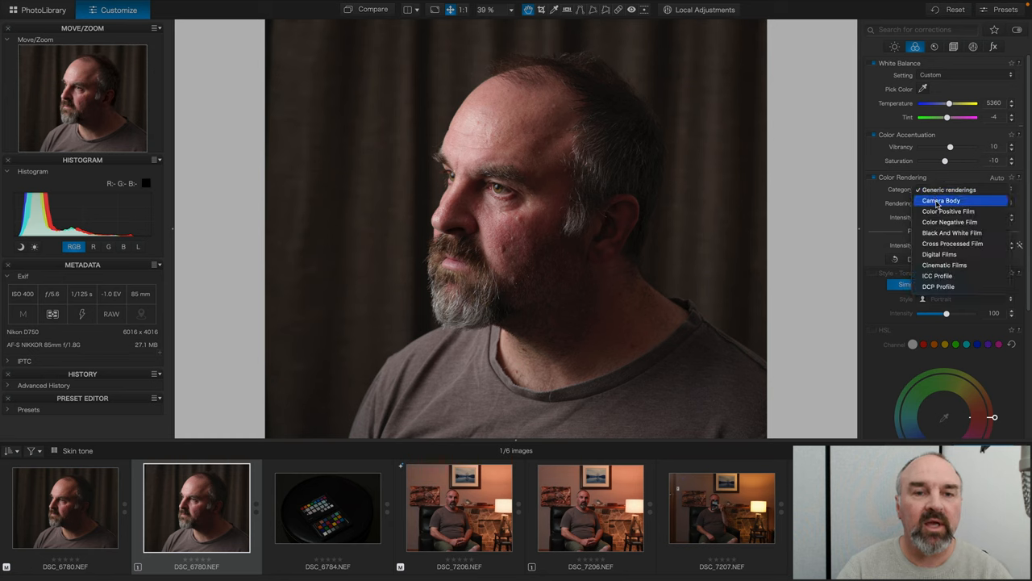
{"action": "left_click", "coordinate": [940, 200]}
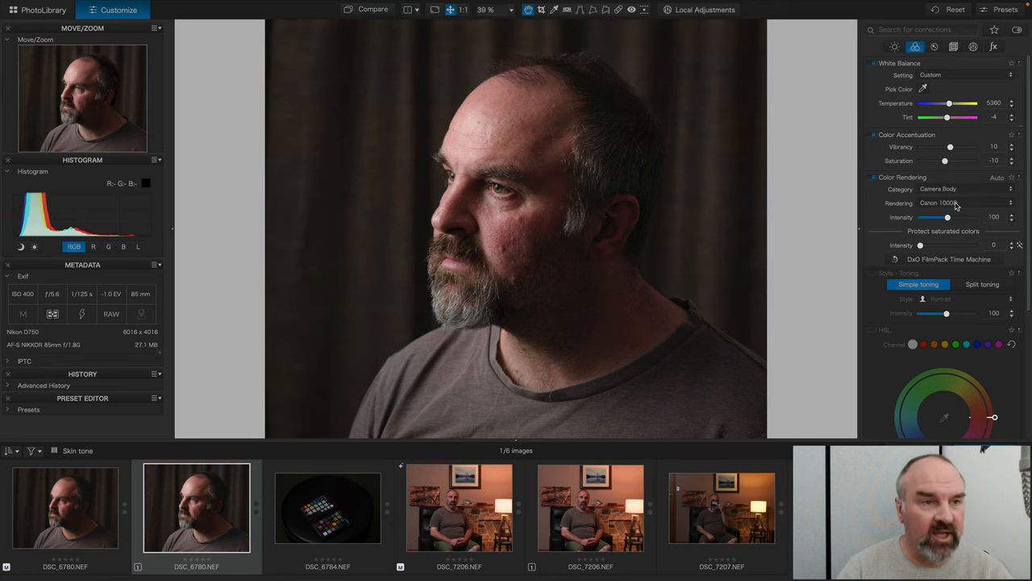
{"action": "left_click", "coordinate": [964, 203]}
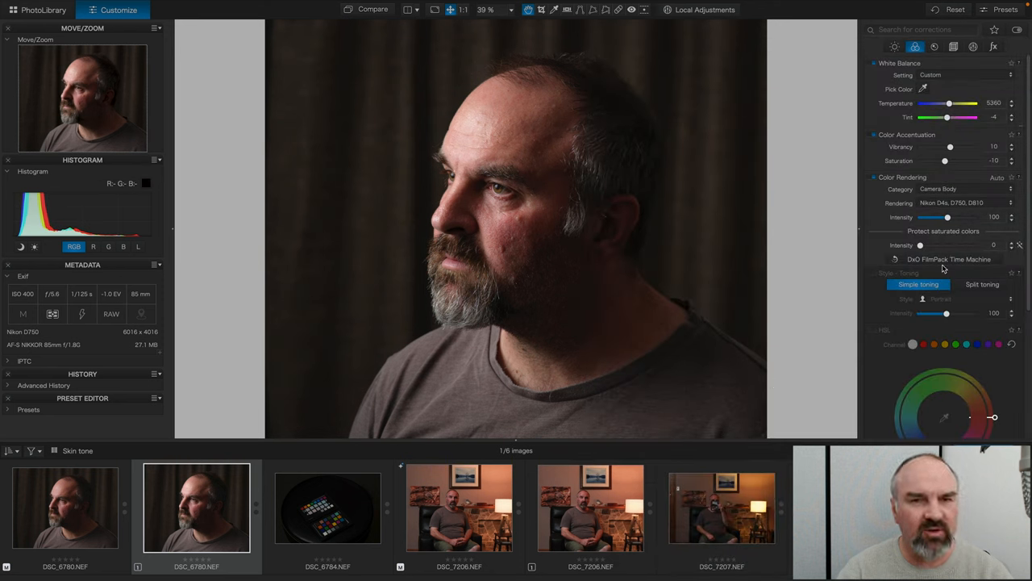
{"action": "left_click", "coordinate": [952, 202]}
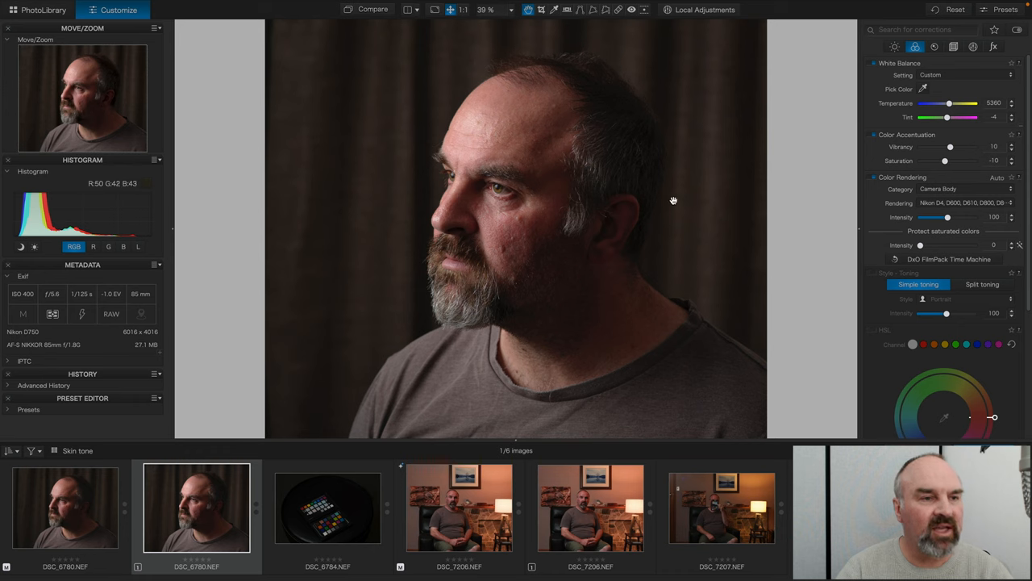
{"action": "mouse_move", "coordinate": [514, 150]}
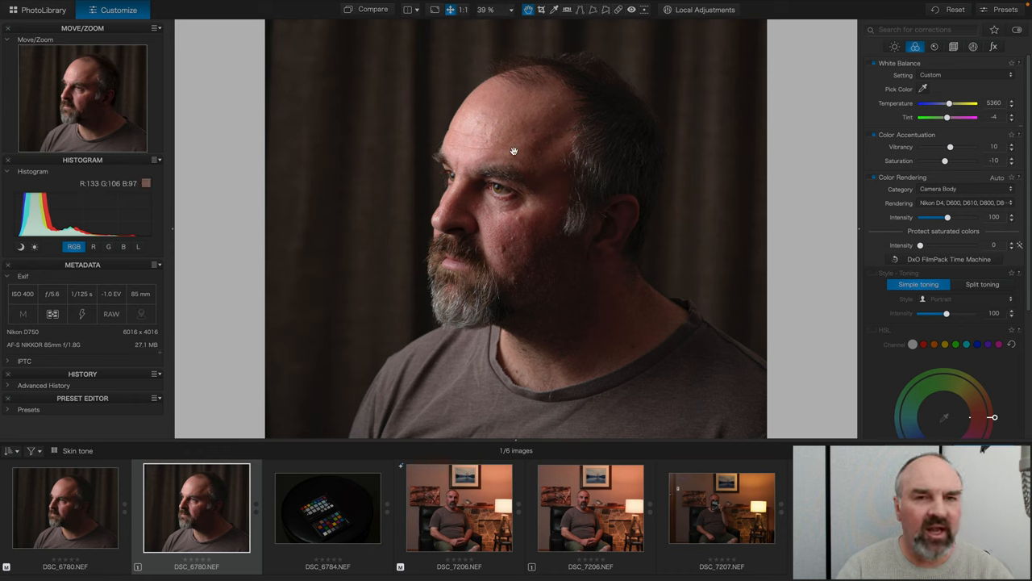
{"action": "mouse_move", "coordinate": [528, 260]}
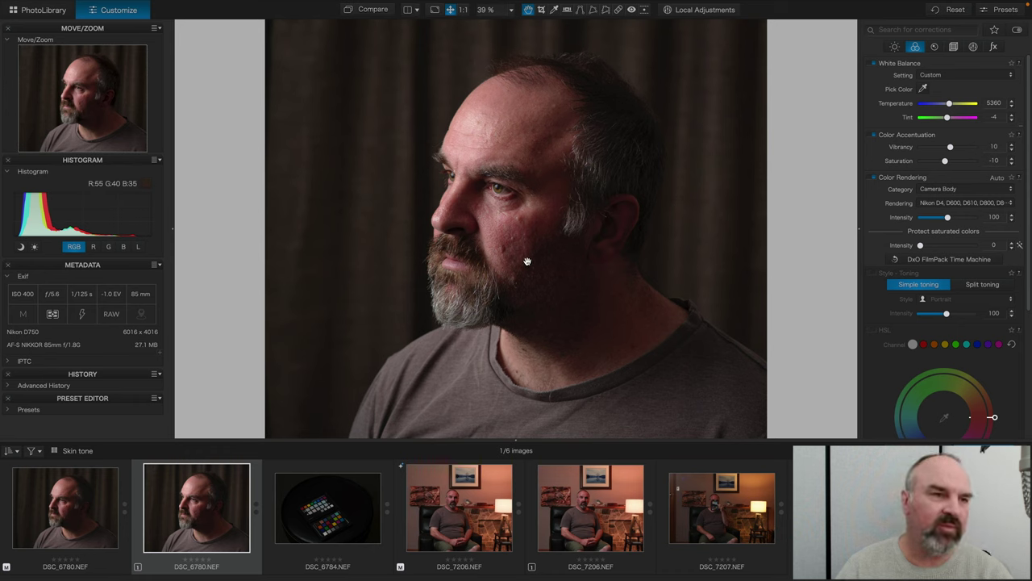